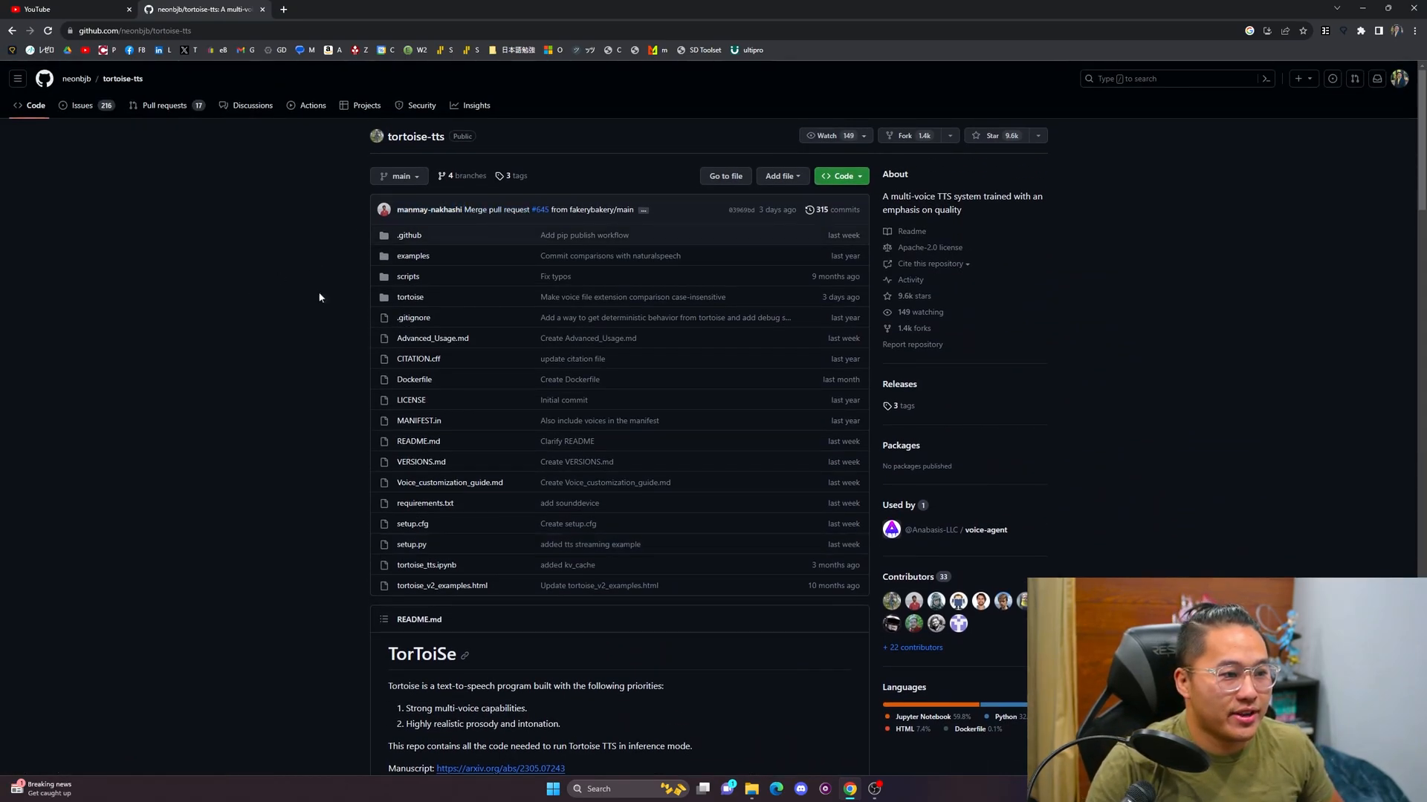
- Browse the repository, enter the tortoise folder and bring up api.py beside api_fast.py
scroll("down", 3)
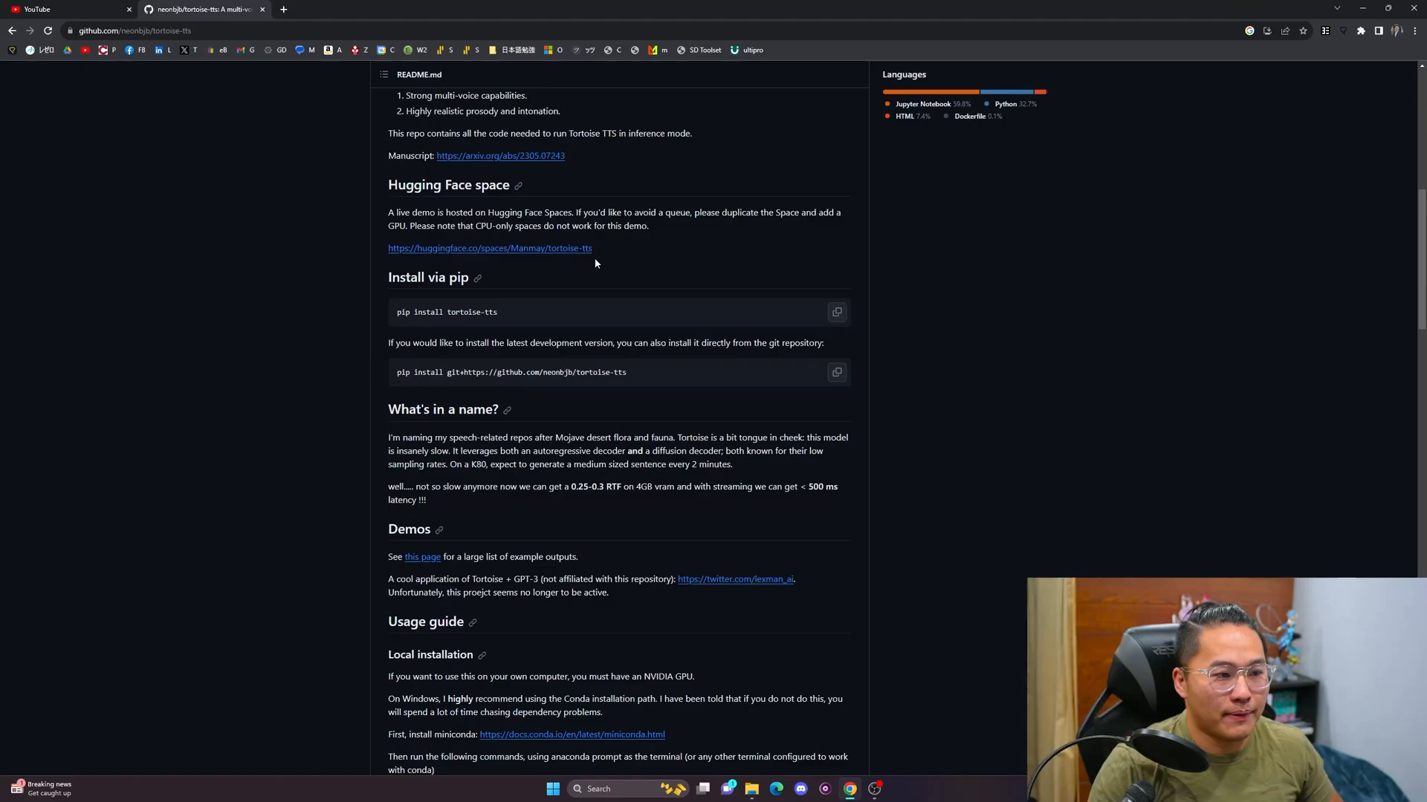
scroll("down", 3)
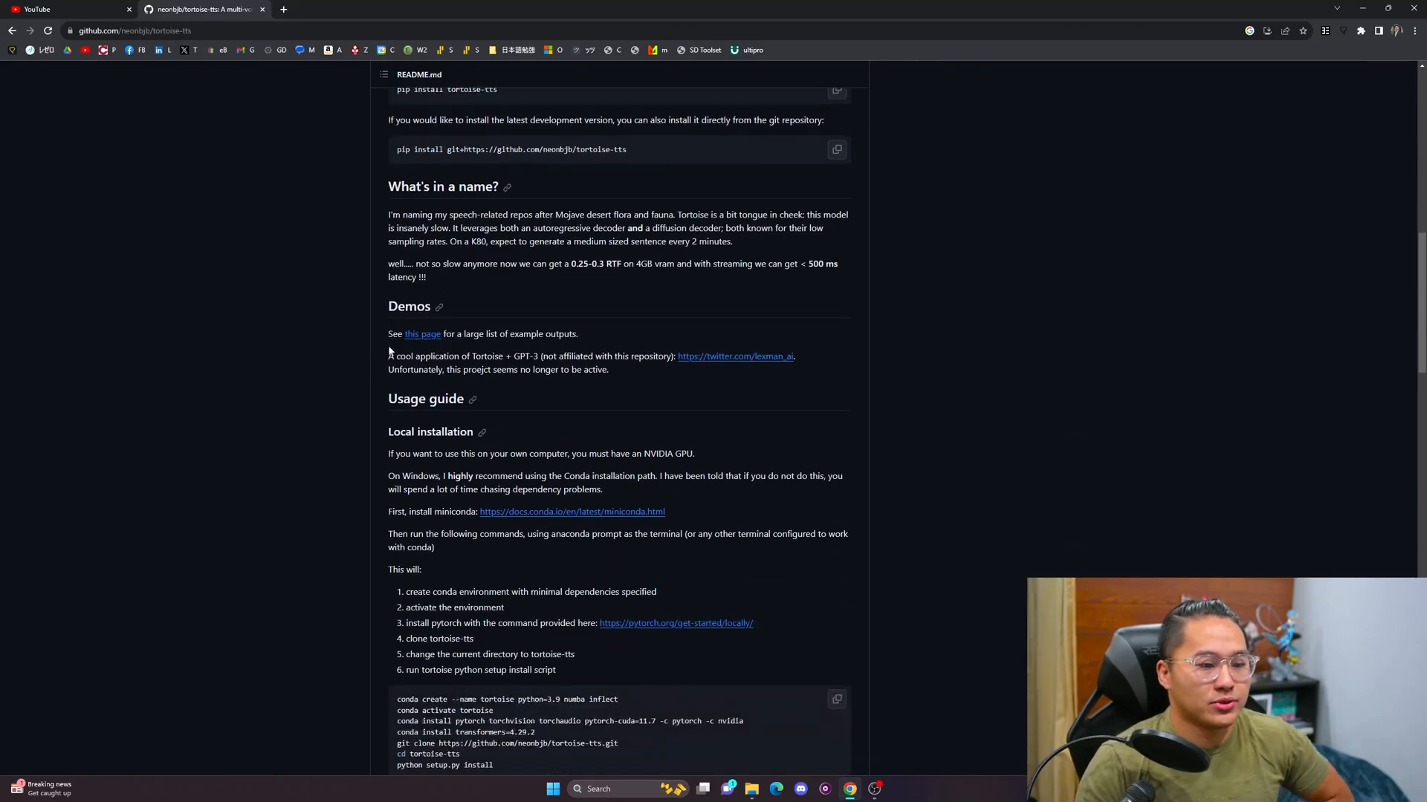
scroll("down", 3)
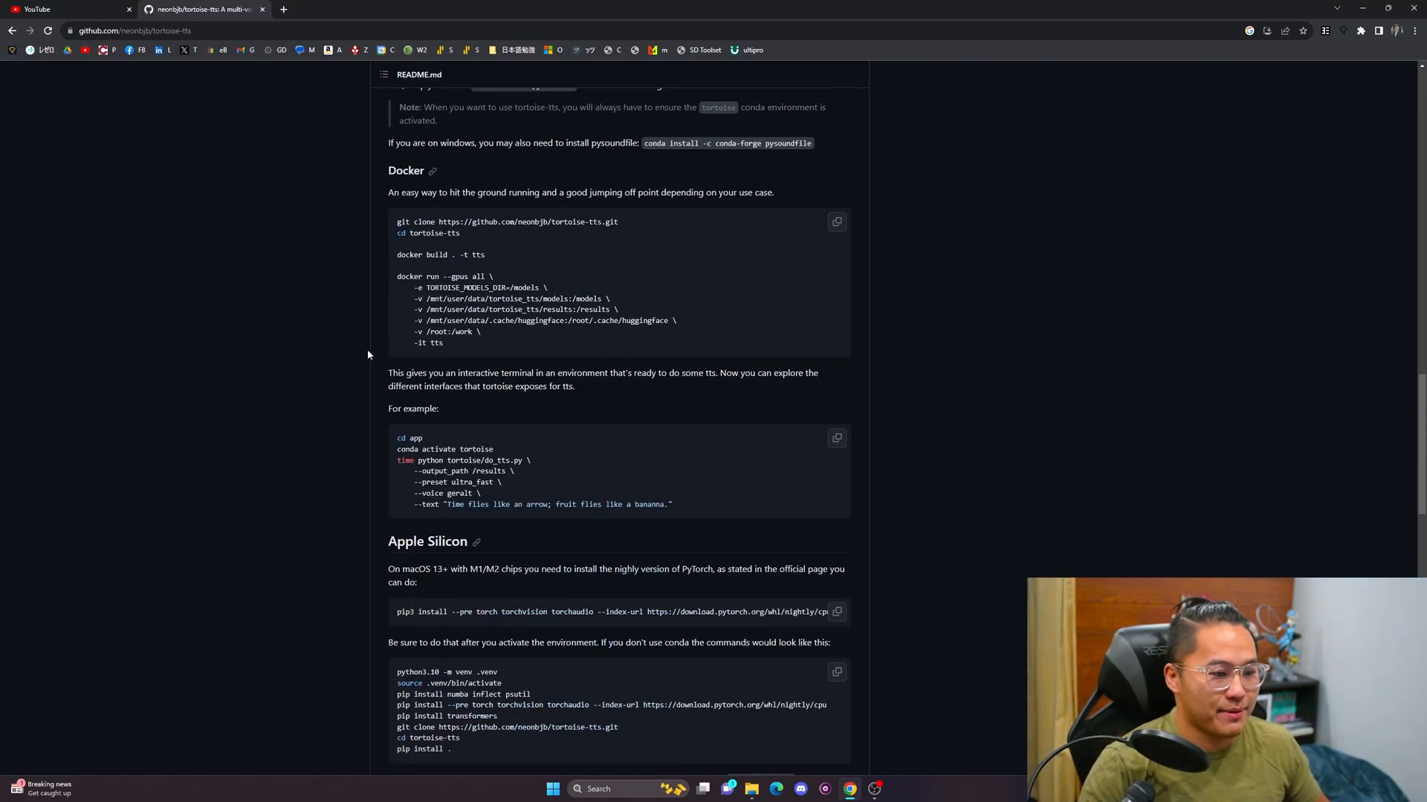
scroll("down", 3)
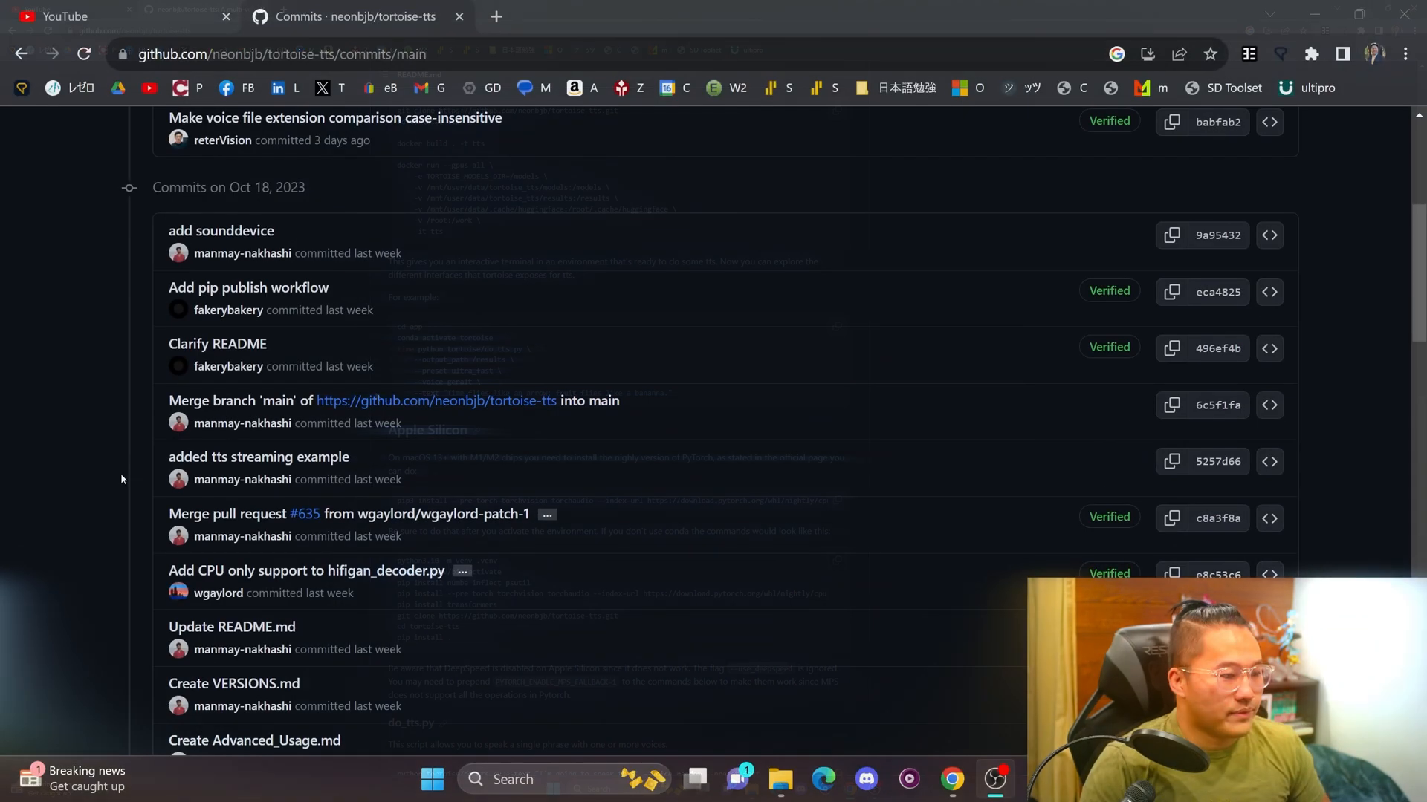
scroll("down", 3)
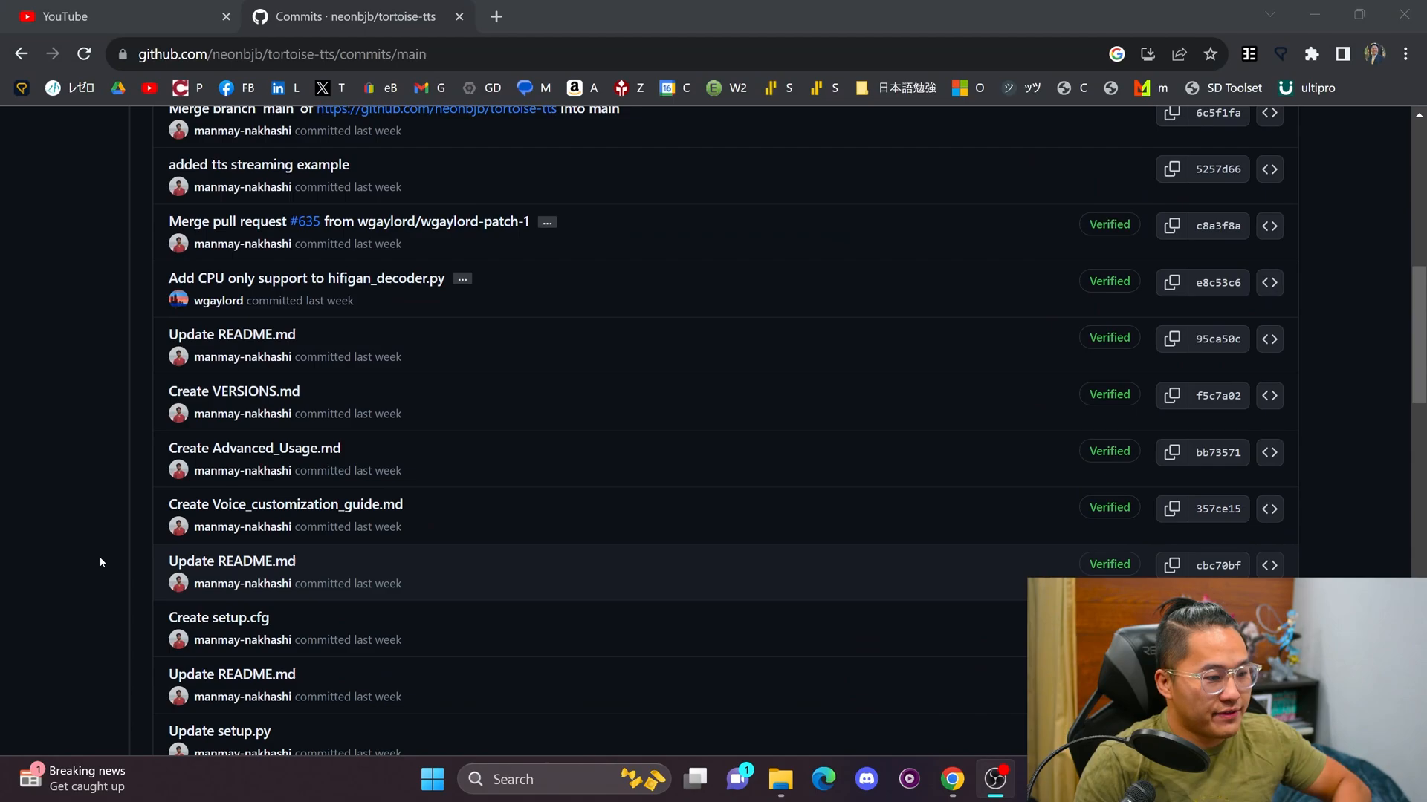
scroll("down", 3)
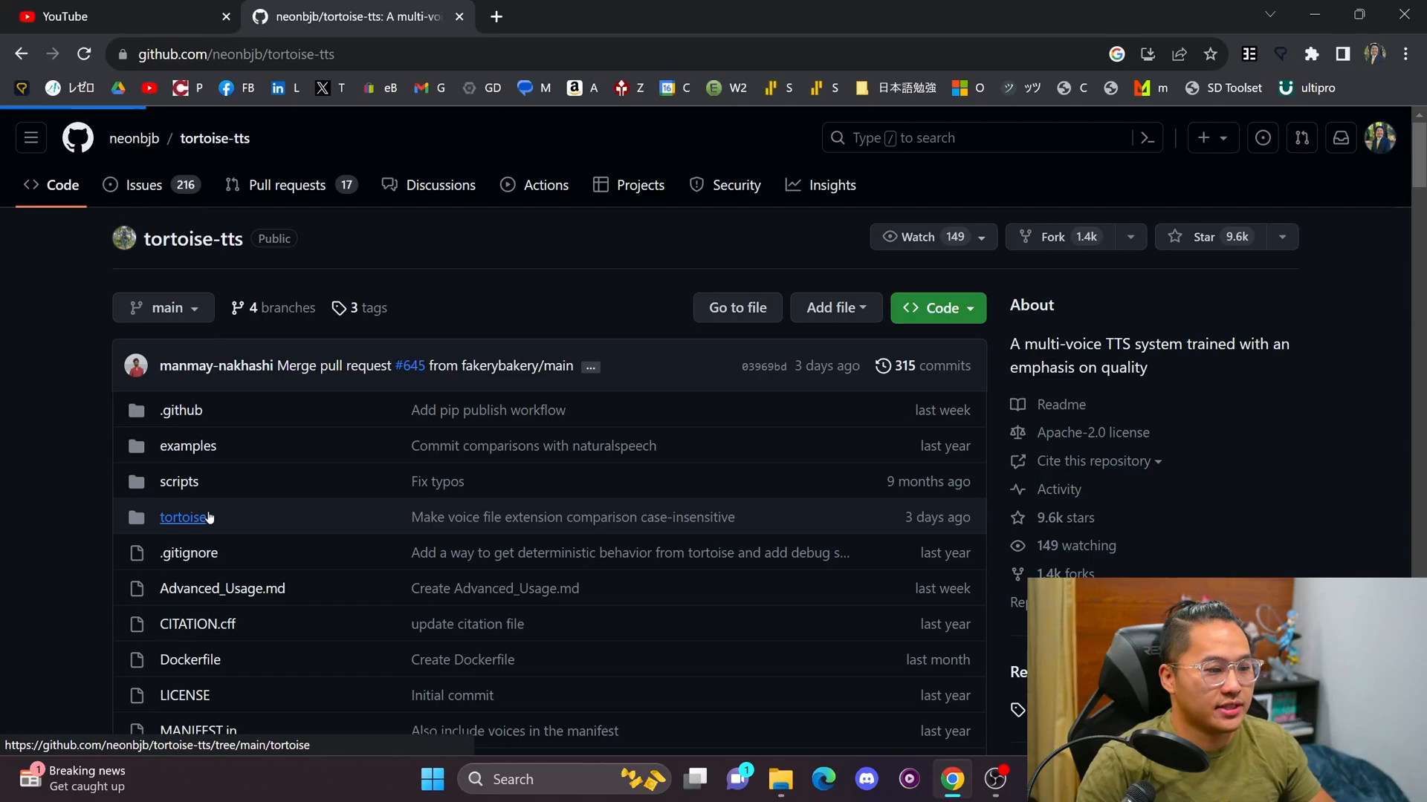
left_click(183, 517)
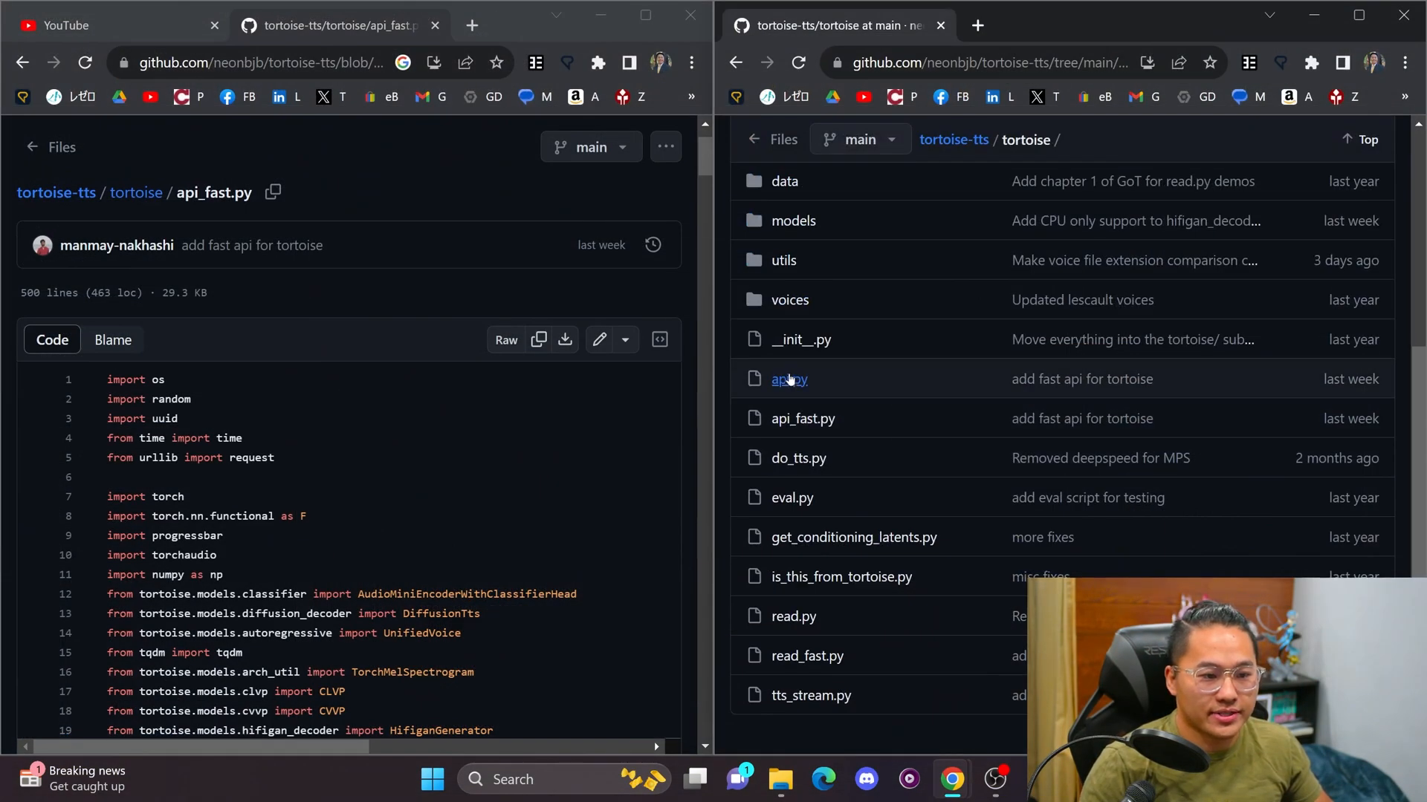
left_click(788, 379)
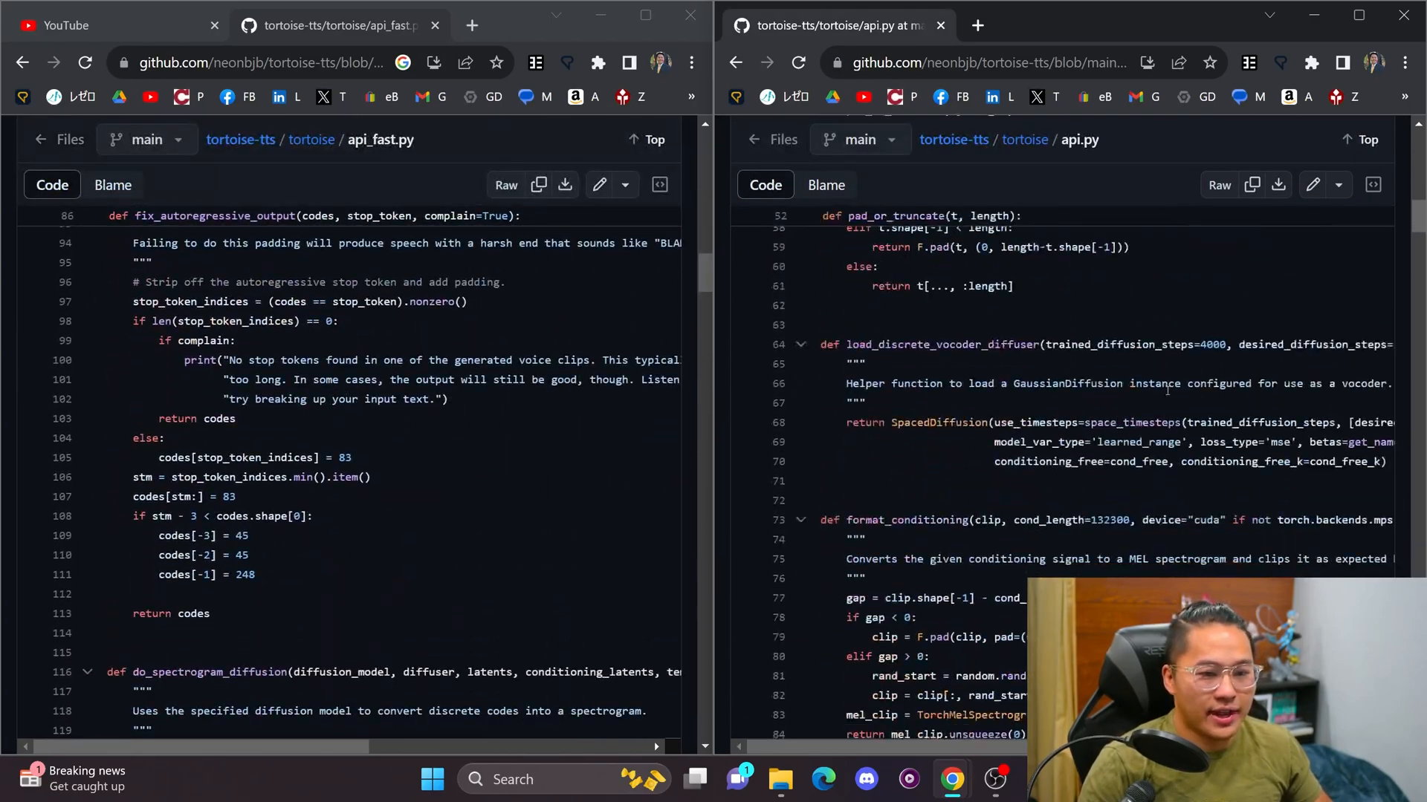
- Scroll both files and highlight the TextToSpeech model setup lines in api_fast.py for comparison
scroll("down", 3)
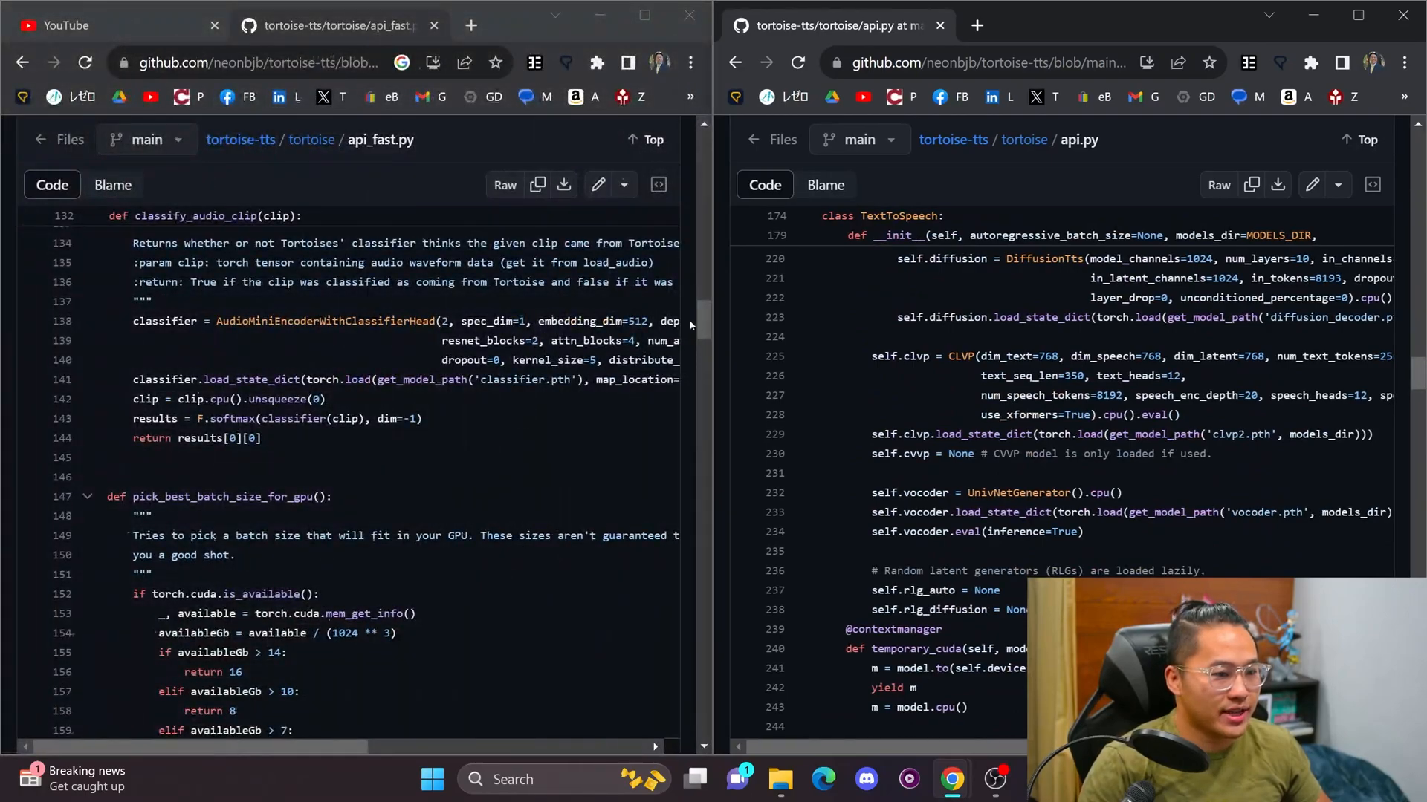
scroll("down", 3)
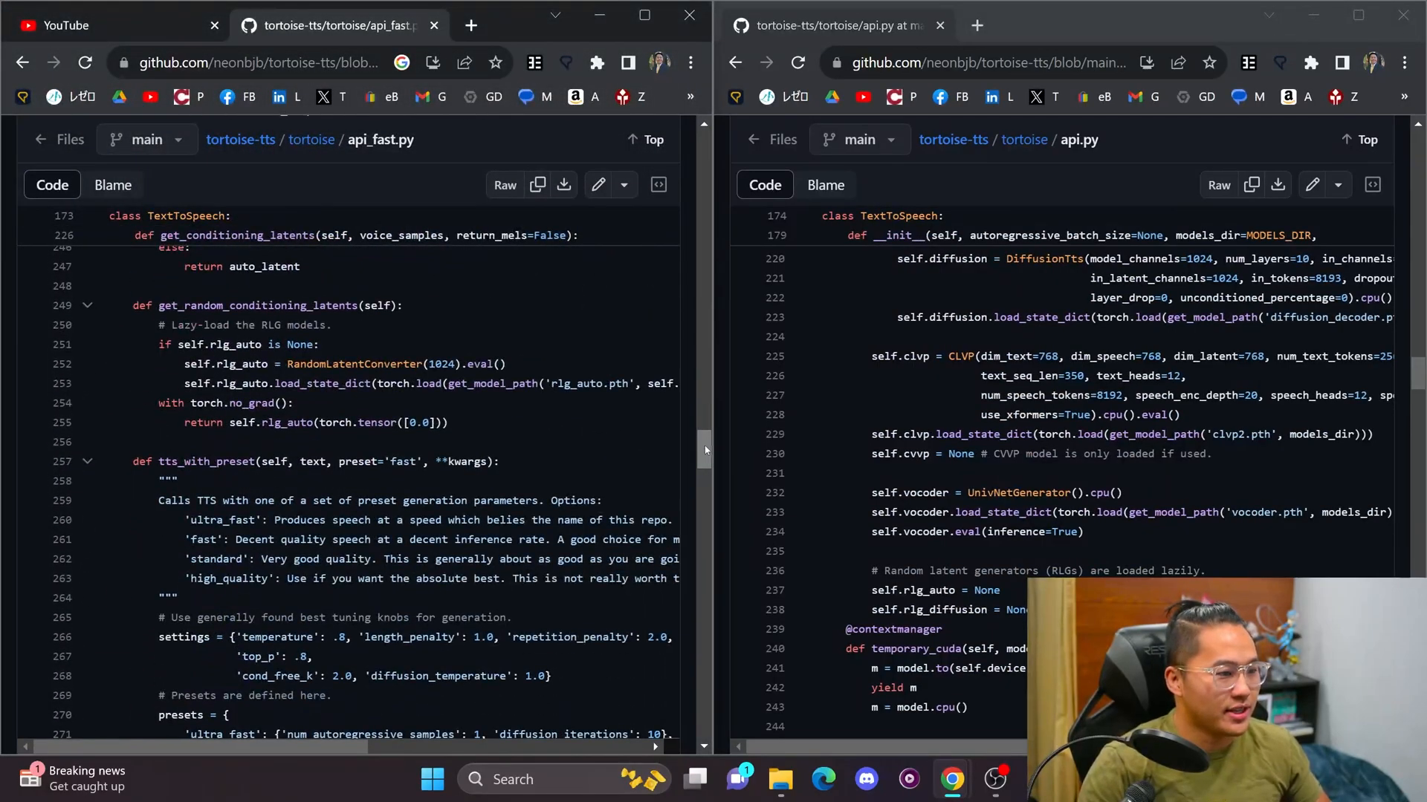
scroll("down", 3)
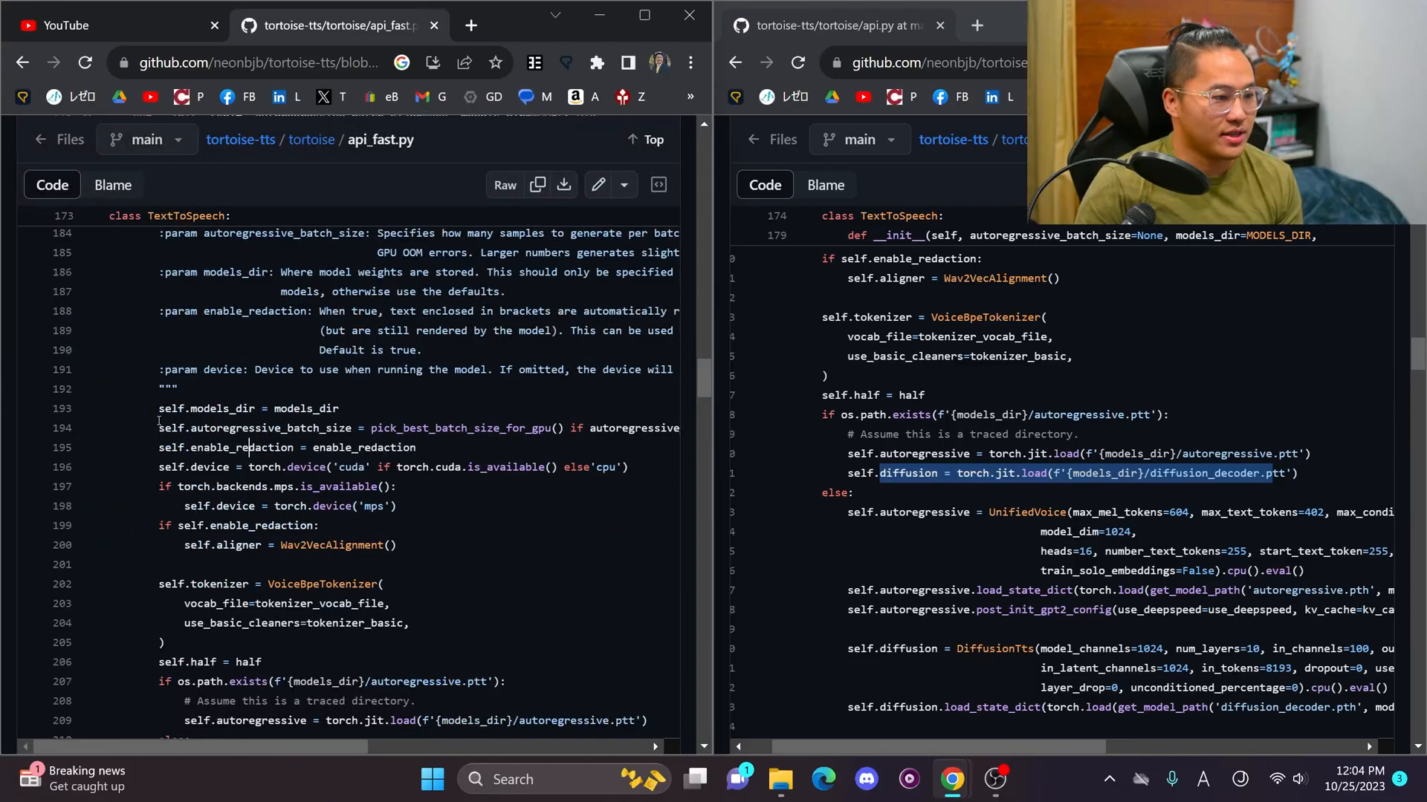
left_click_drag(159, 407, 261, 661)
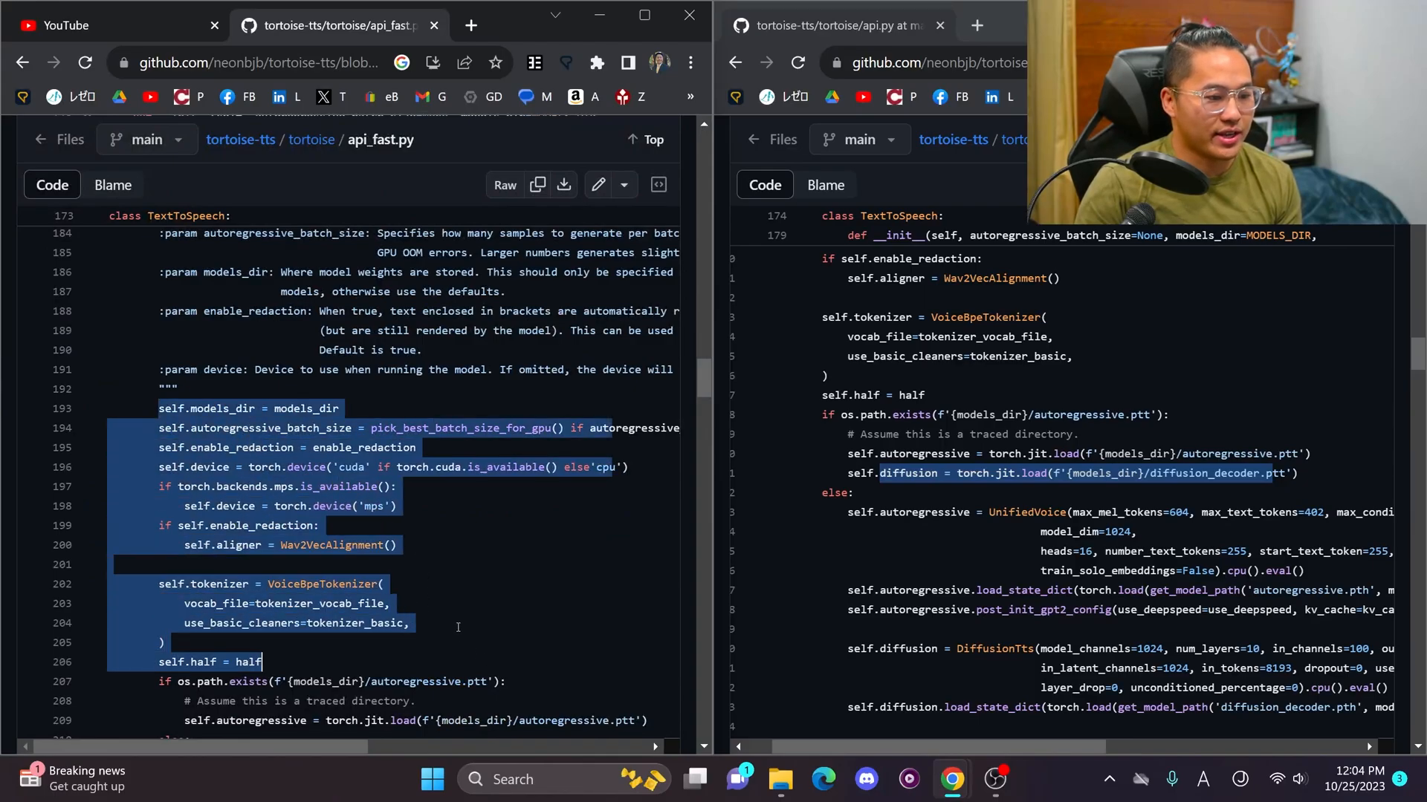
scroll("down", 3)
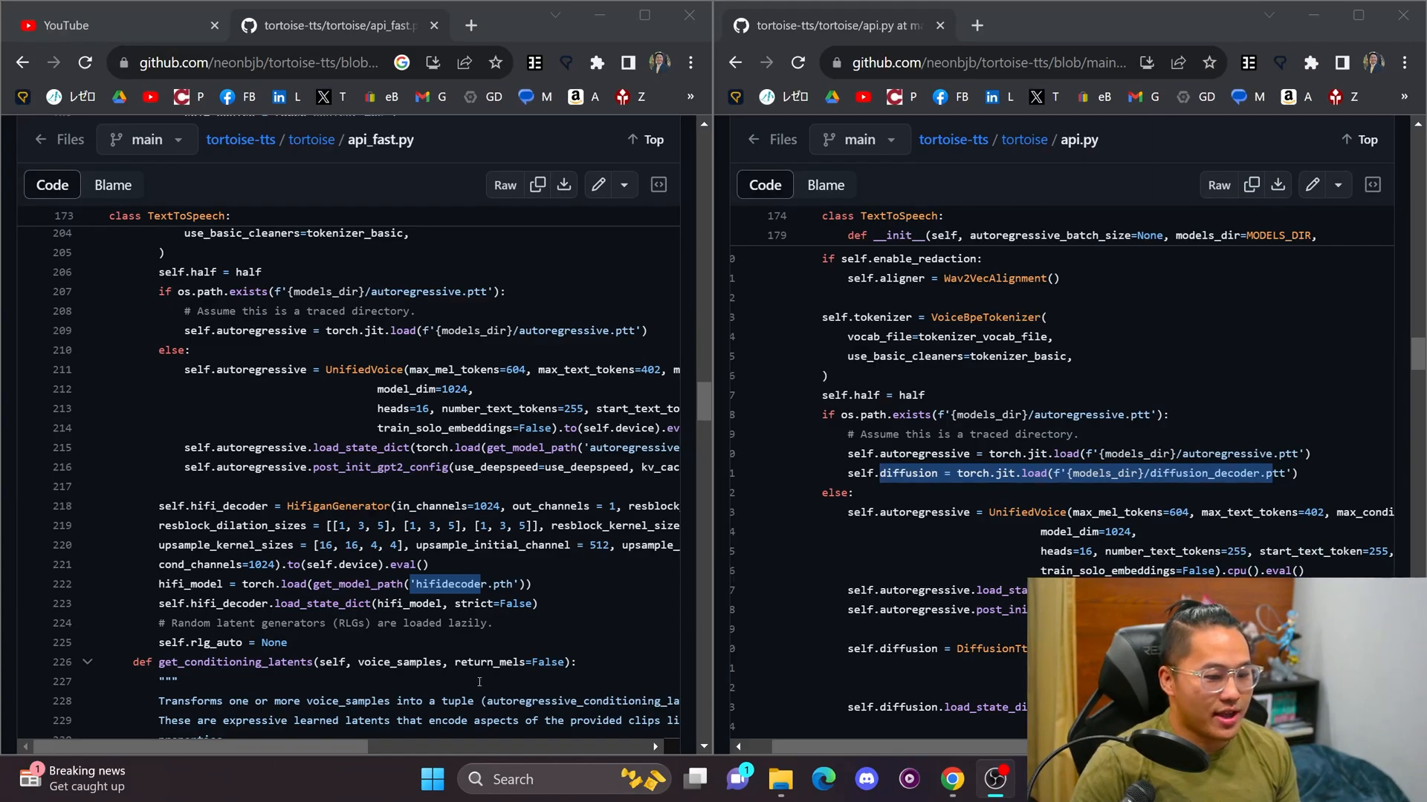
left_click(779, 779)
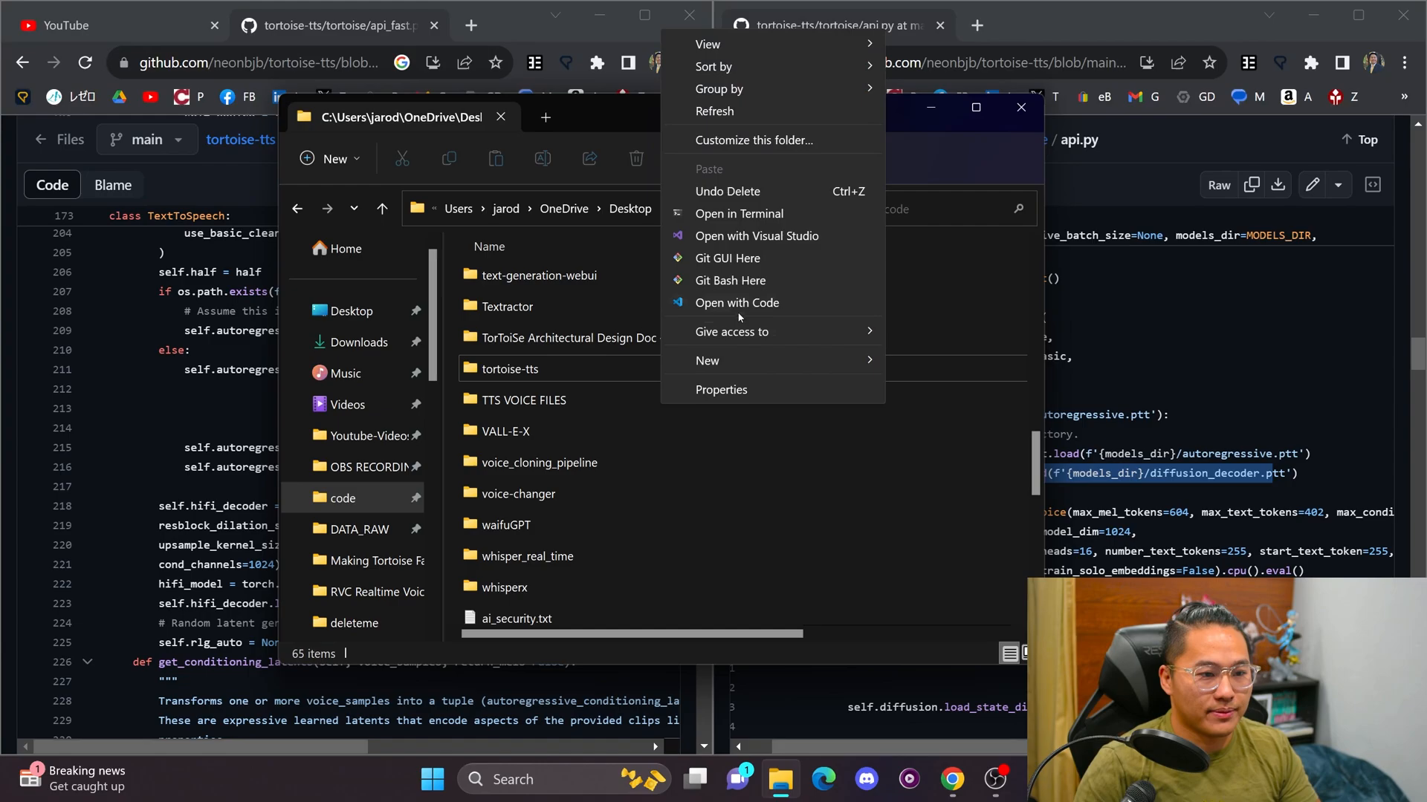
- Start a PowerShell terminal in the local tortoise-tts folder via Open in Terminal
left_click(511, 368)
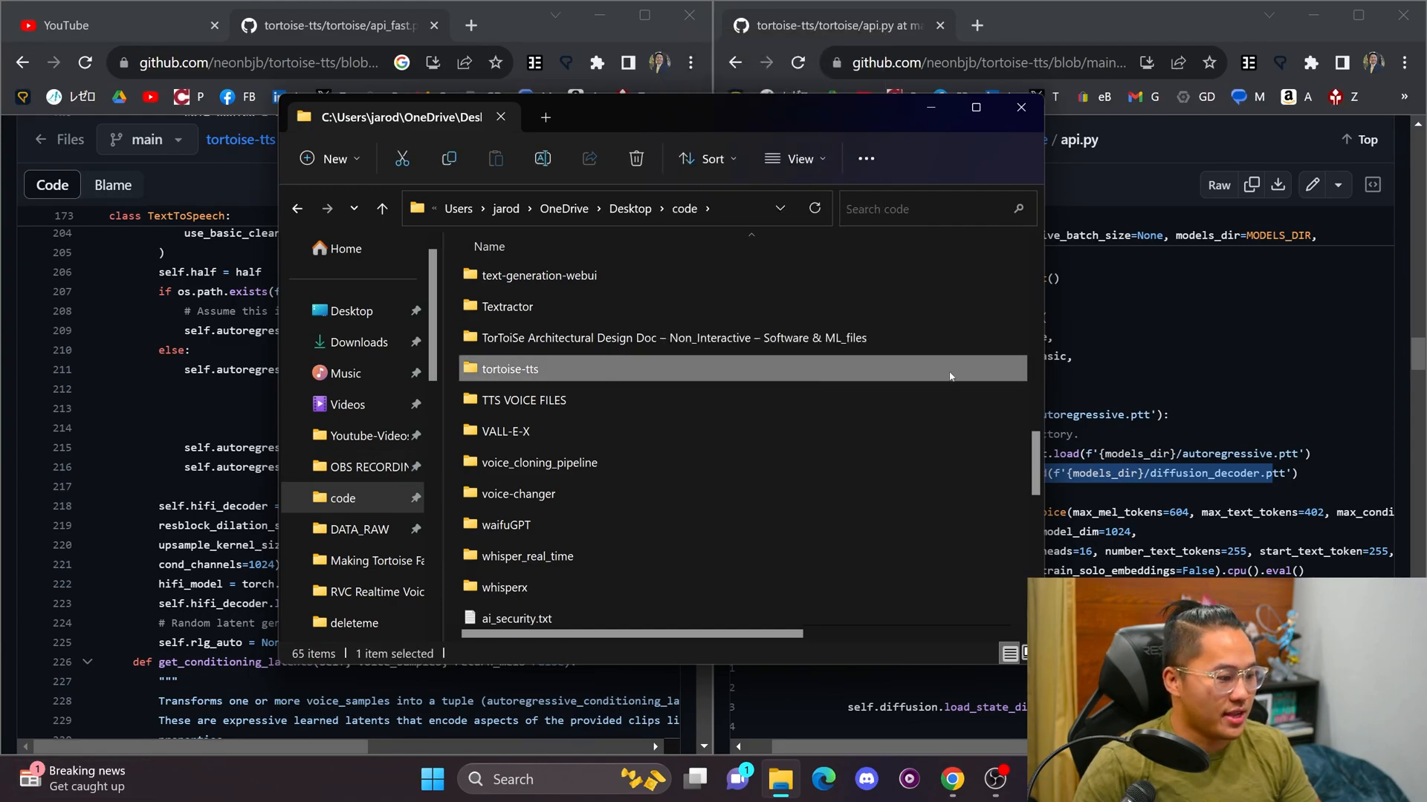
mouse_move(631, 440)
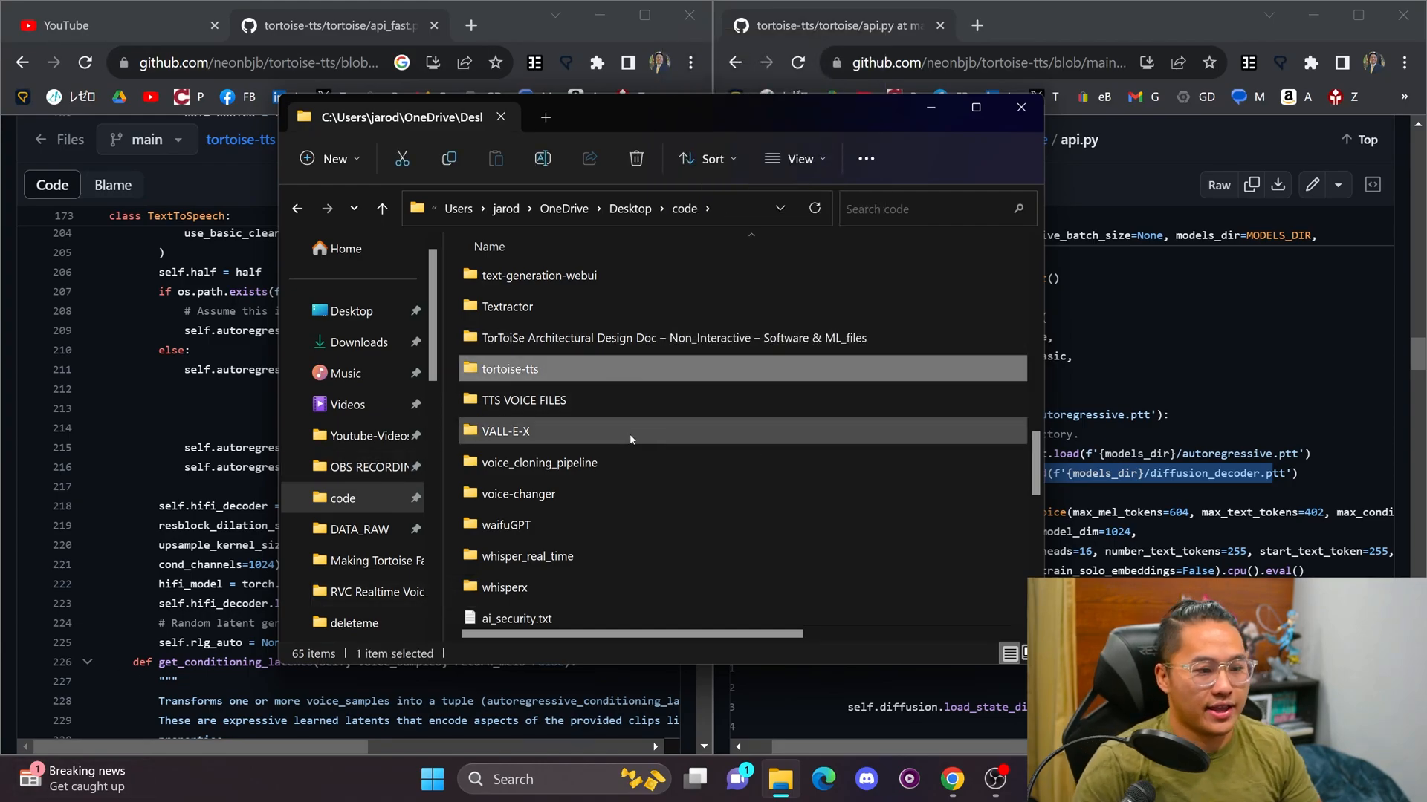
right_click(510, 369)
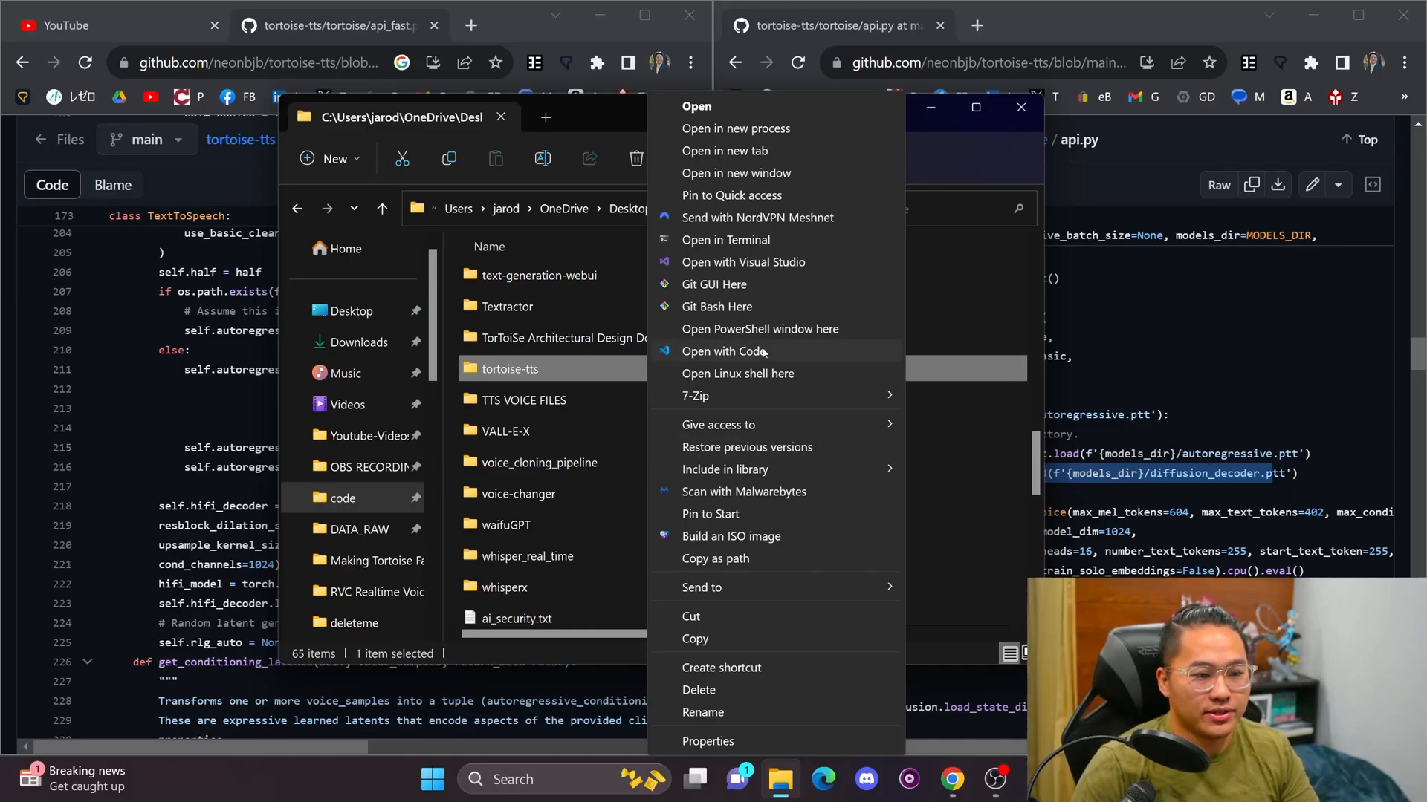
left_click(759, 329)
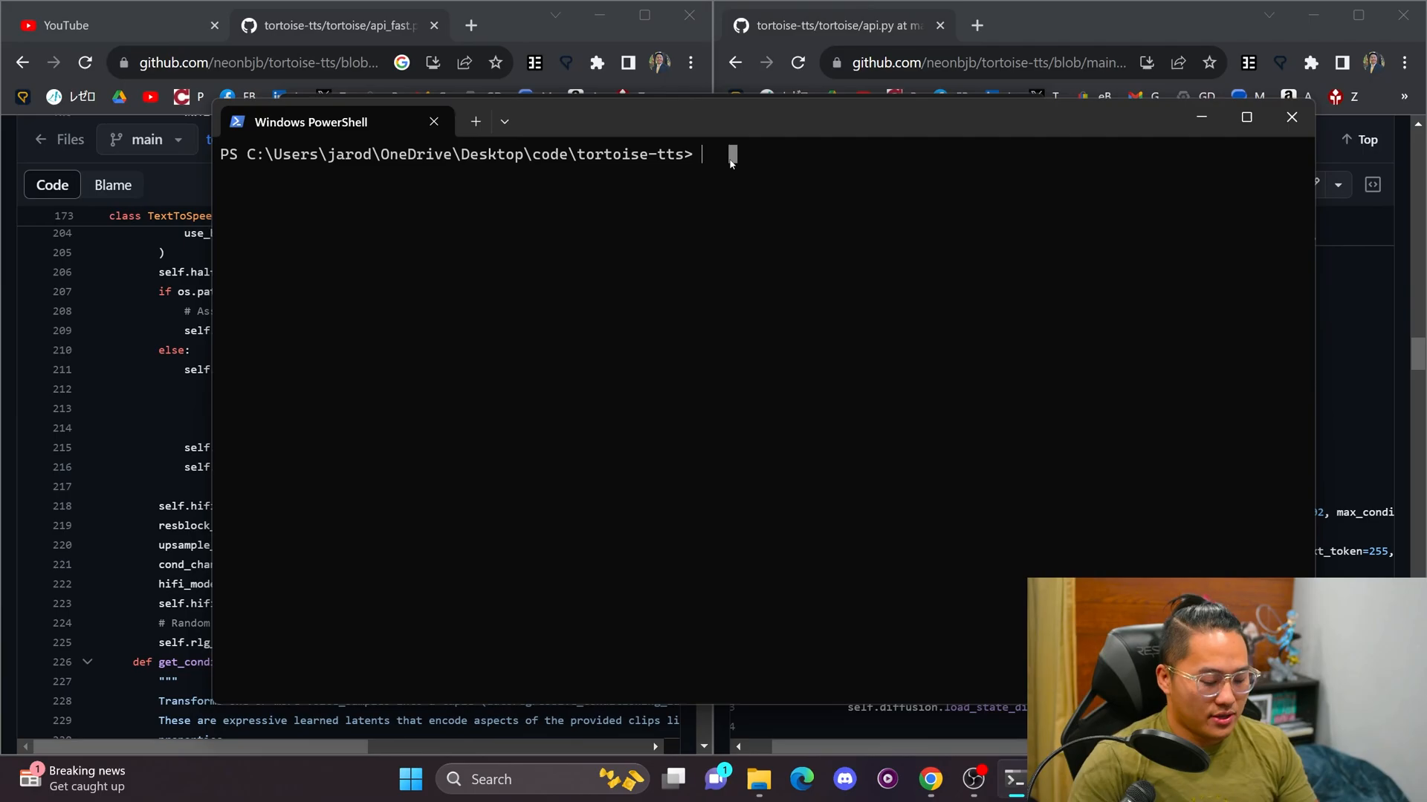
- Run git stash to set aside the api.py edits, pull the repo, then return to the editor and GitHub page
type("git pull")
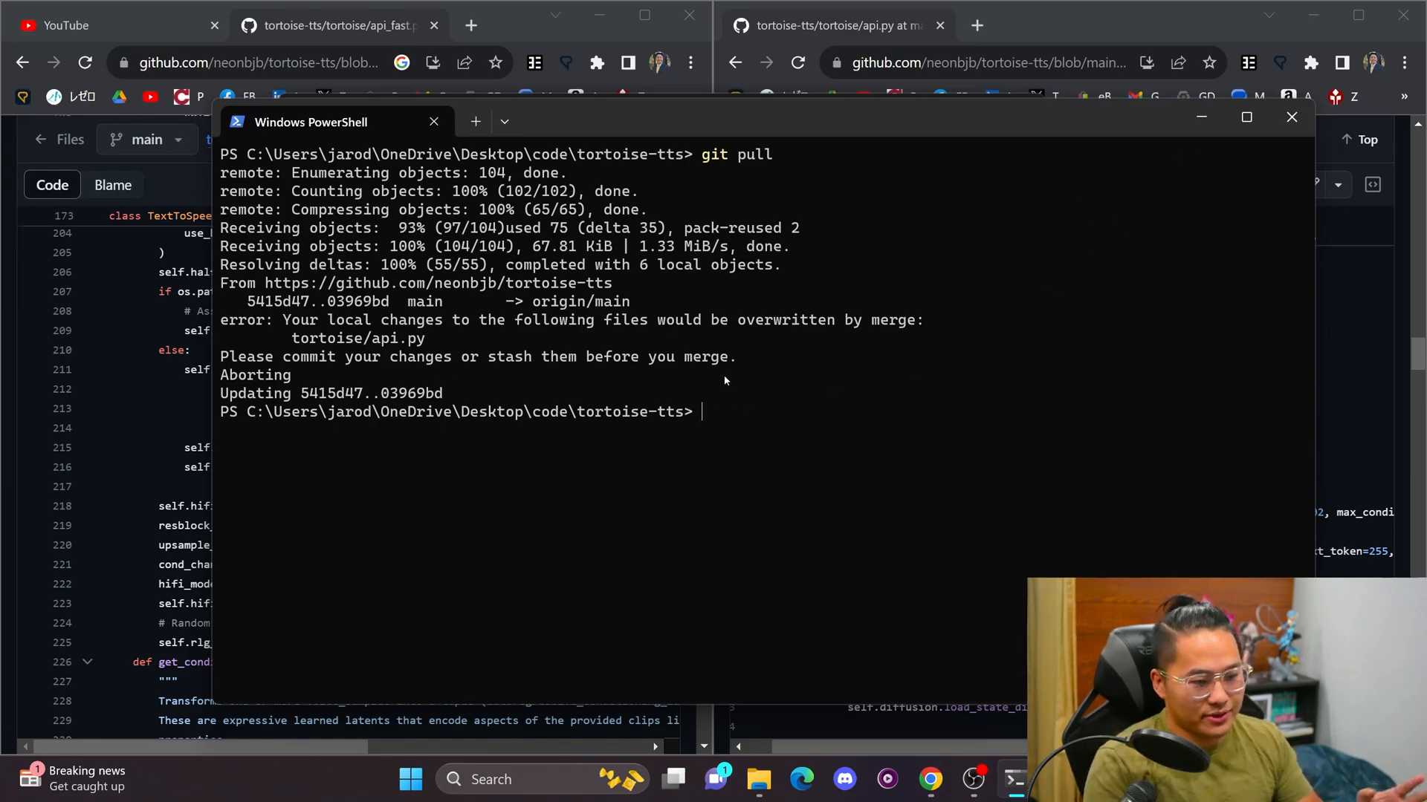
type("git stash")
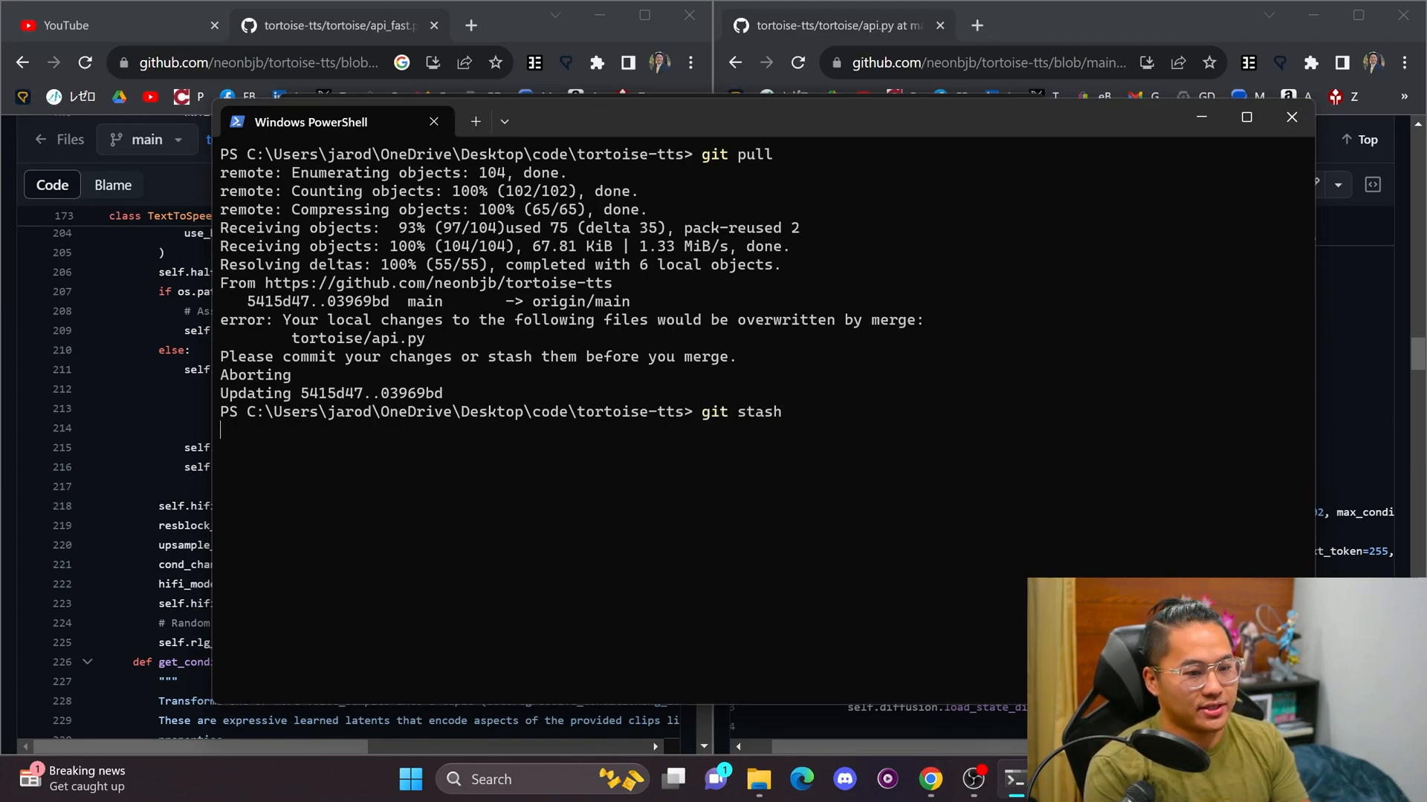
key("Enter")
type("git pull")
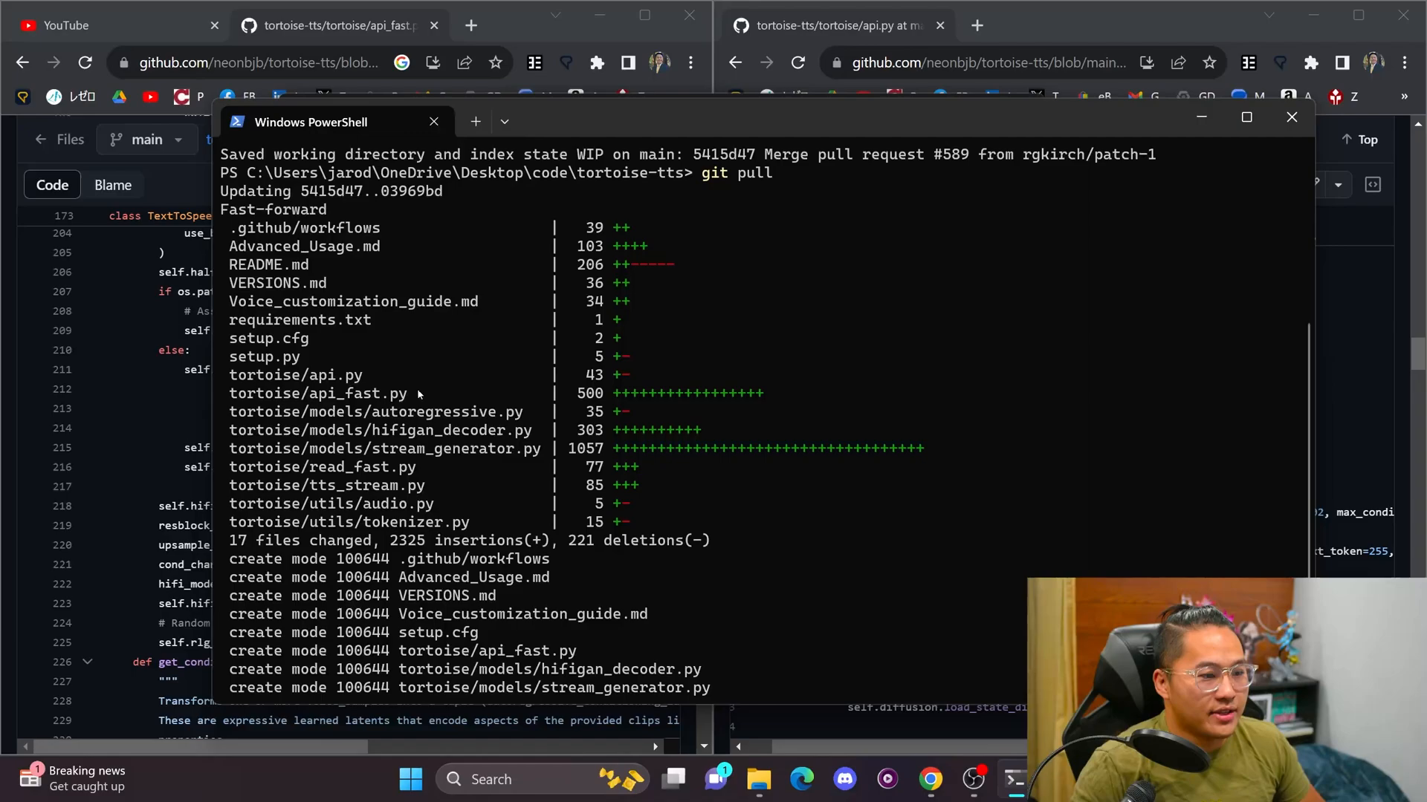
scroll("down", 3)
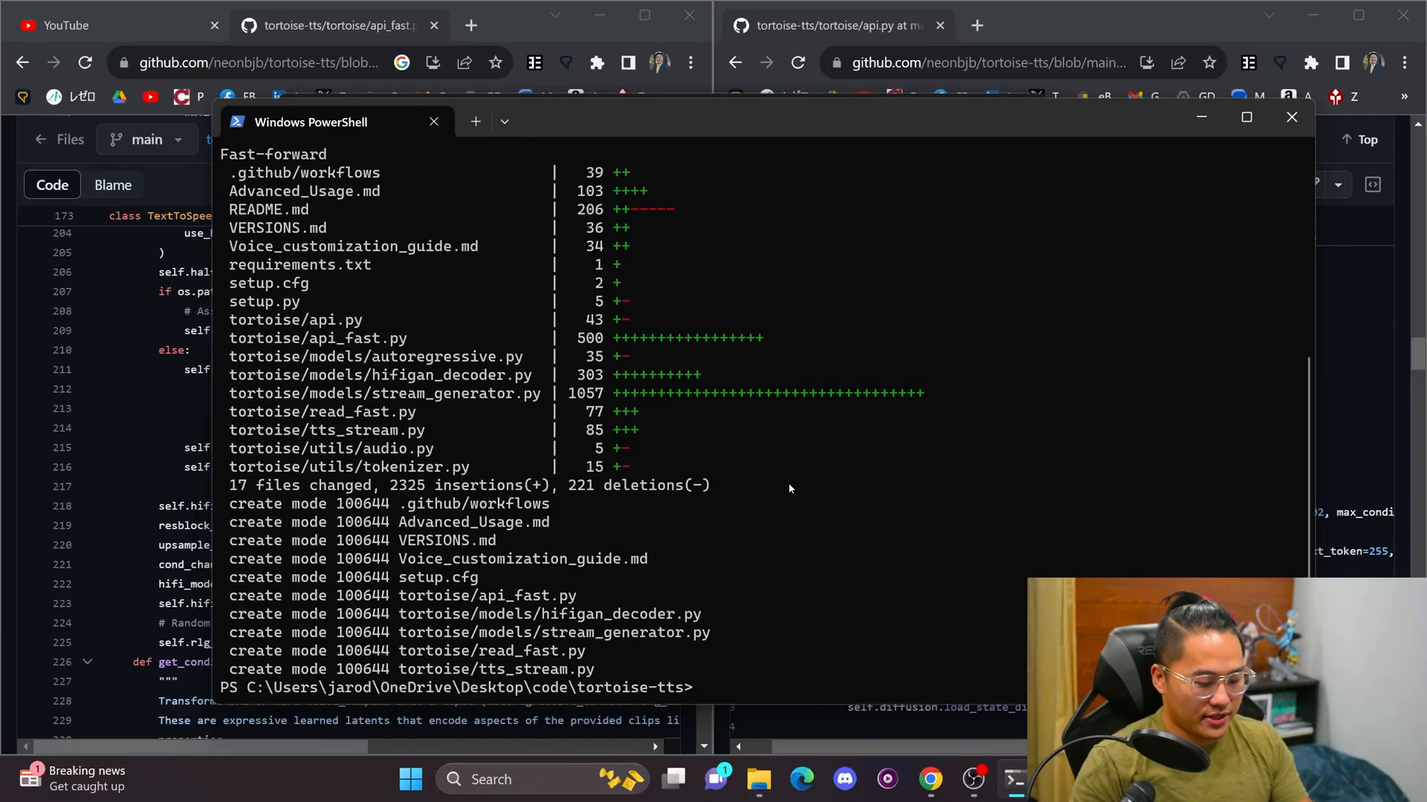
left_click(759, 779)
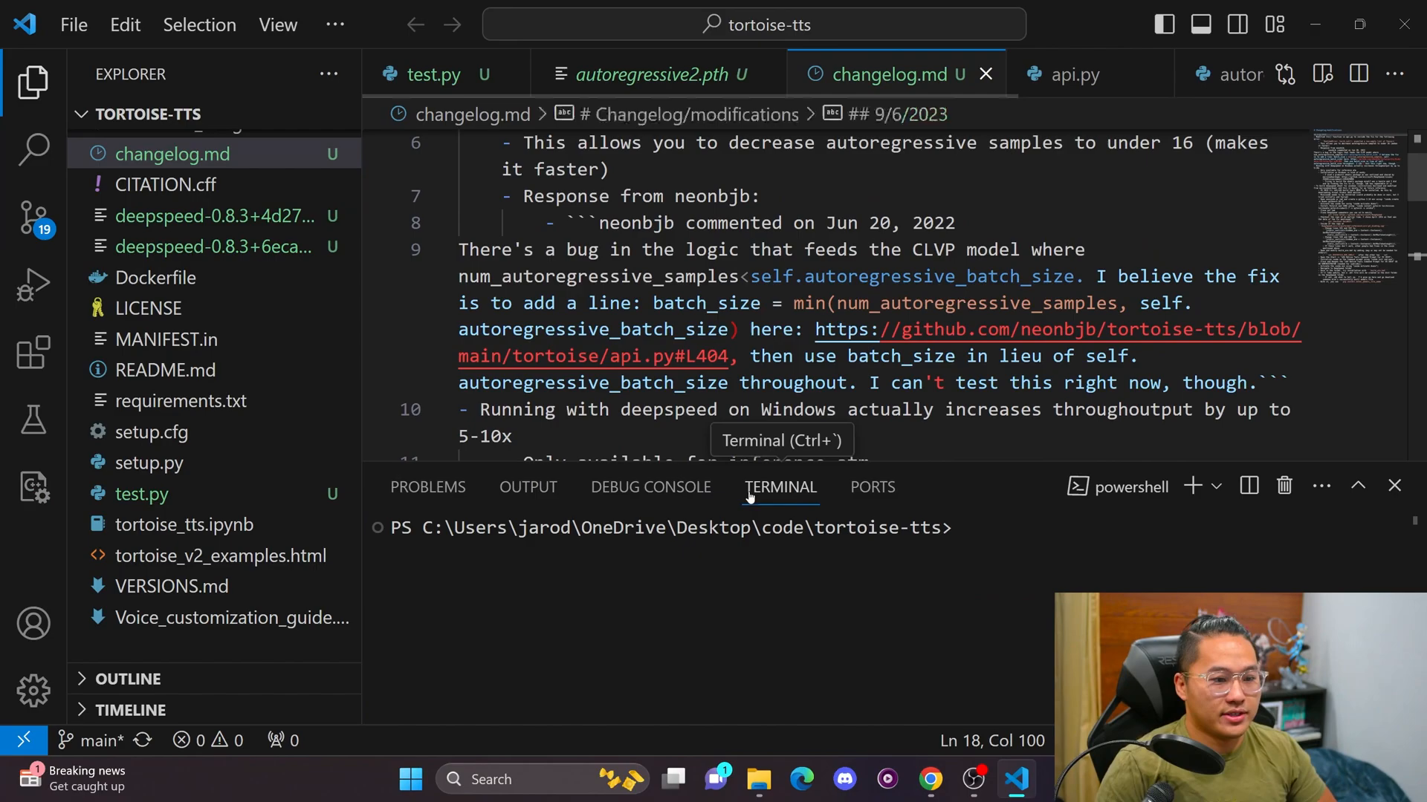
left_click(933, 779)
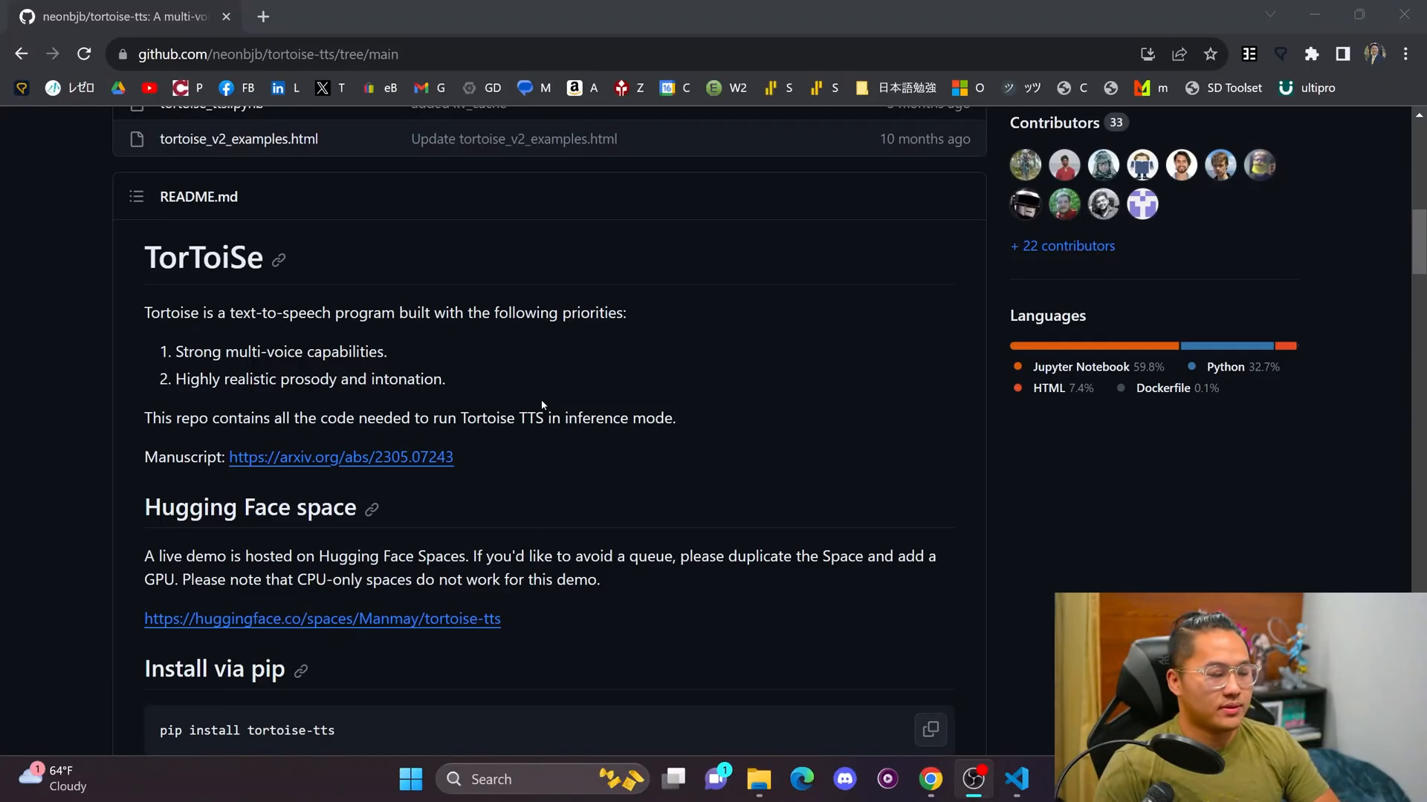
scroll("down", 3)
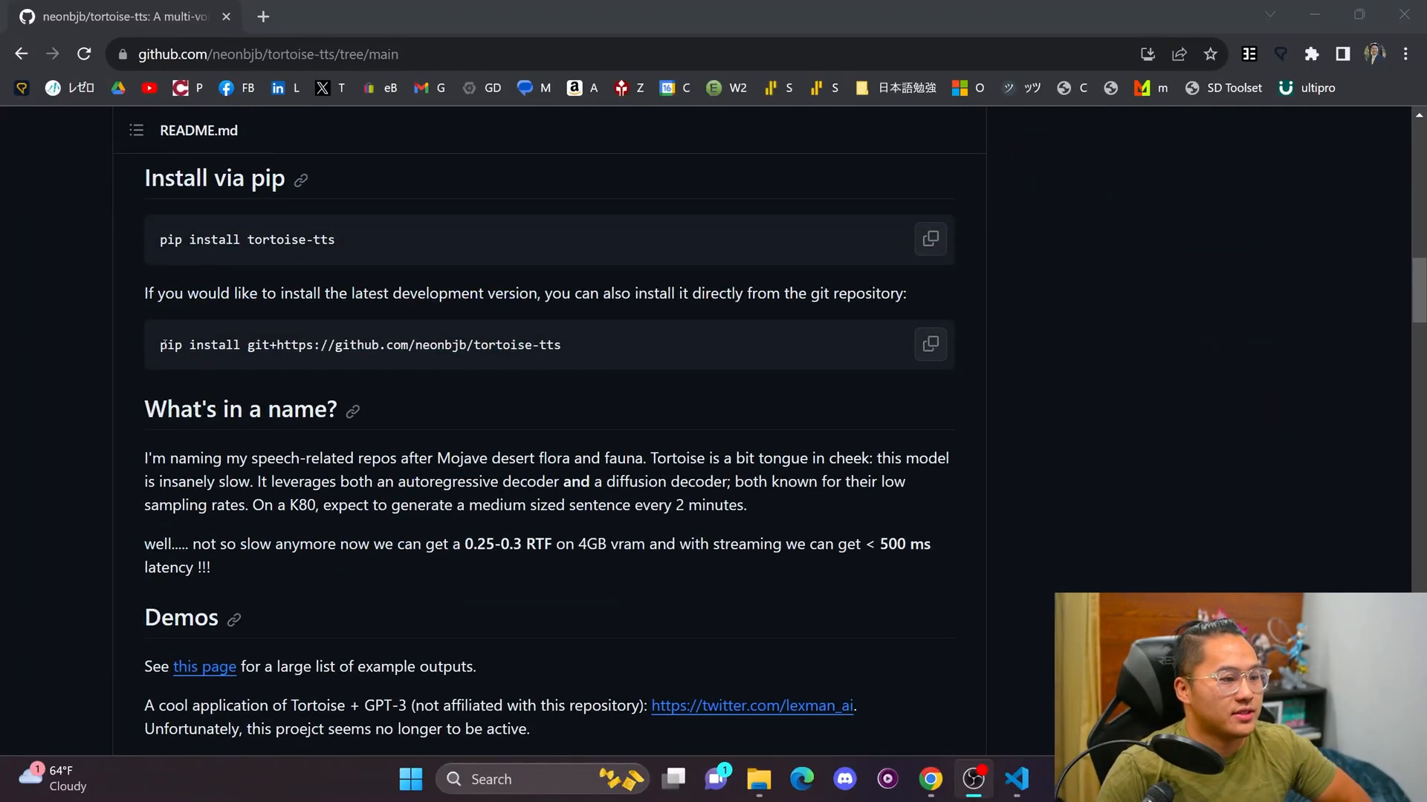
scroll("down", 3)
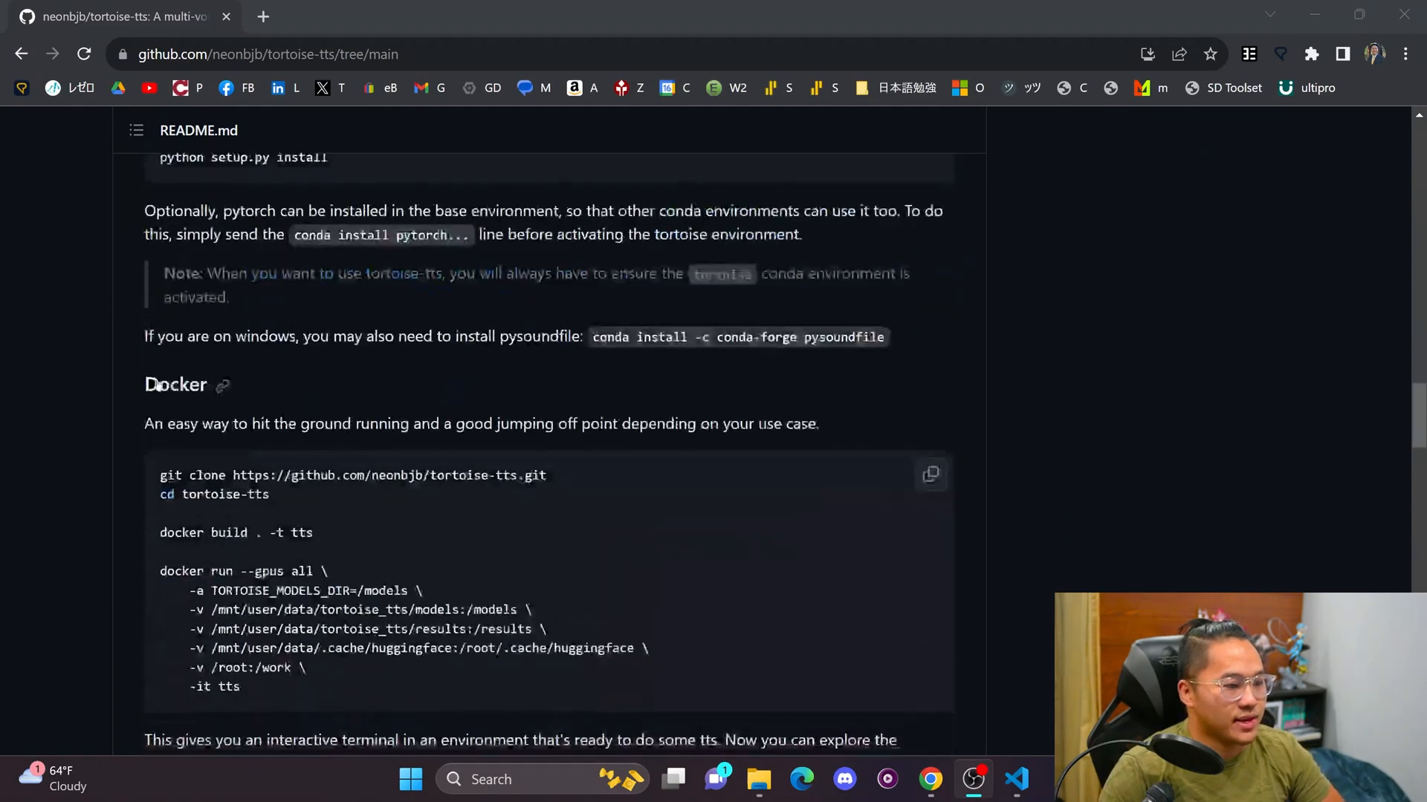
scroll("down", 3)
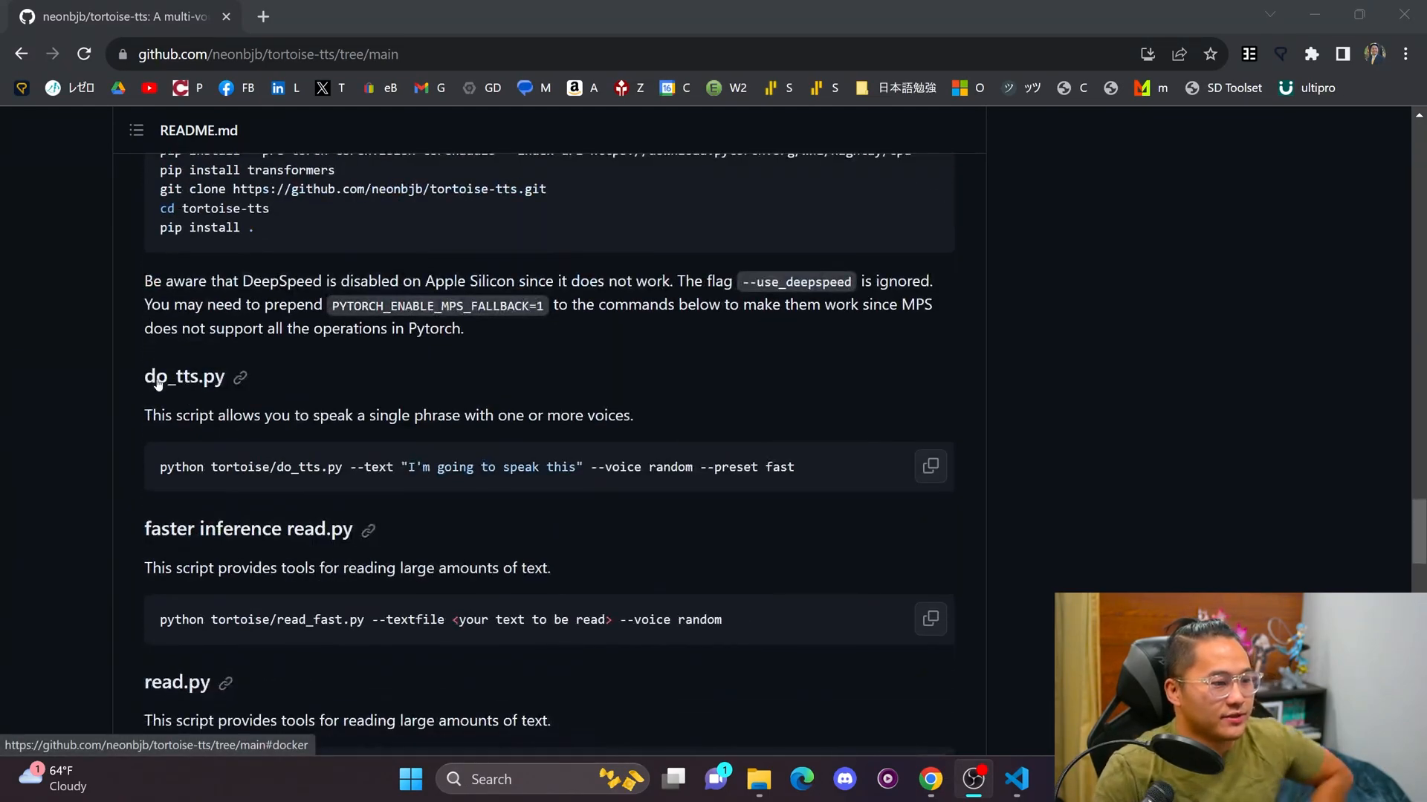
scroll("down", 3)
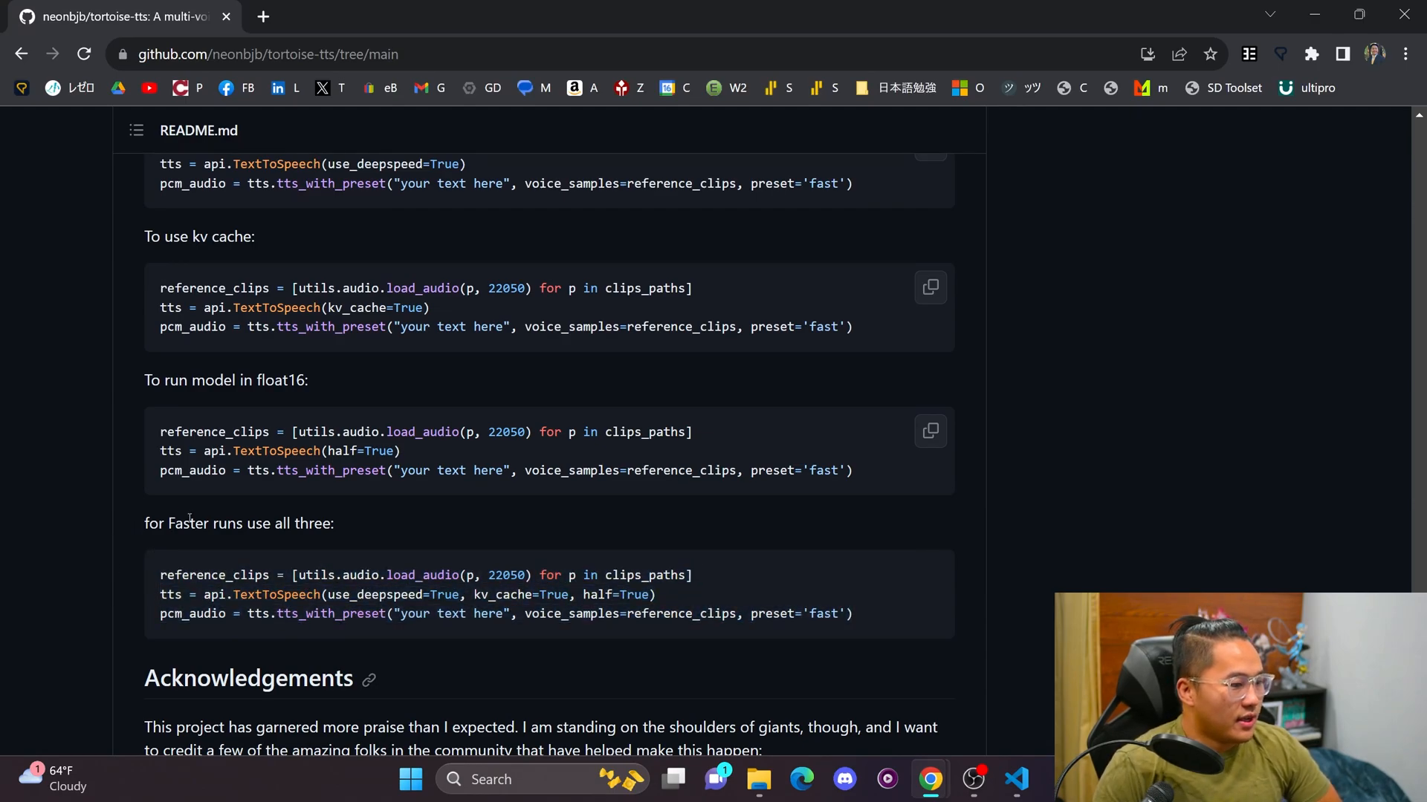
mouse_move(766, 583)
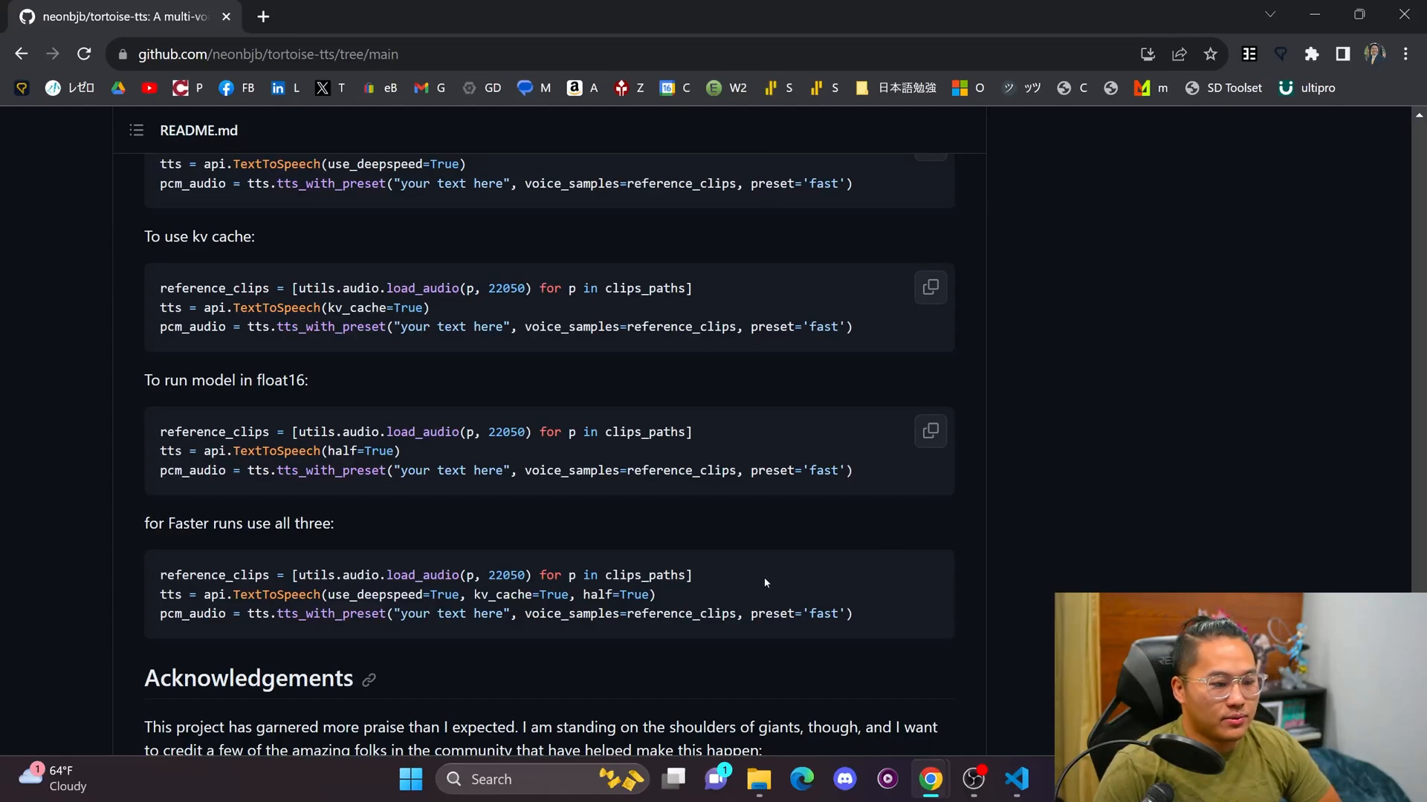
left_click_drag(160, 575, 853, 614)
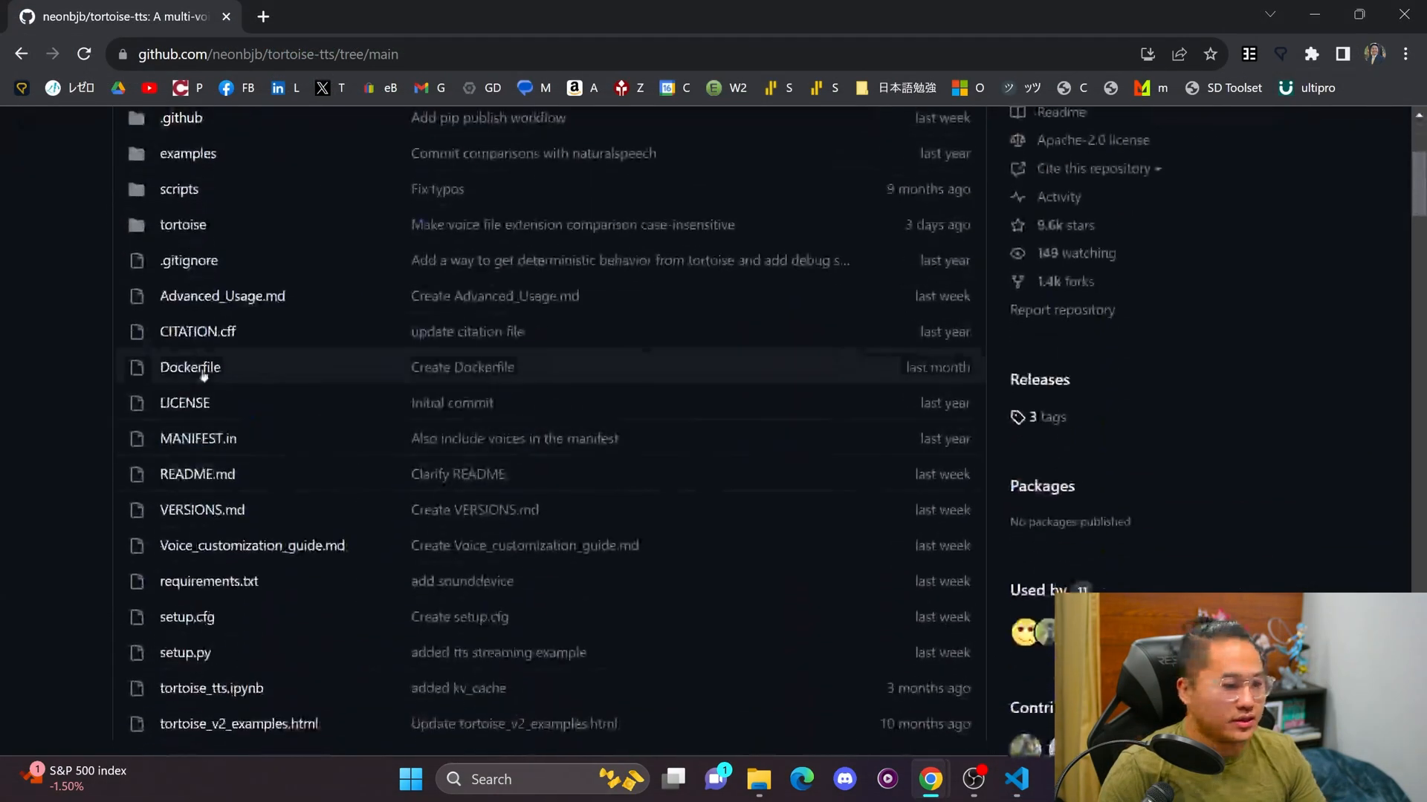
left_click(182, 226)
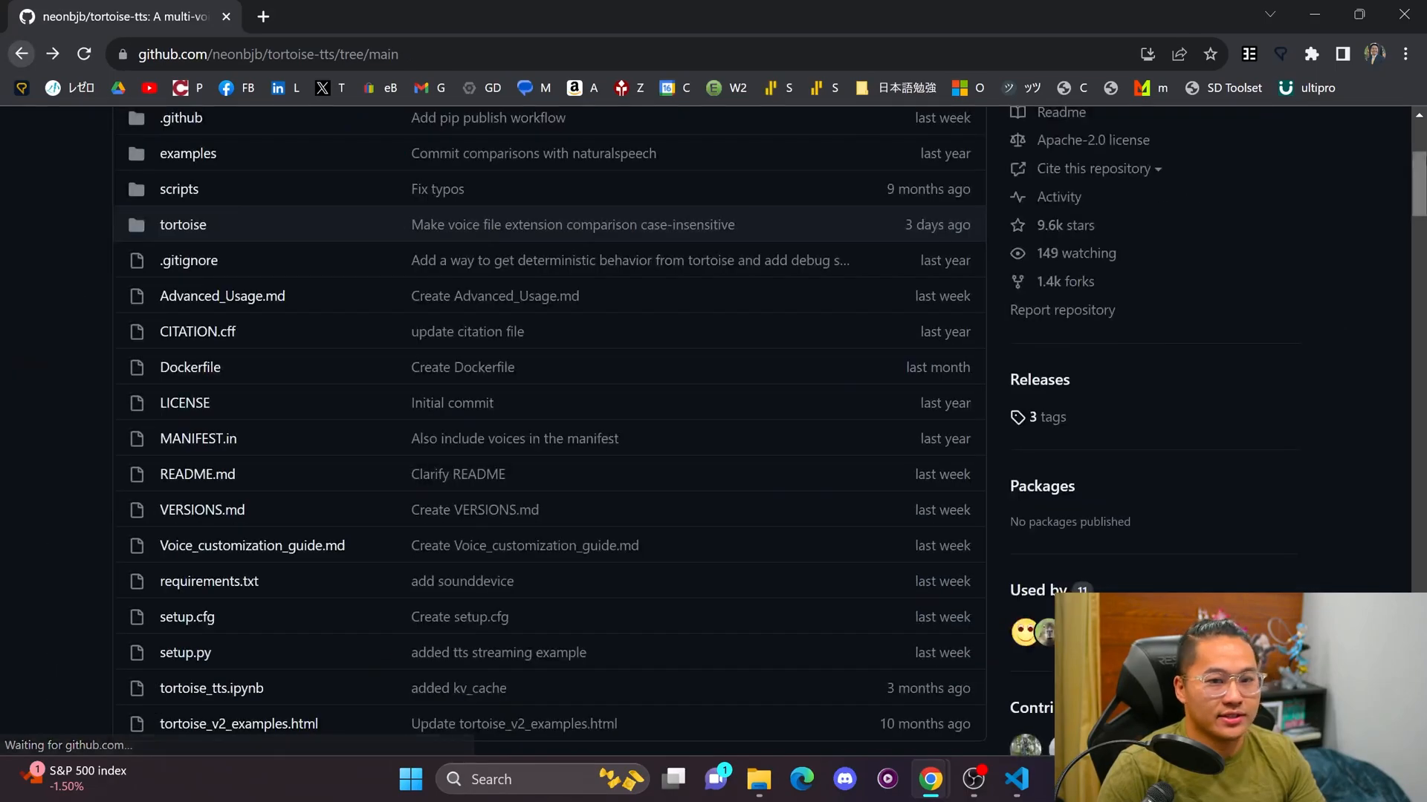
scroll("down", 3)
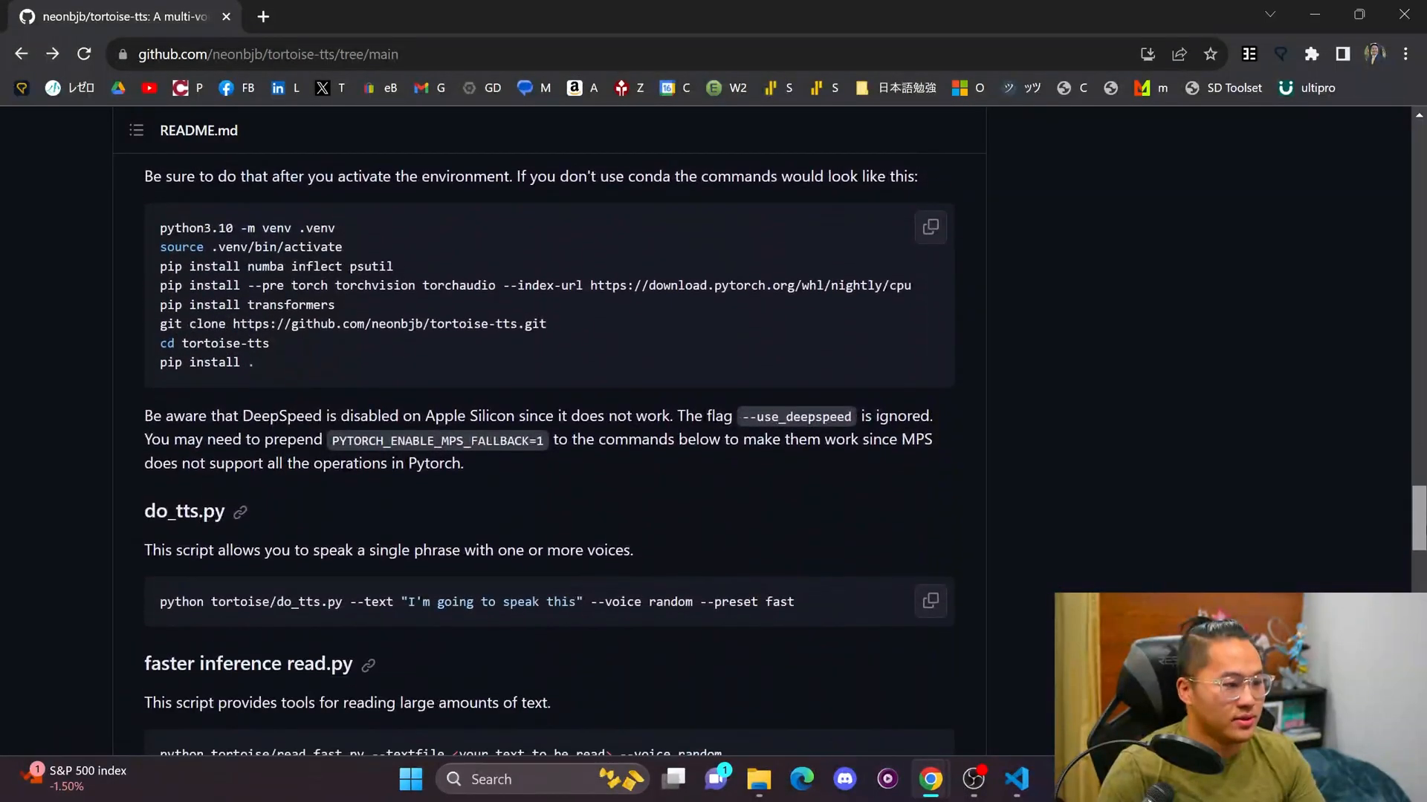
- Change test.py to 'from tortoise import api_fast' and build TextToSpeech from api_fast
left_click(1018, 779)
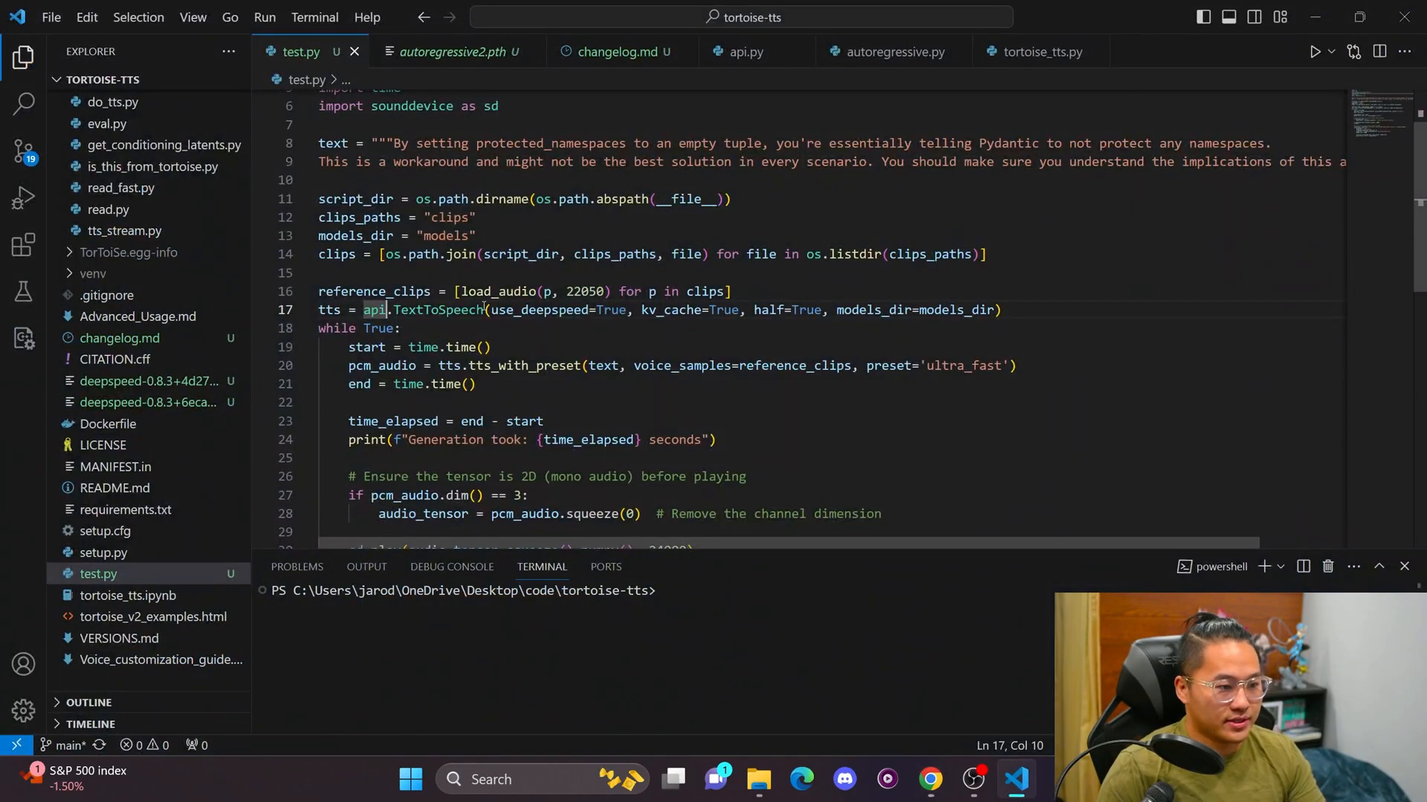
type("_fast")
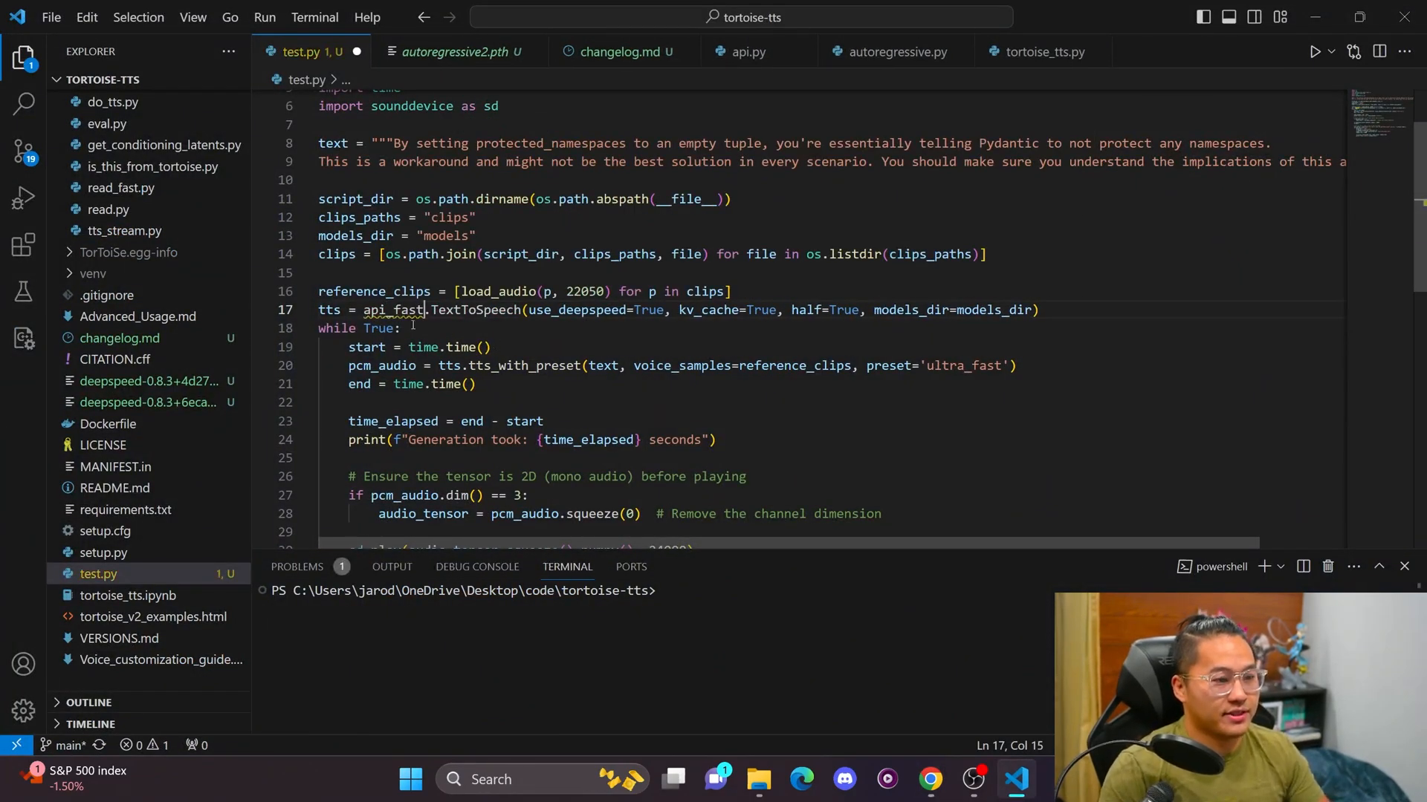
mouse_move(385, 309)
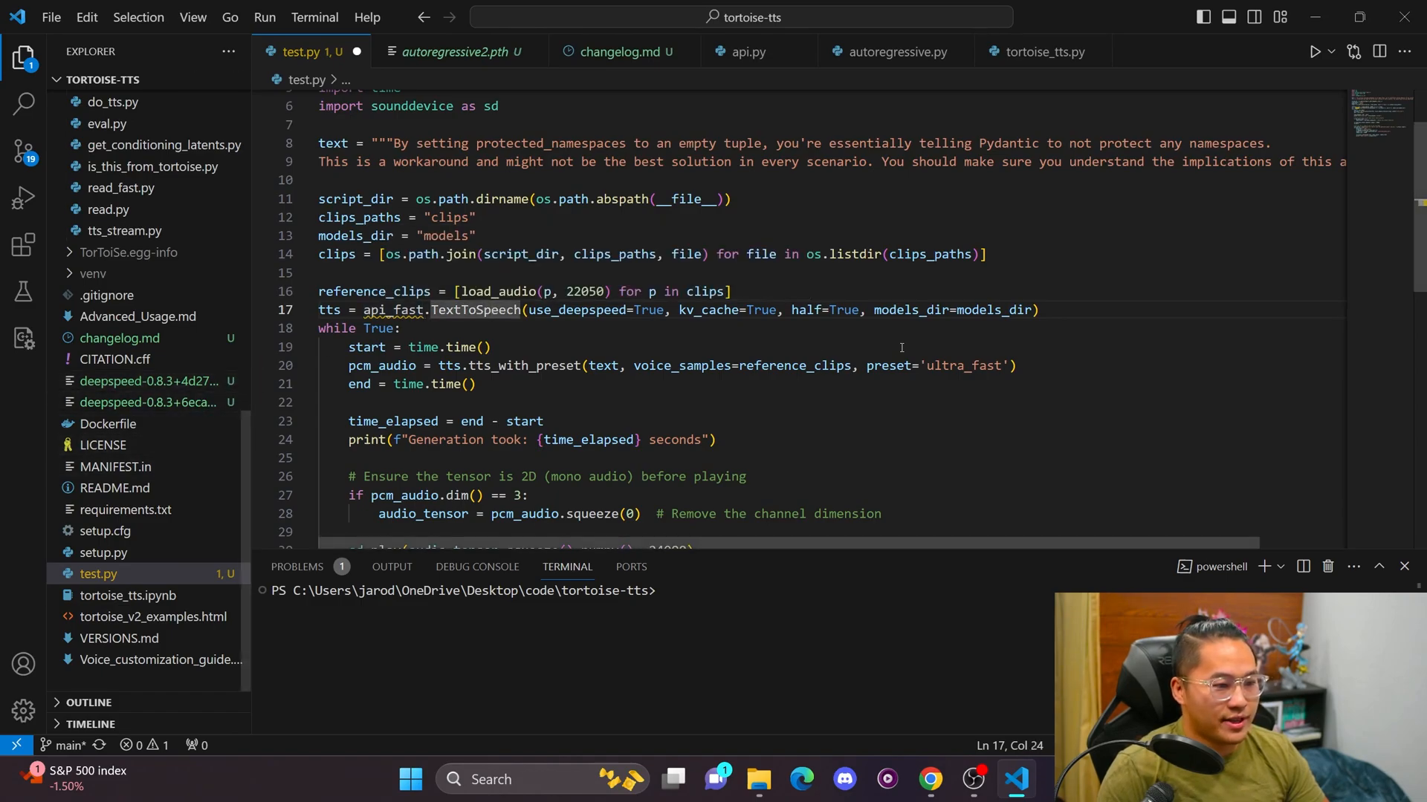
type("ven")
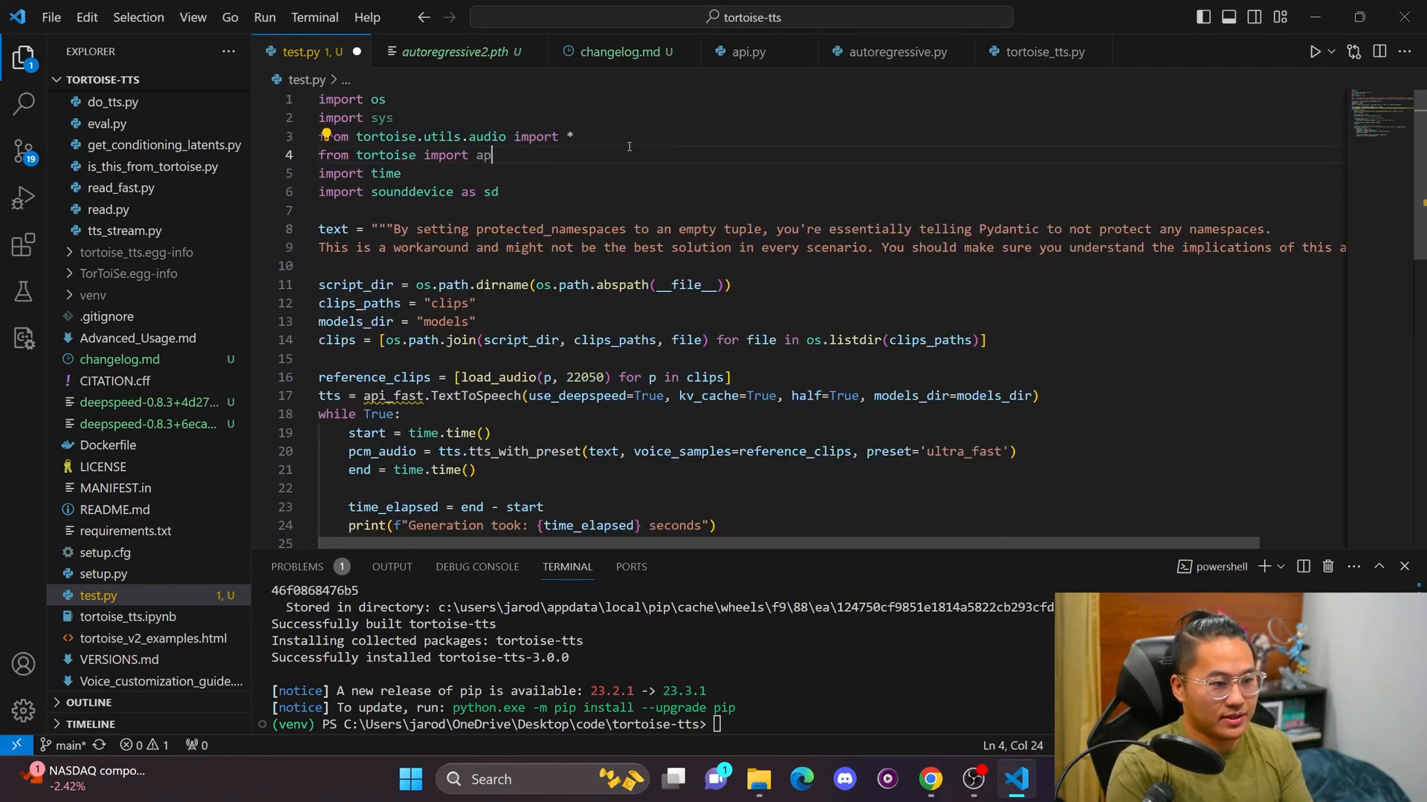
type("i_fast")
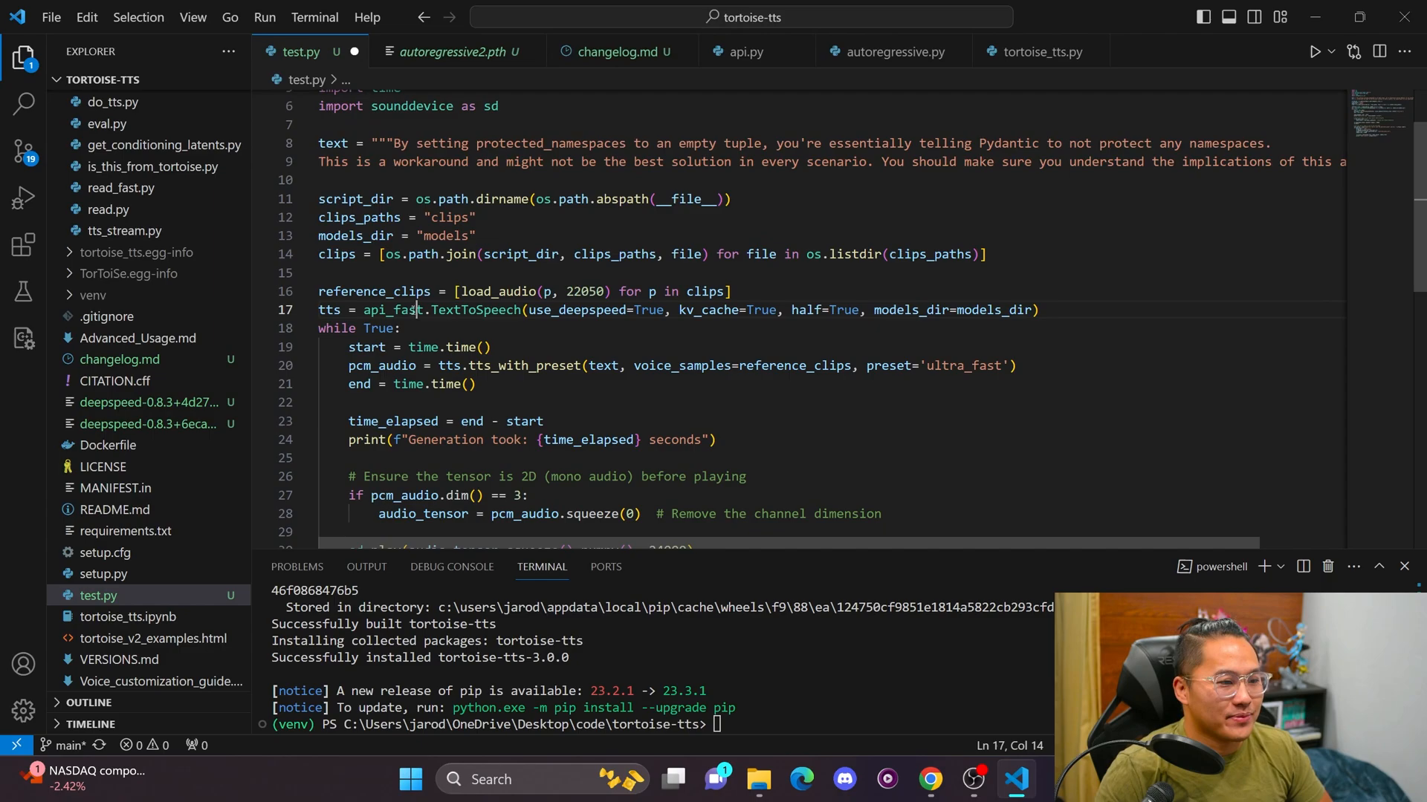
double_click(396, 309)
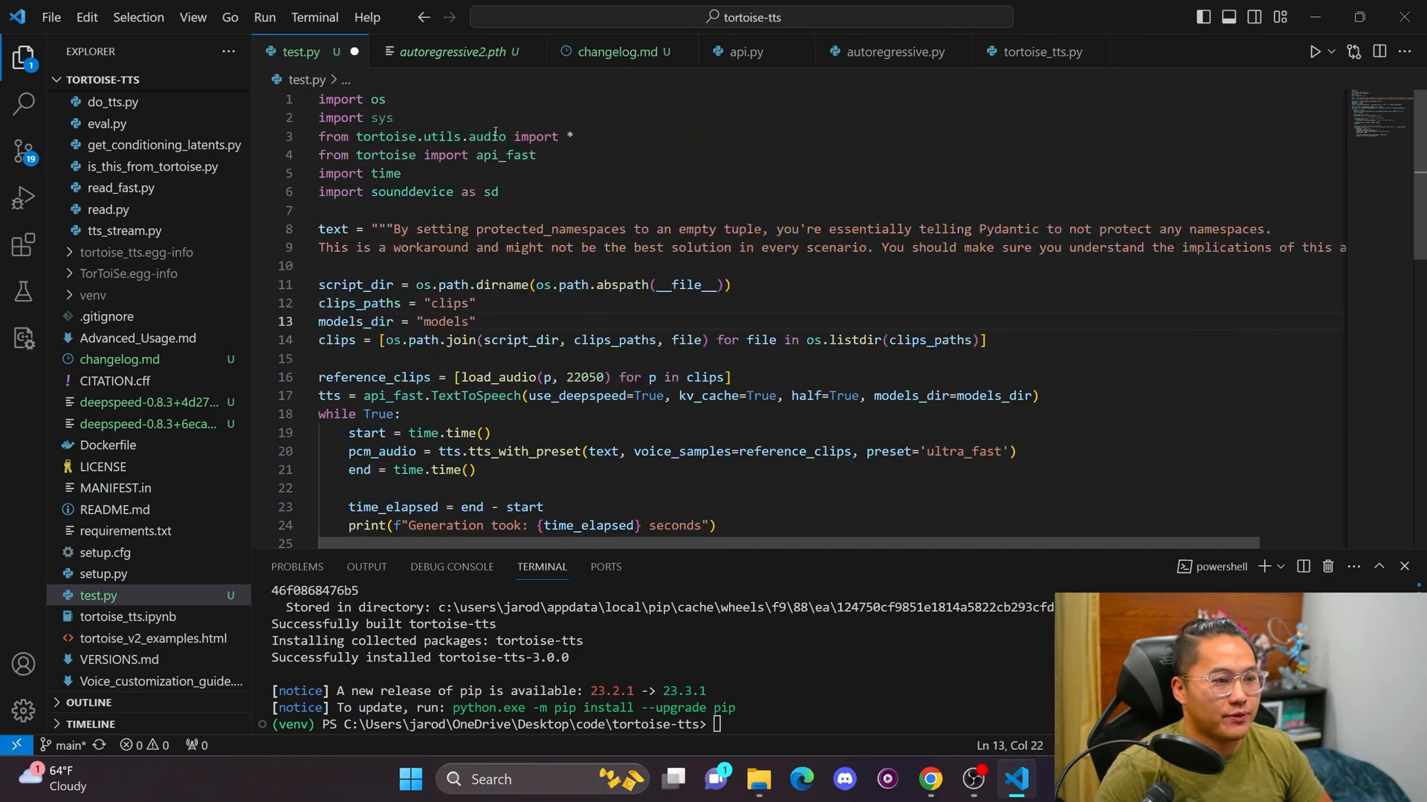
type(", api")
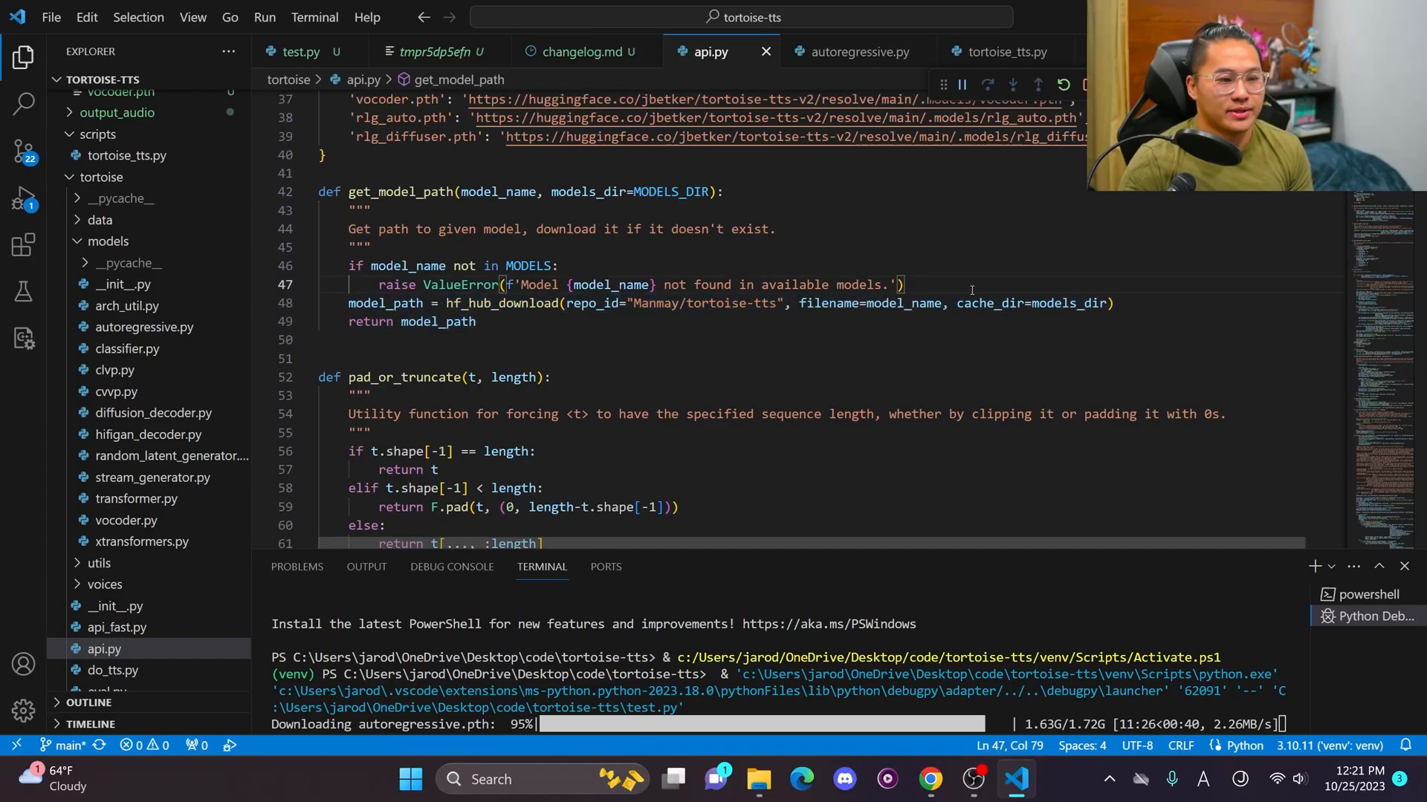
- In get_model_path add model_path = os.path.join(models_dir, model_name) after the model check
key("Enter")
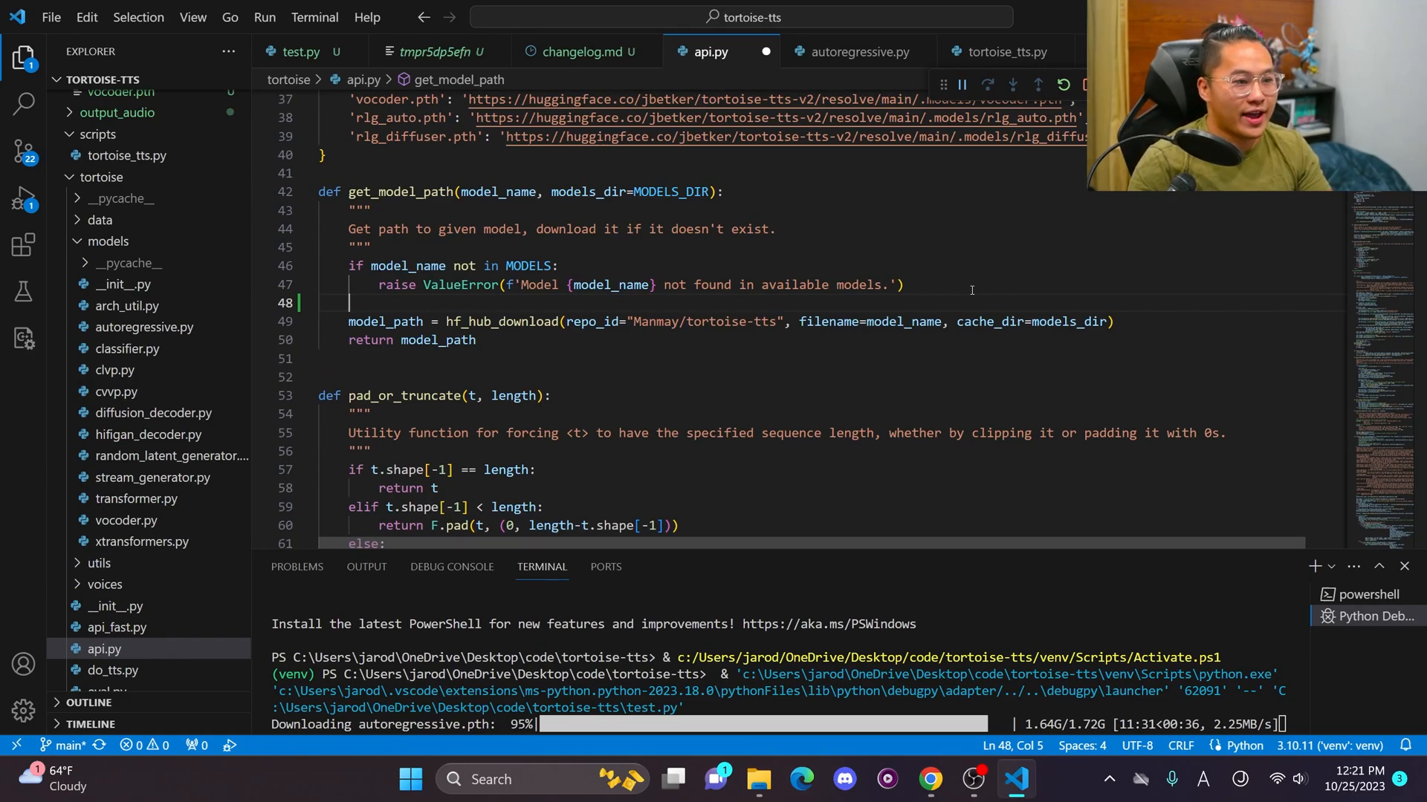
type("model_path")
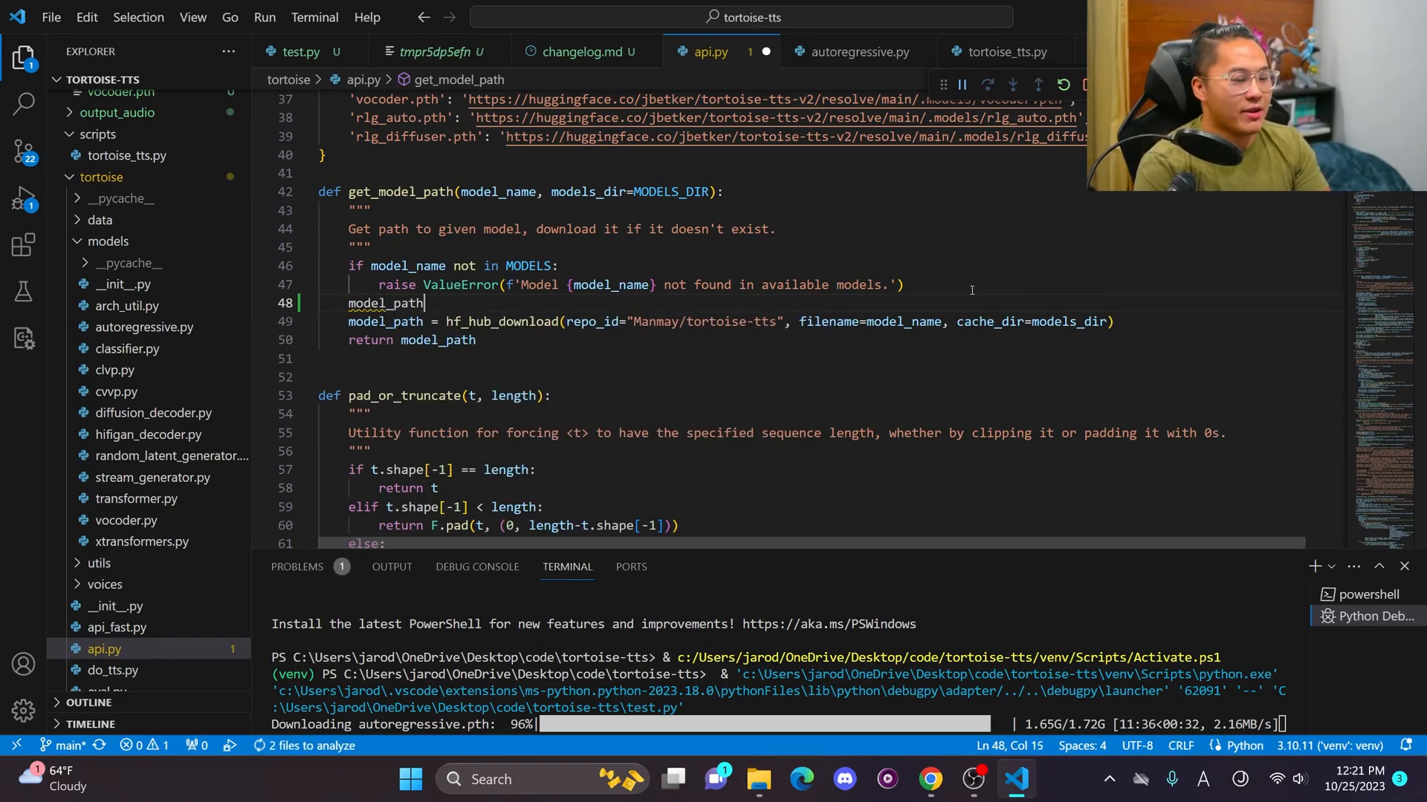
type("=")
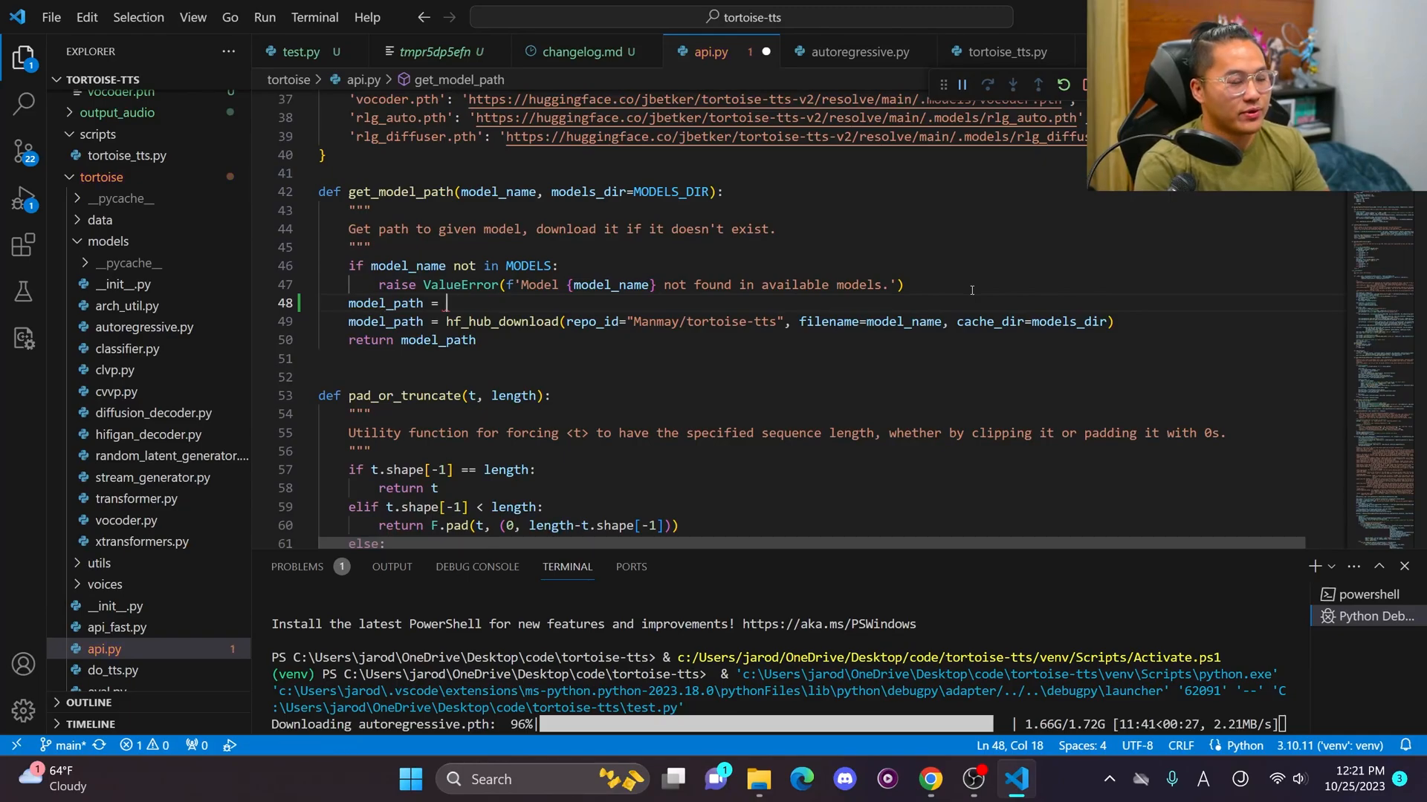
type("os.path.join(models_dir, )")
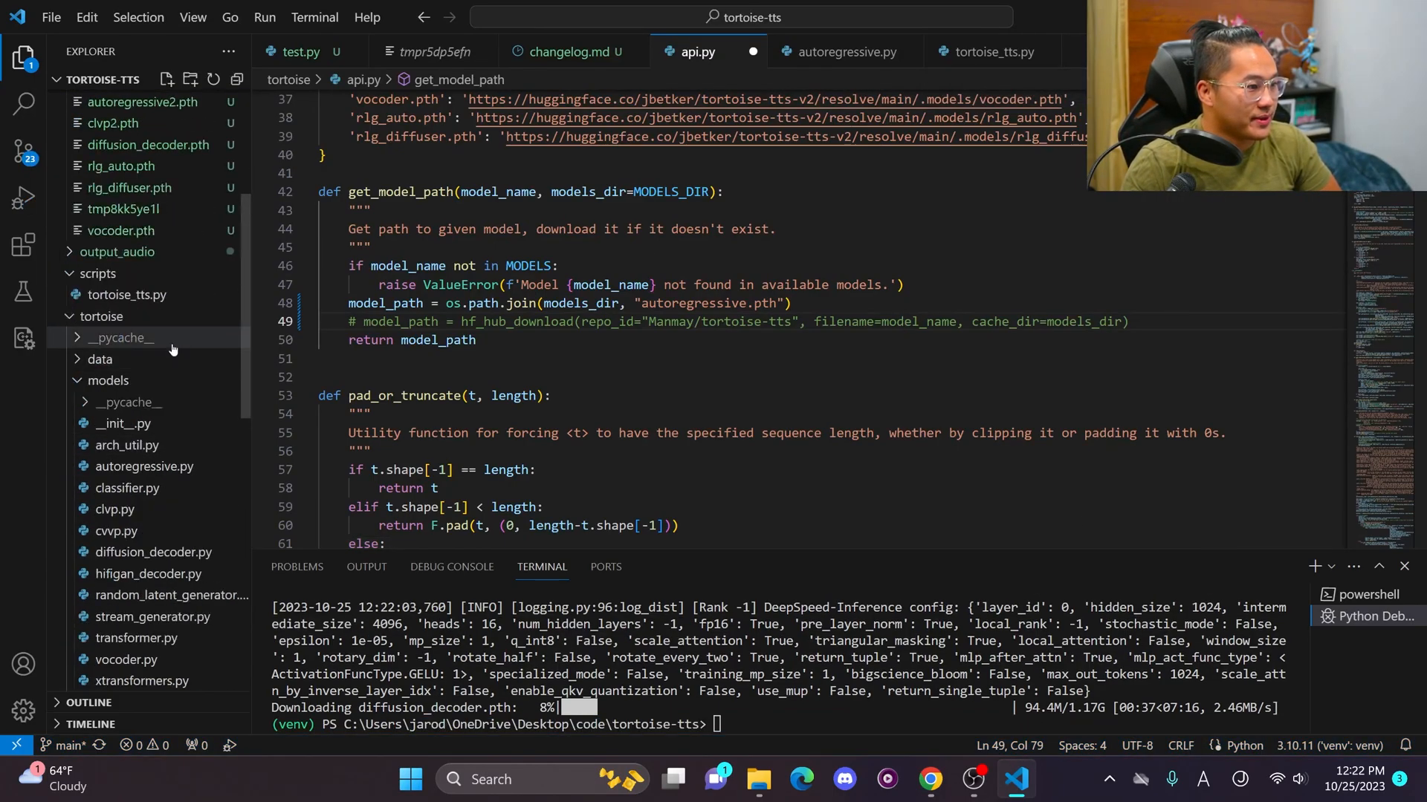
- Comment out the hf_hub_download line with a note, then return to test.py
right_click(115, 229)
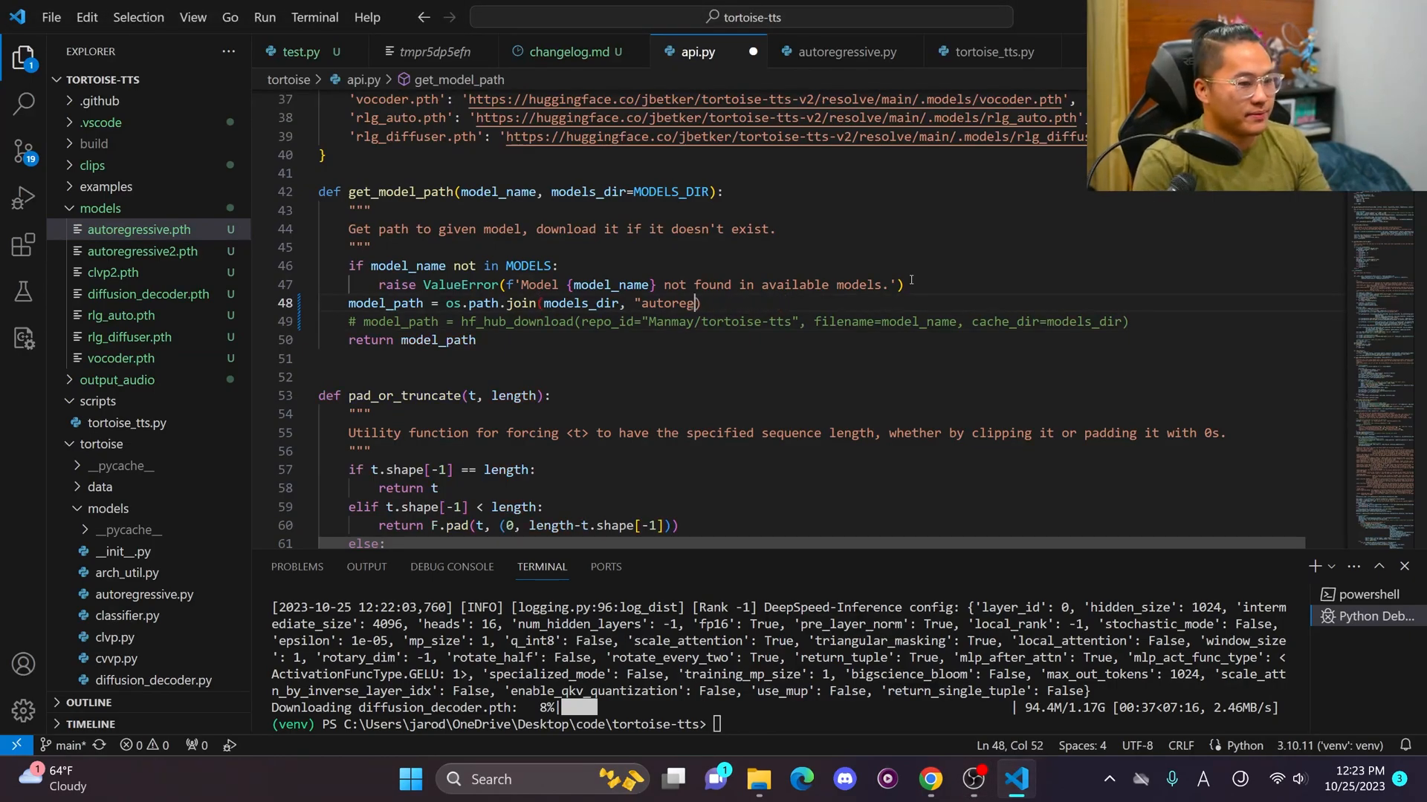
type("modelo")
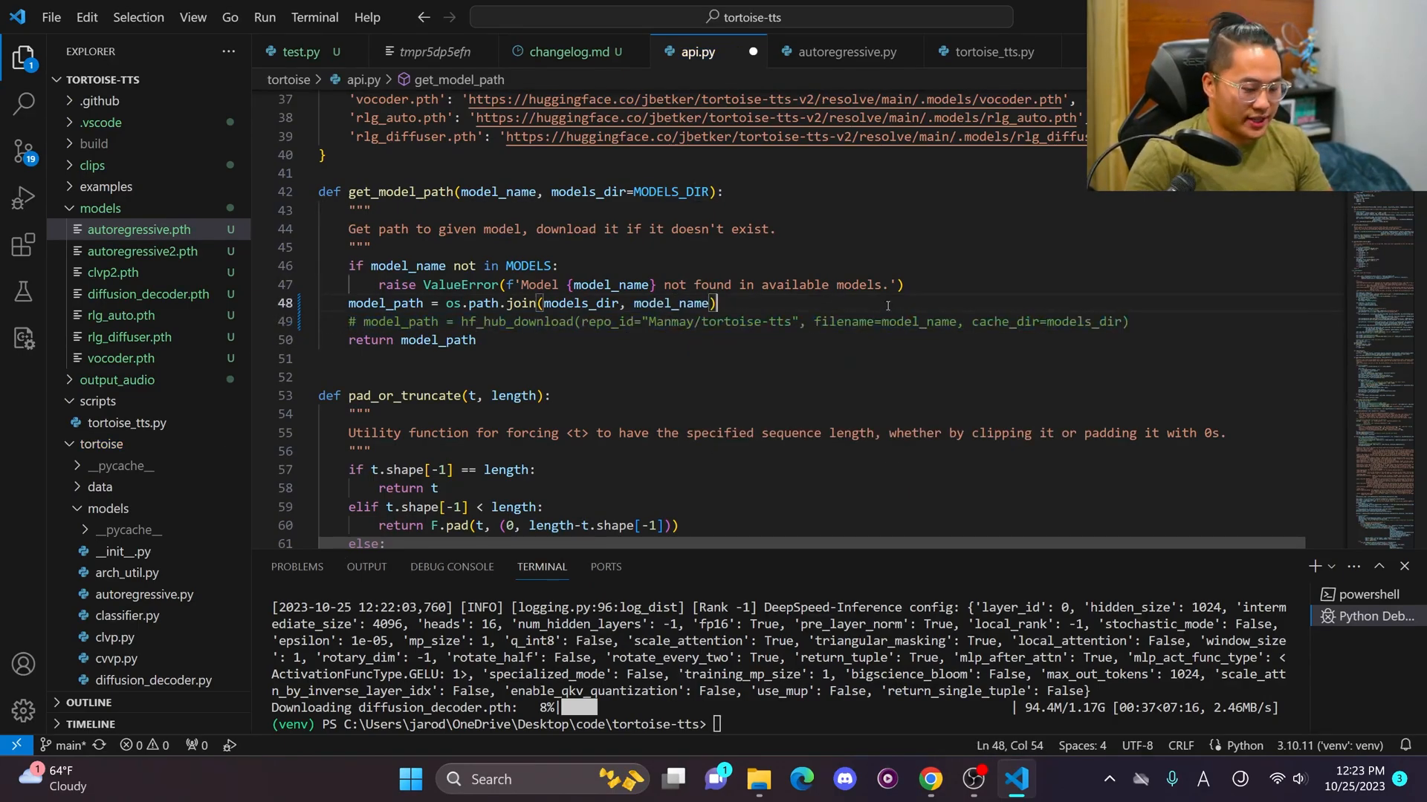
key("Enter")
type("# Add the logic to download models if not available")
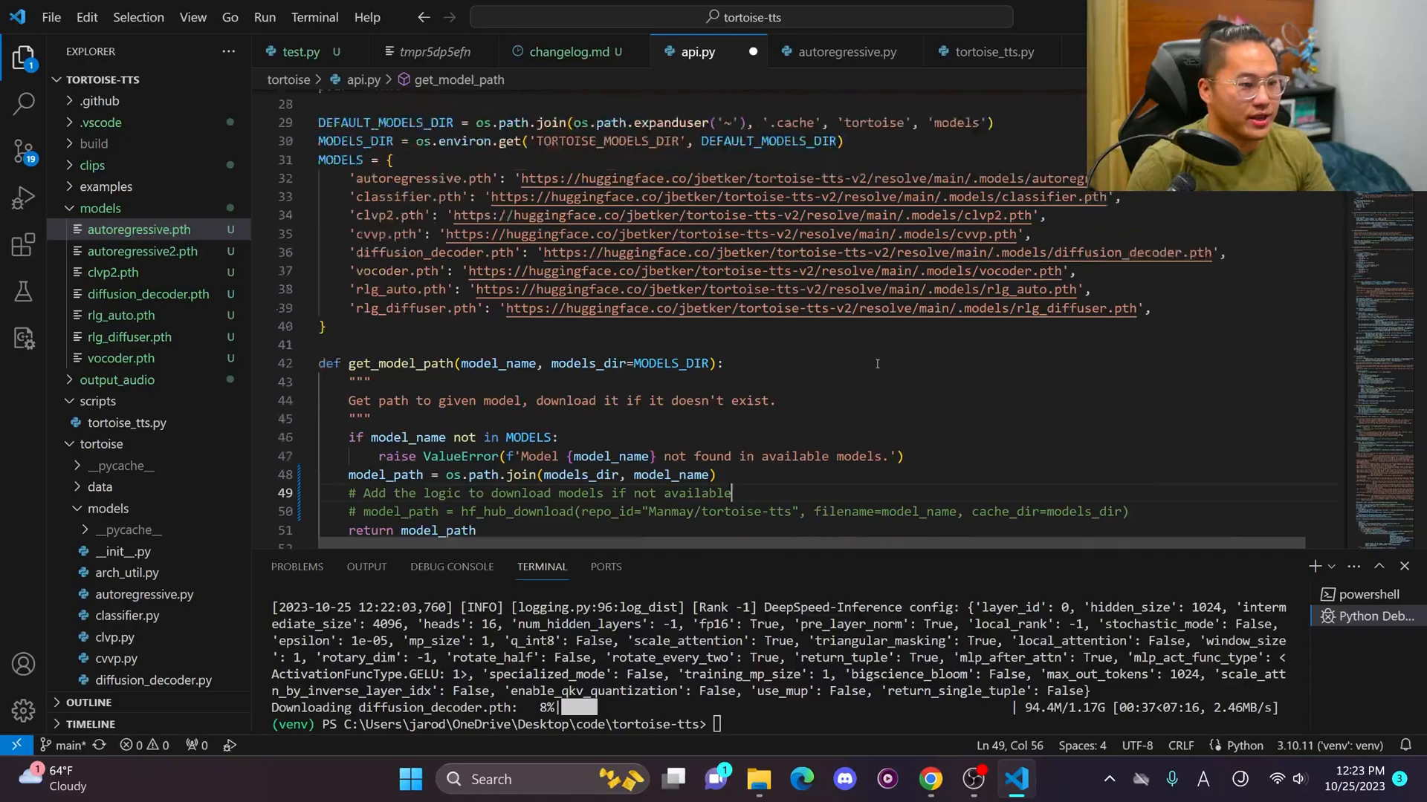
scroll("down", 3)
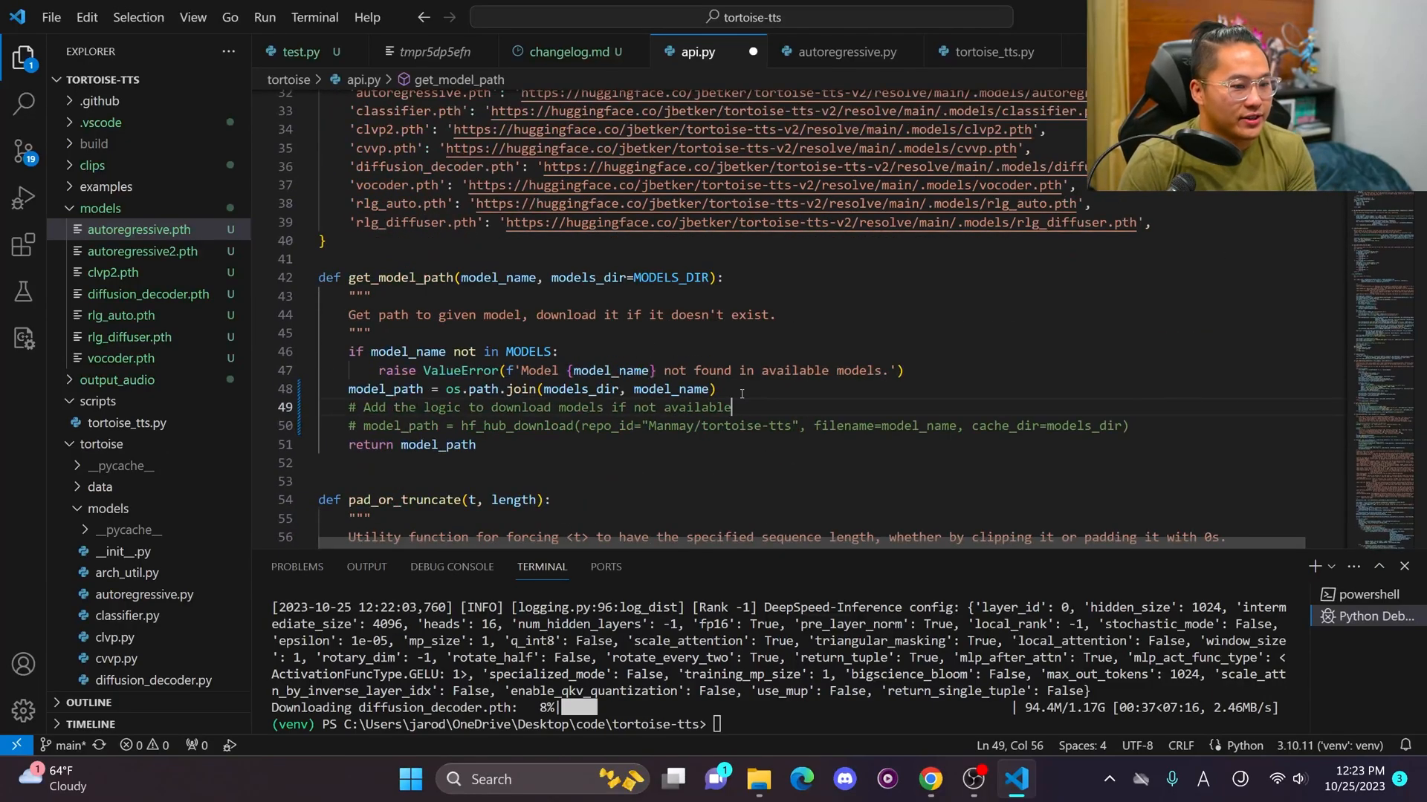
left_click(294, 50)
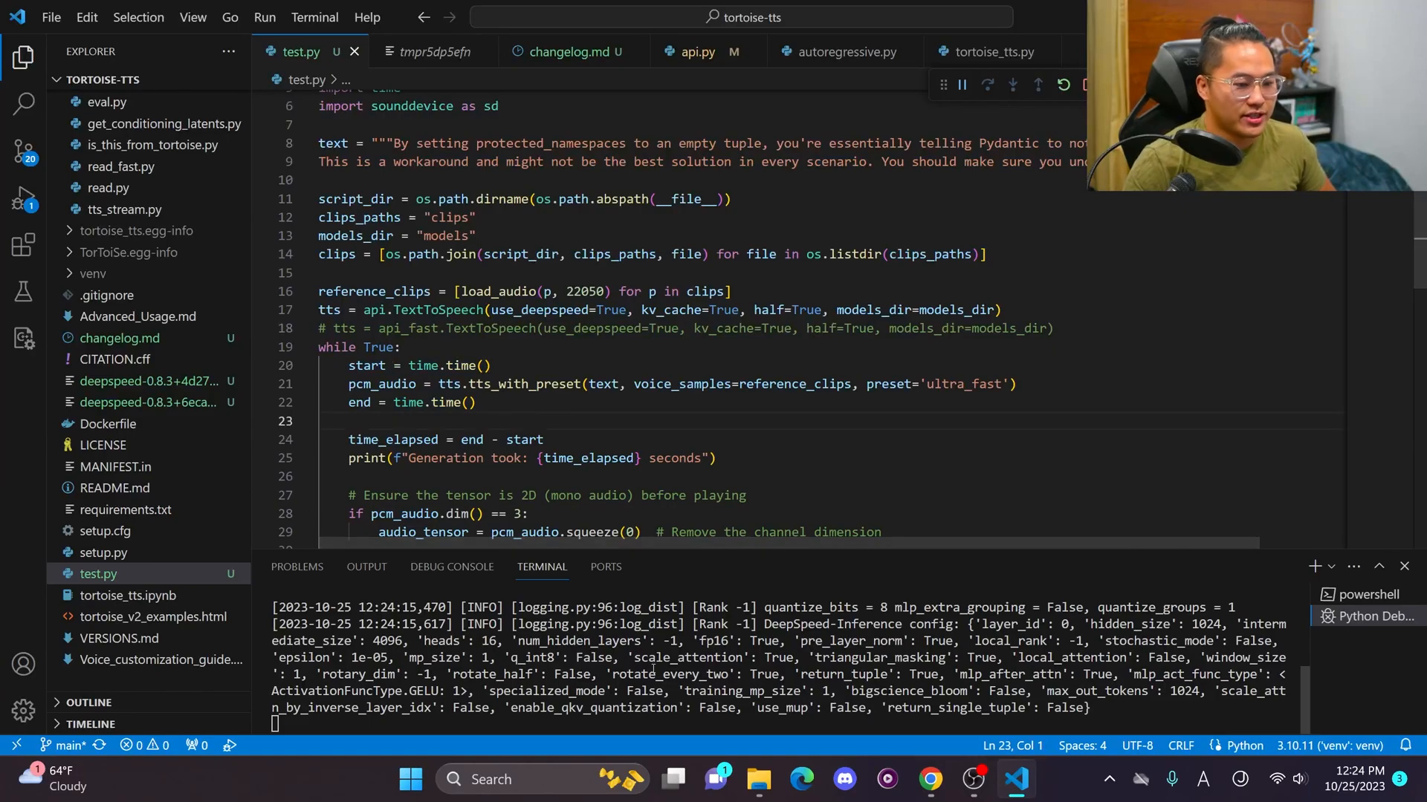
- Review the ~13 second generation output and answer yes to save generated_audio.wav in output_audio
scroll("down", 3)
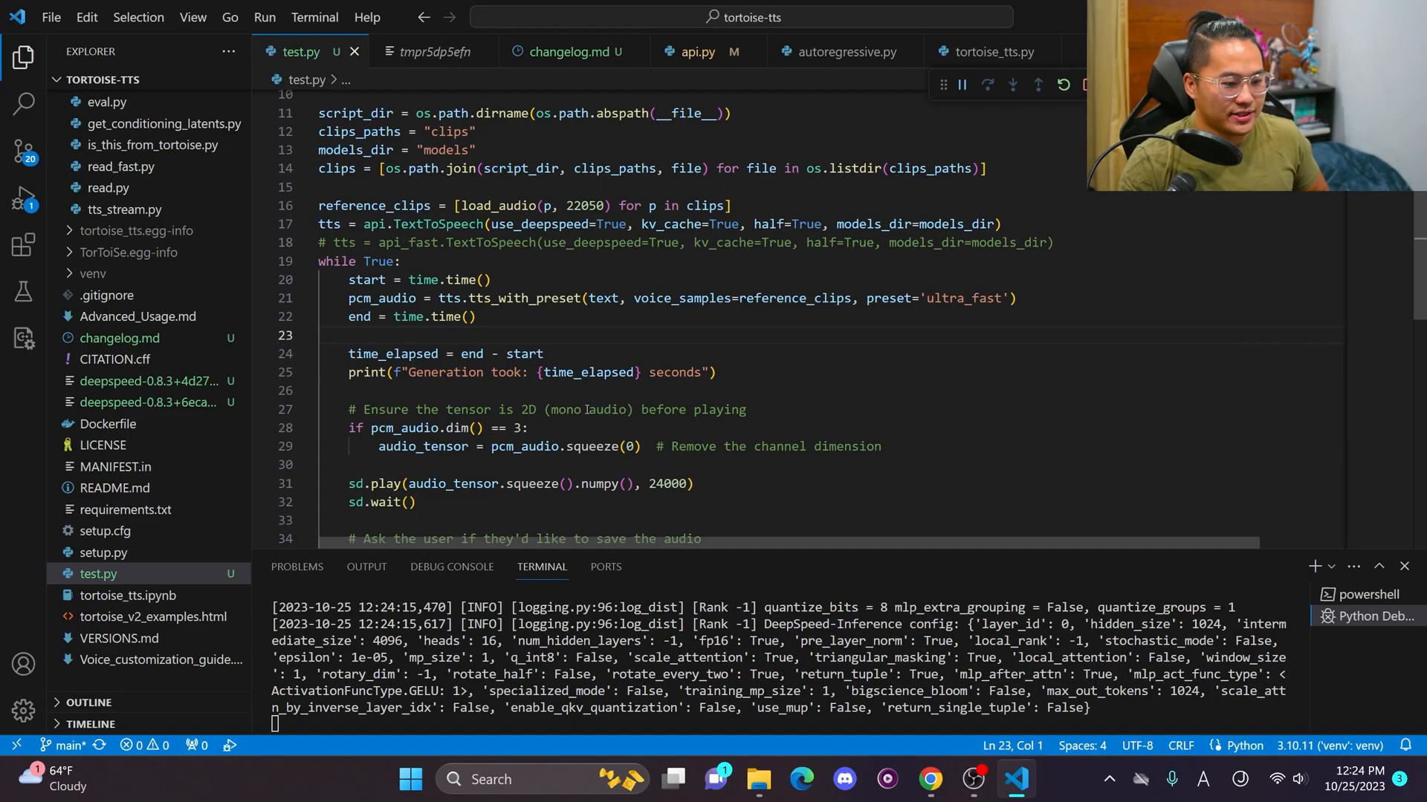
scroll("down", 3)
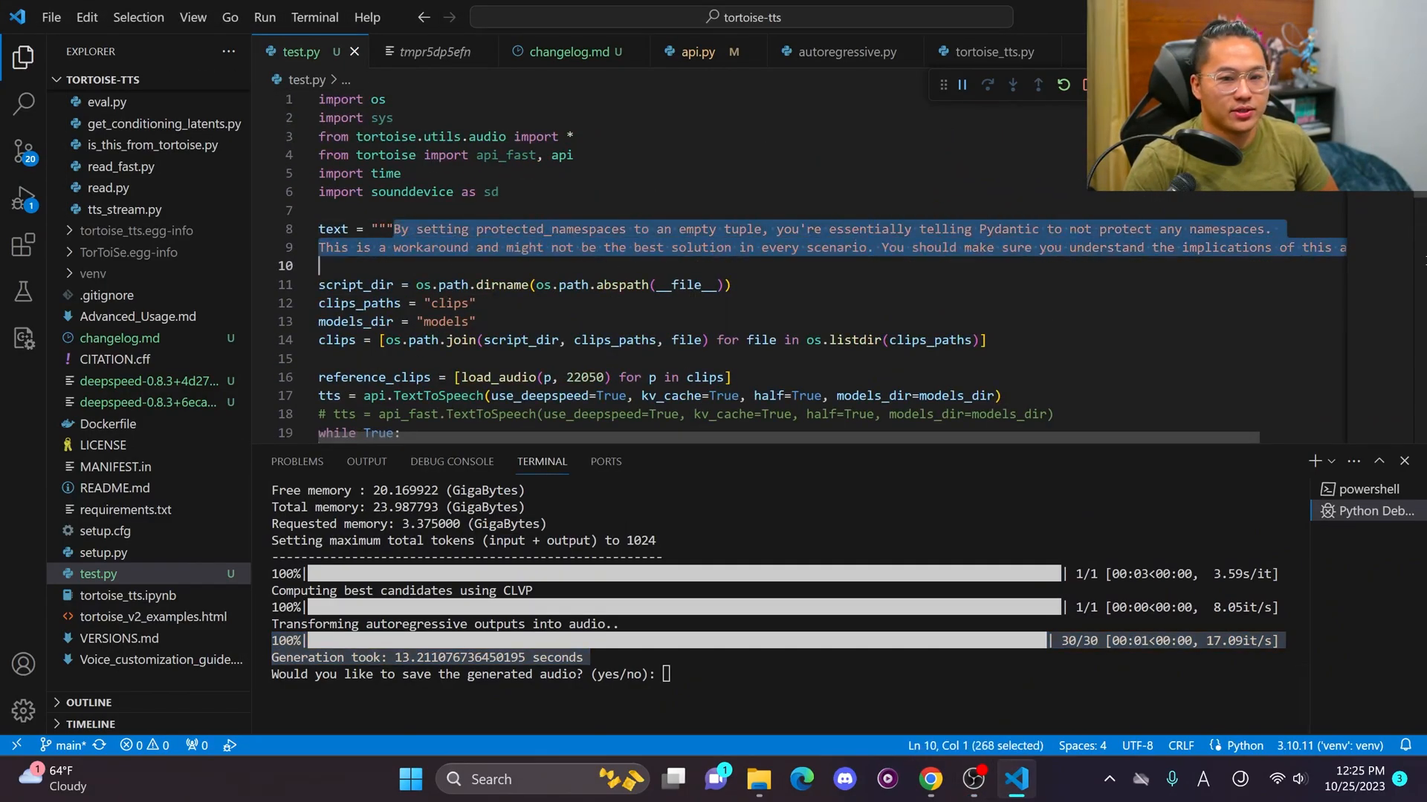
scroll("right", 3)
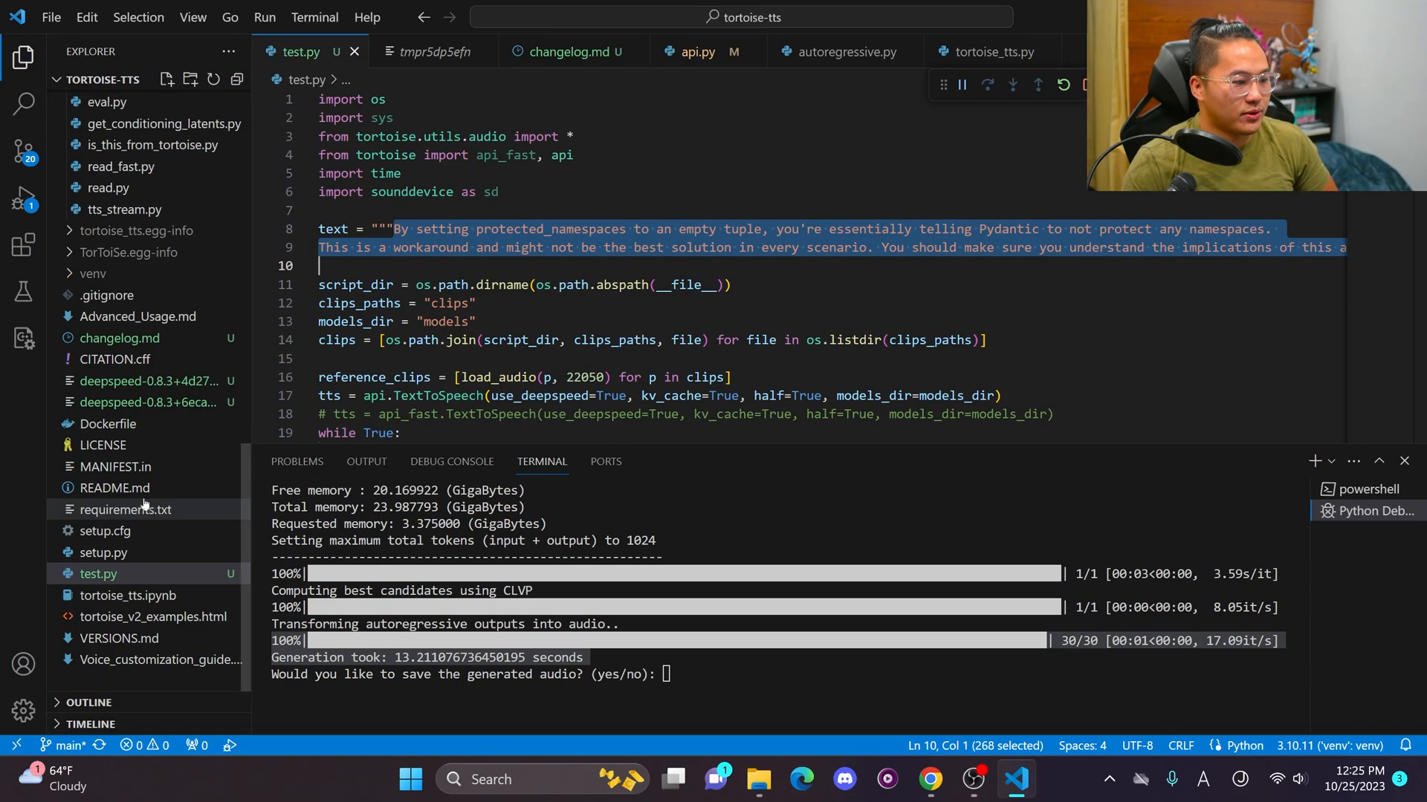
type("yes")
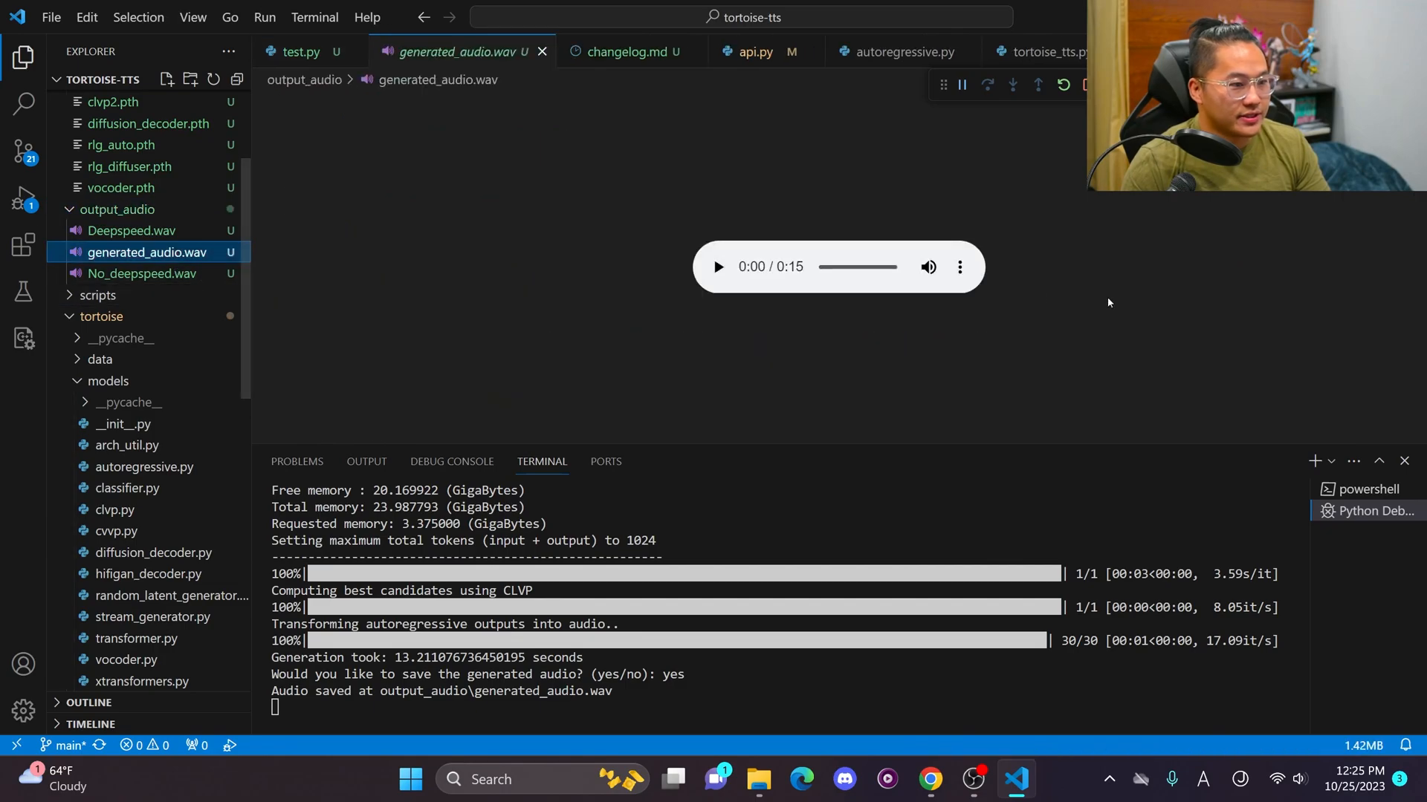
- Return to test.py until the run ends, then go to get_model_path in tortoise/api_fast.py
left_click(294, 52)
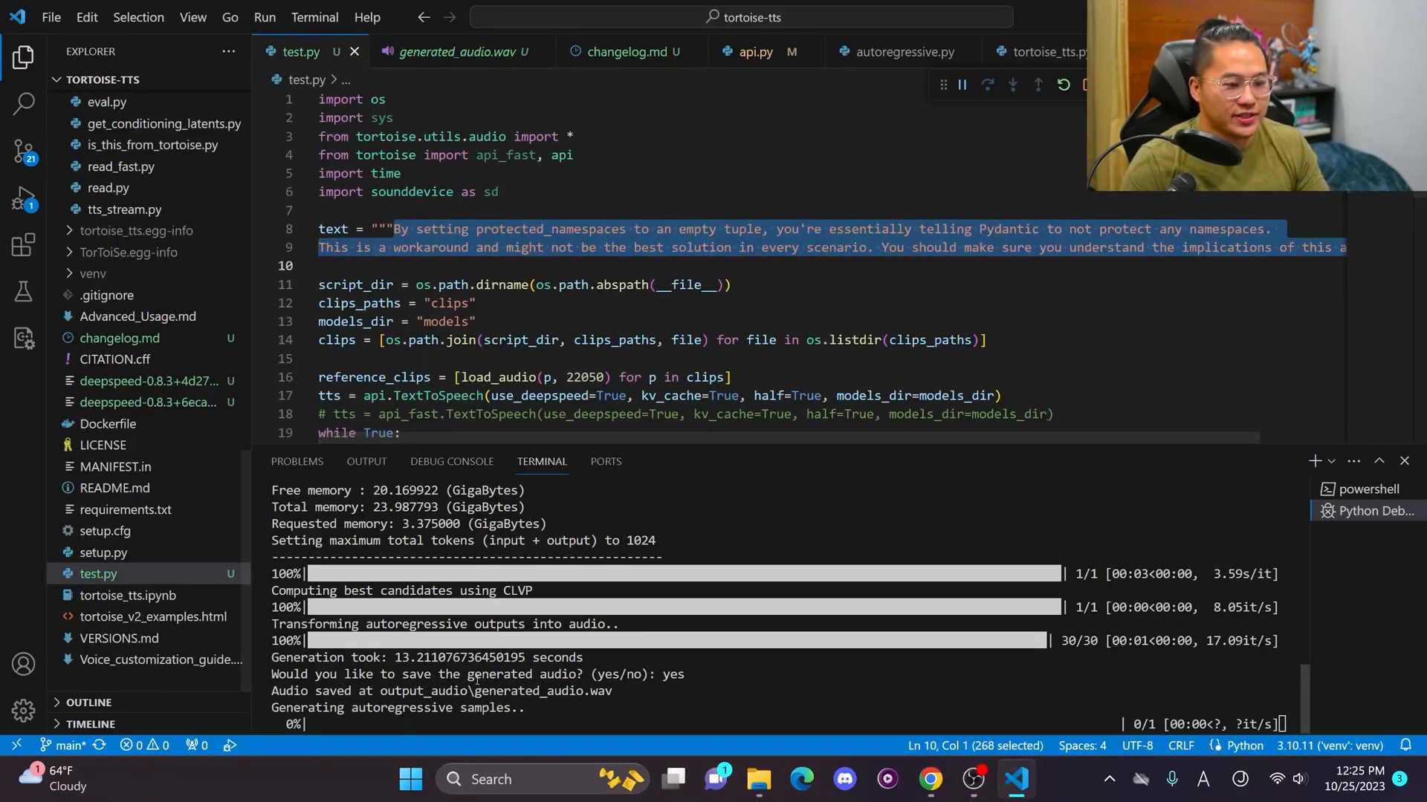
mouse_move(836, 475)
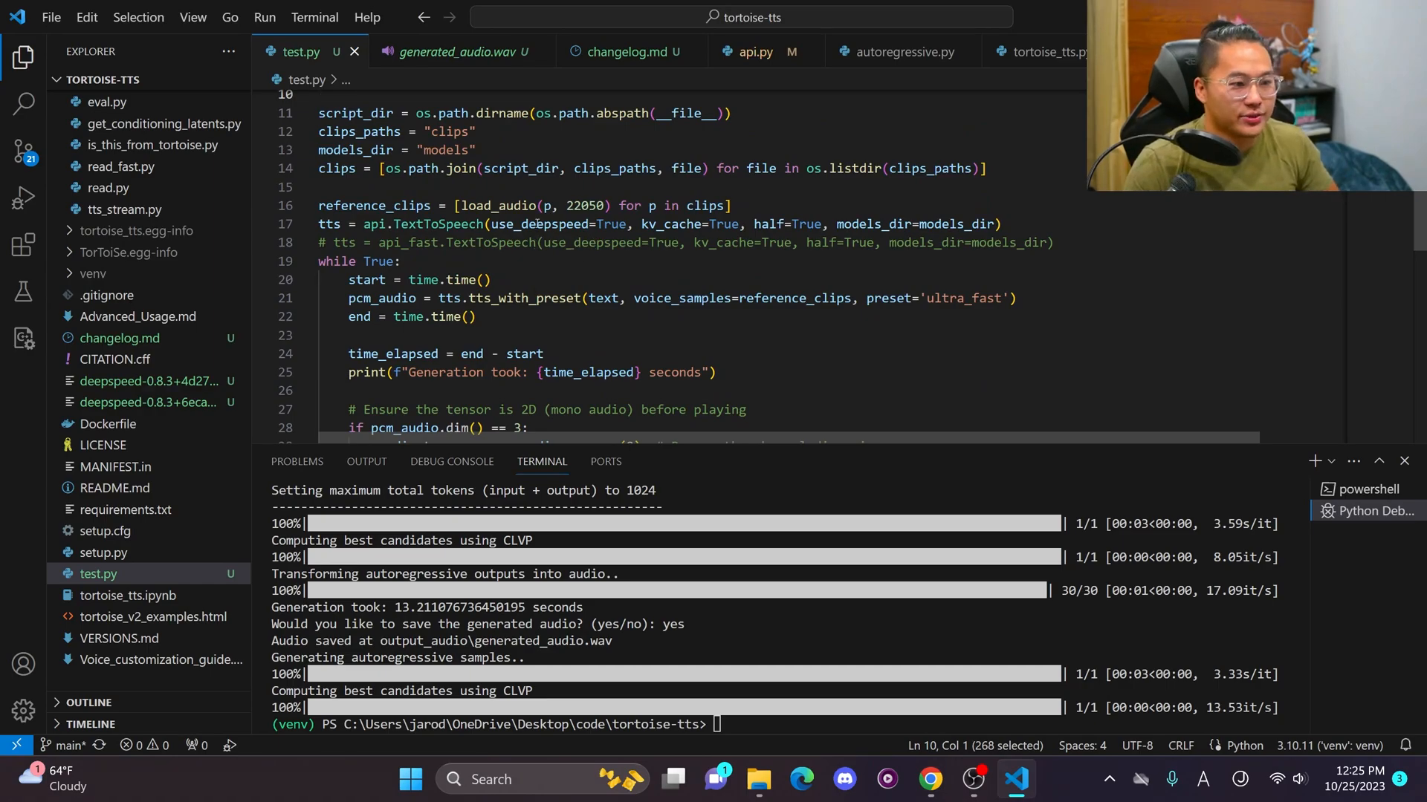
left_click(401, 225)
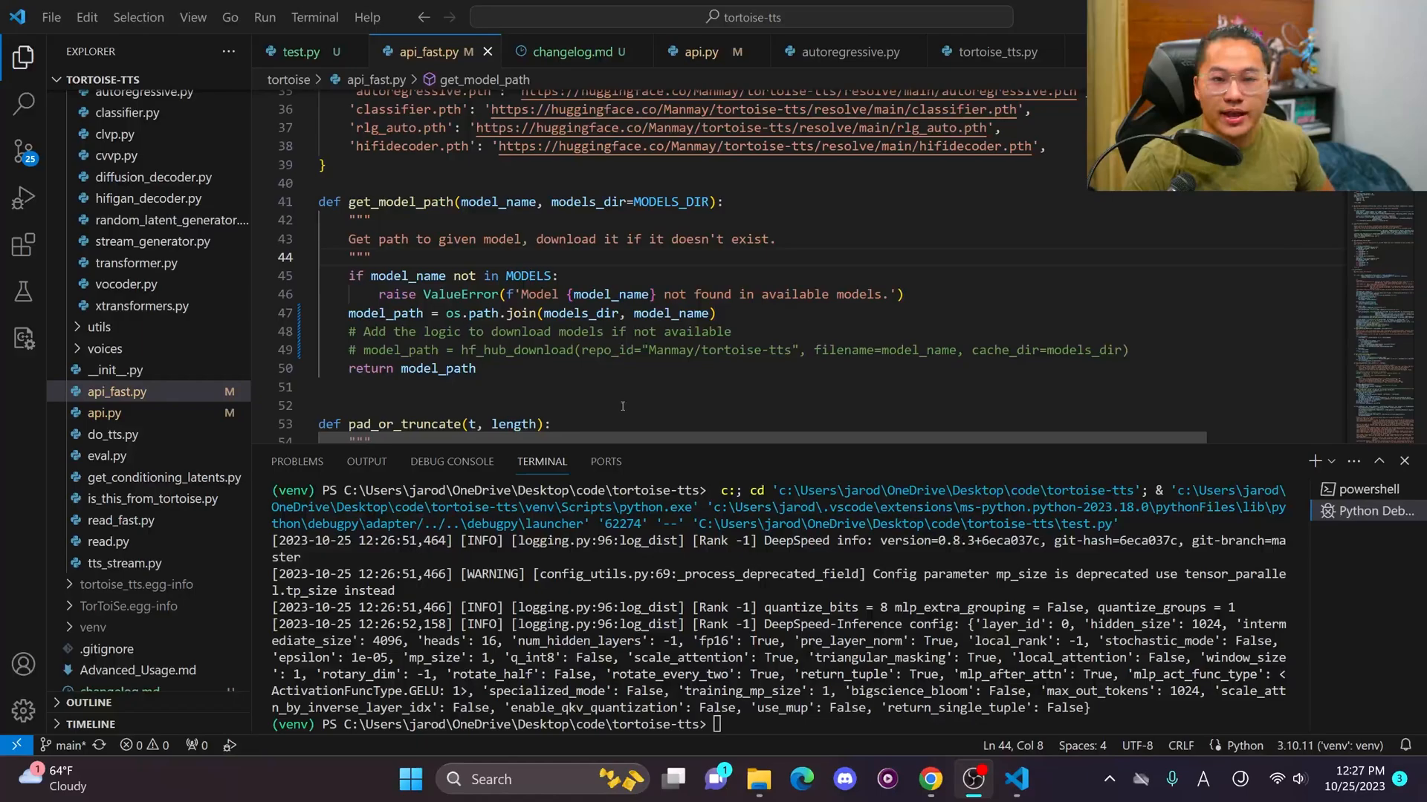
- Scroll the upstream tortoise-tts file list and enter its tortoise folder, landing on file_download.py
scroll("down", 3)
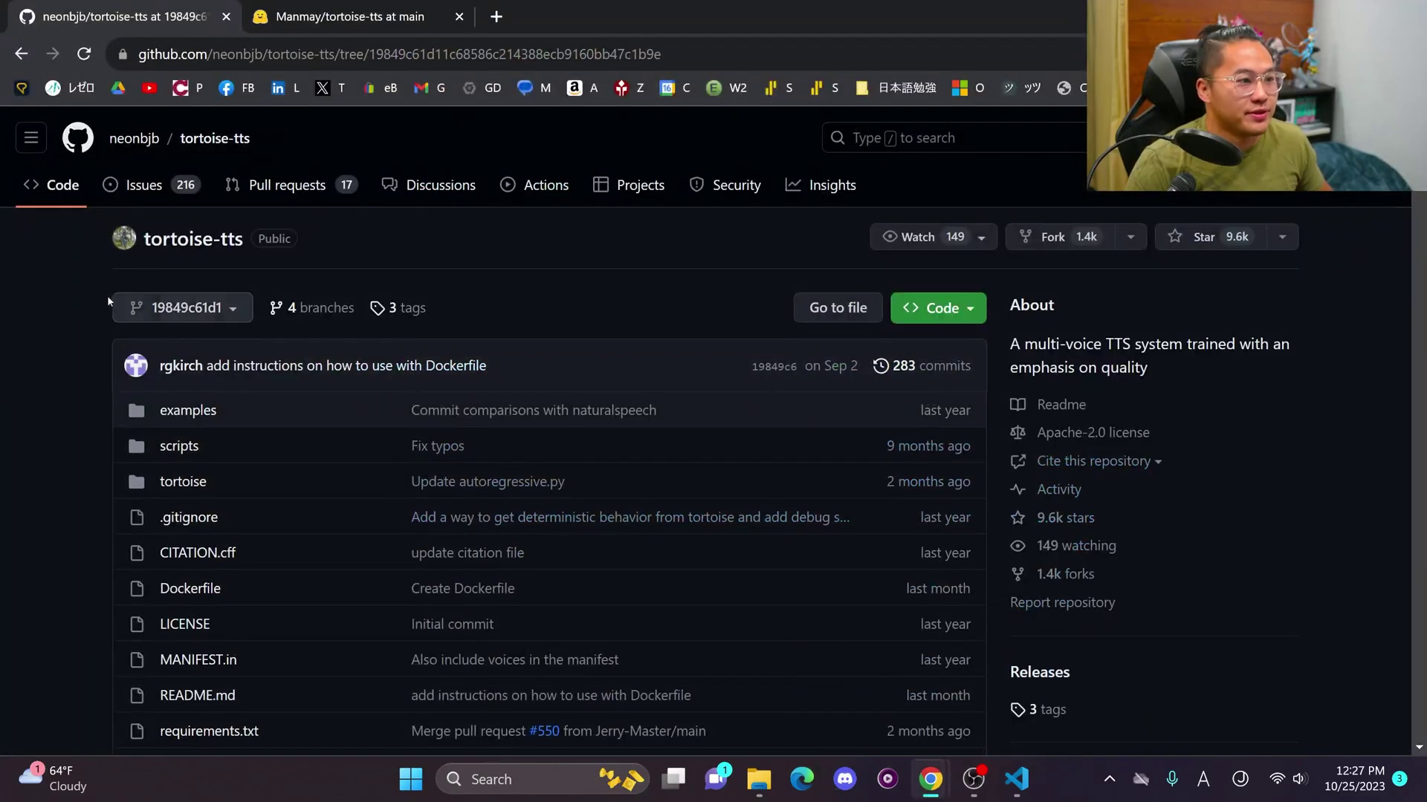
scroll("down", 3)
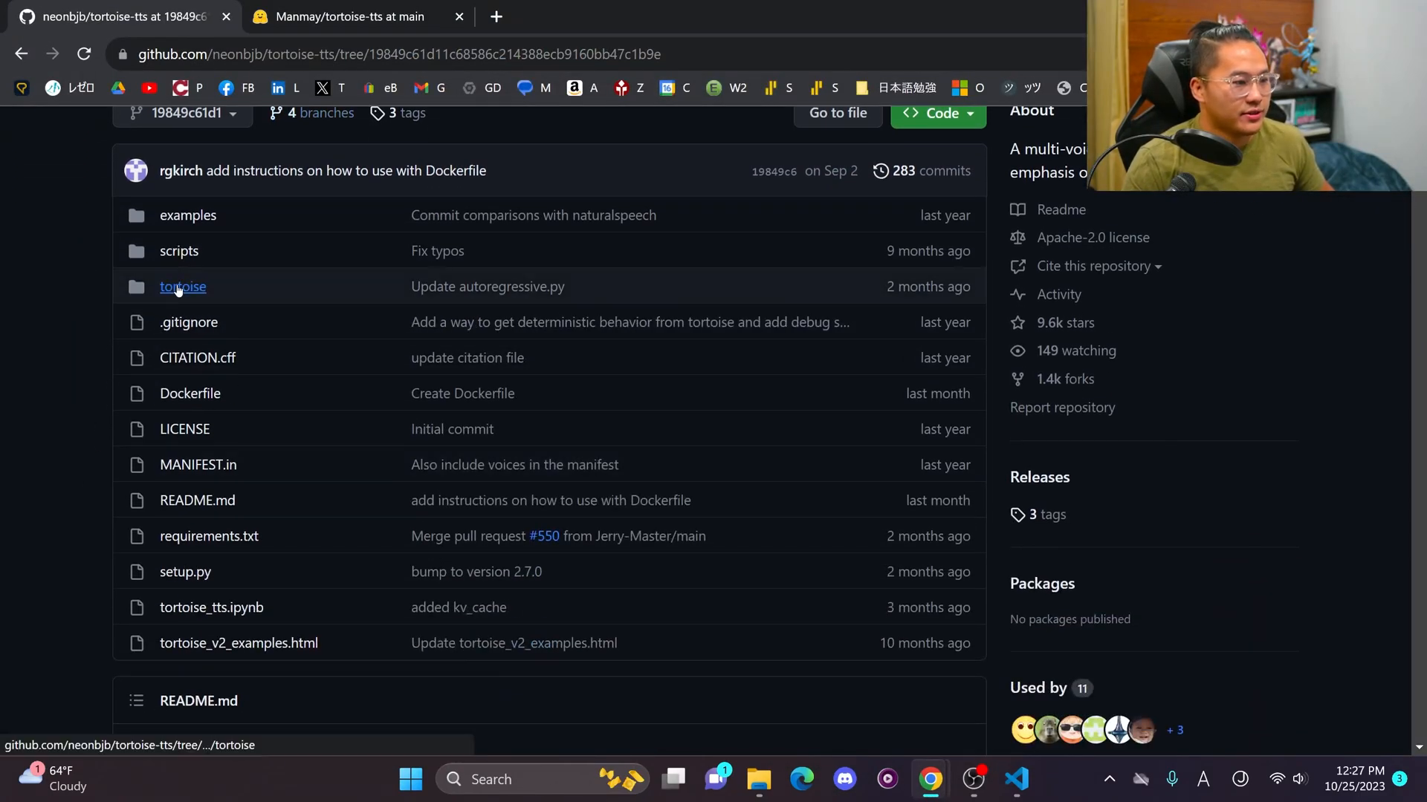
left_click(183, 287)
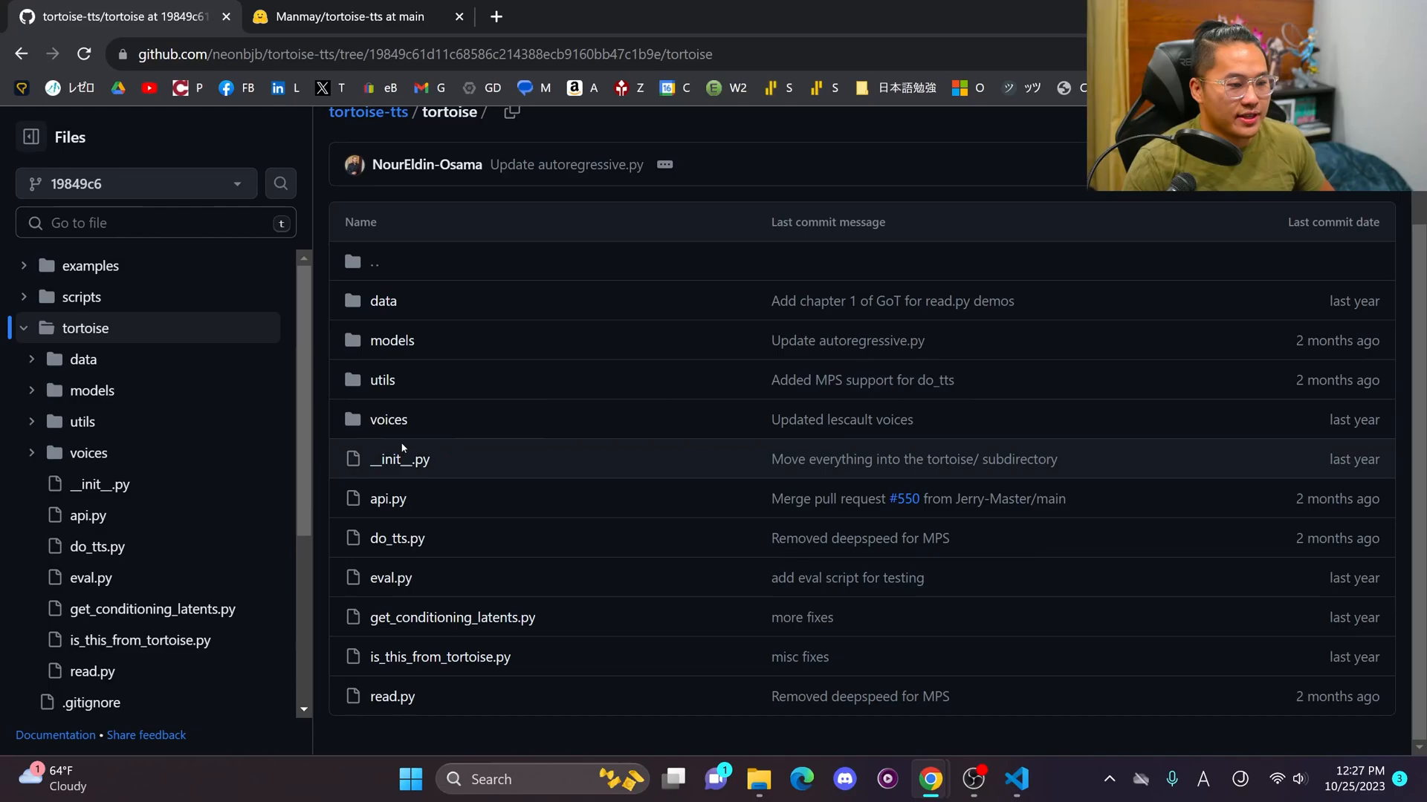
left_click(388, 500)
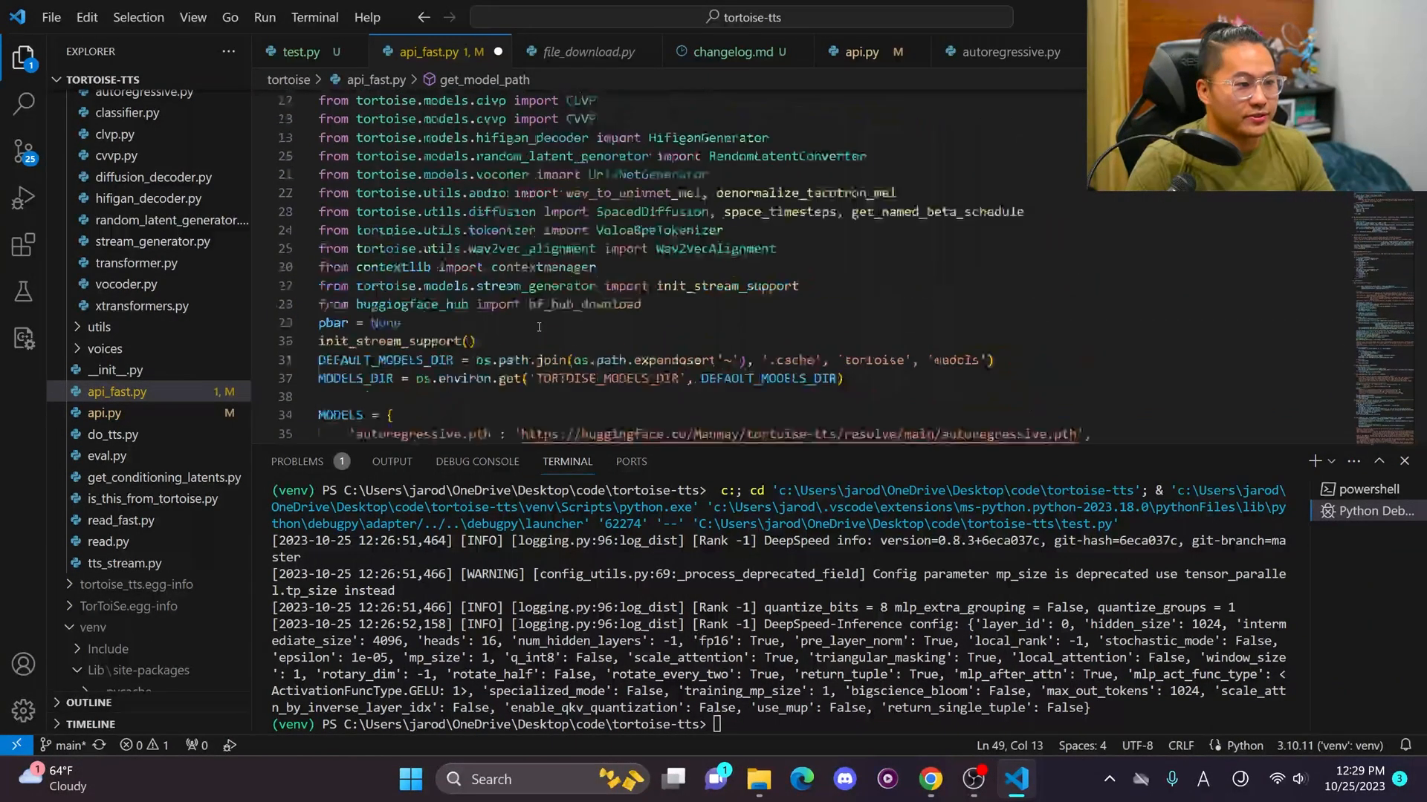
- Review the download_models addition in api_fast.py and rerun test.py
scroll("down", 3)
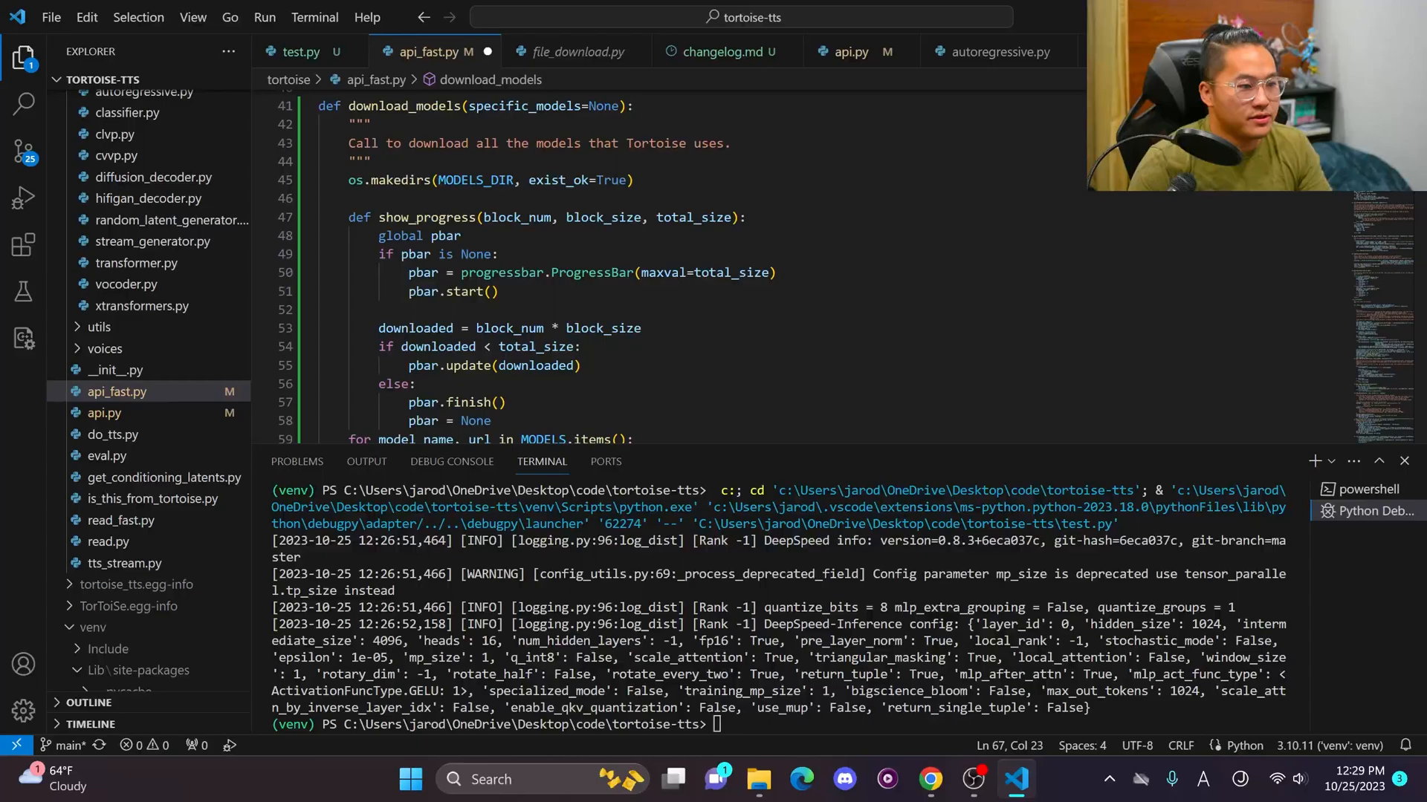
scroll("down", 3)
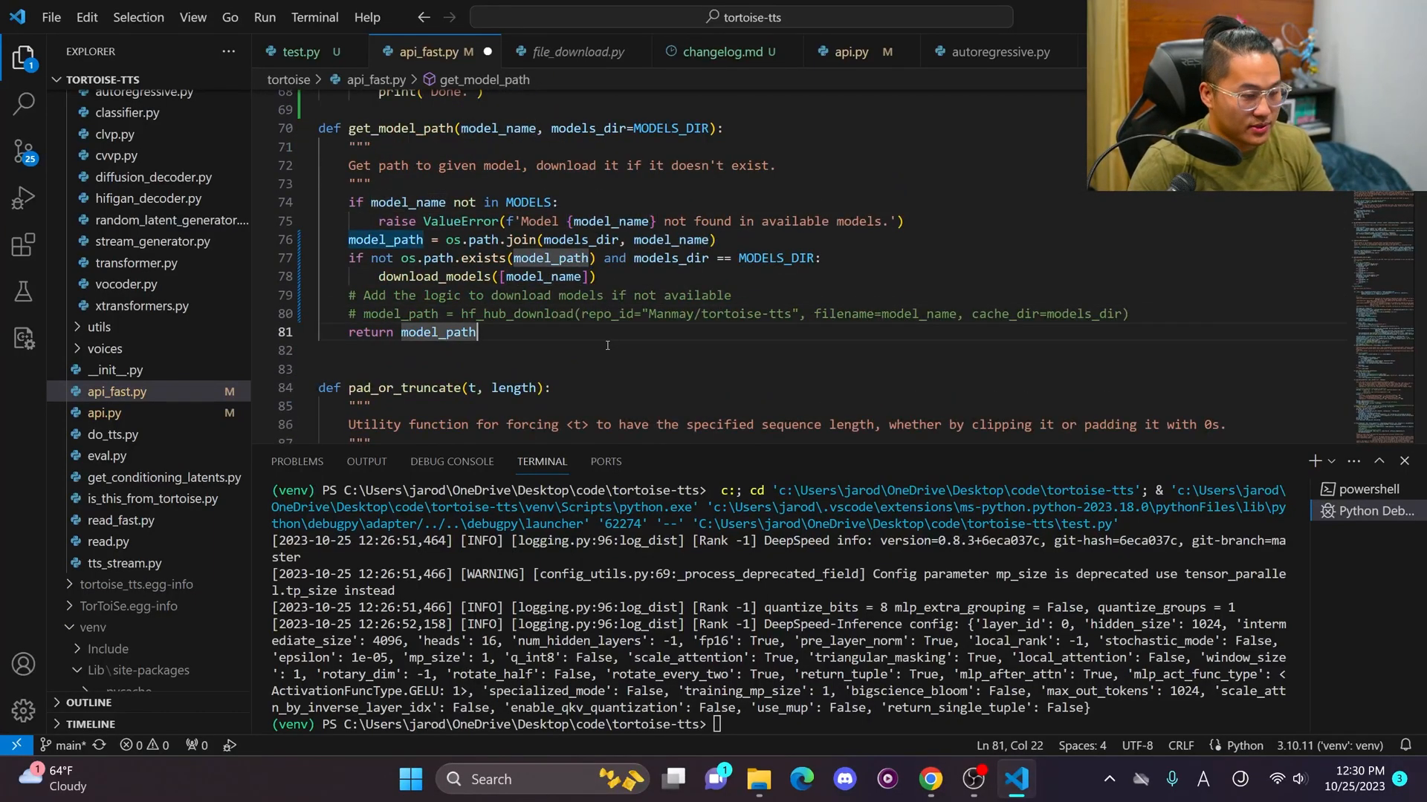
left_click(296, 50)
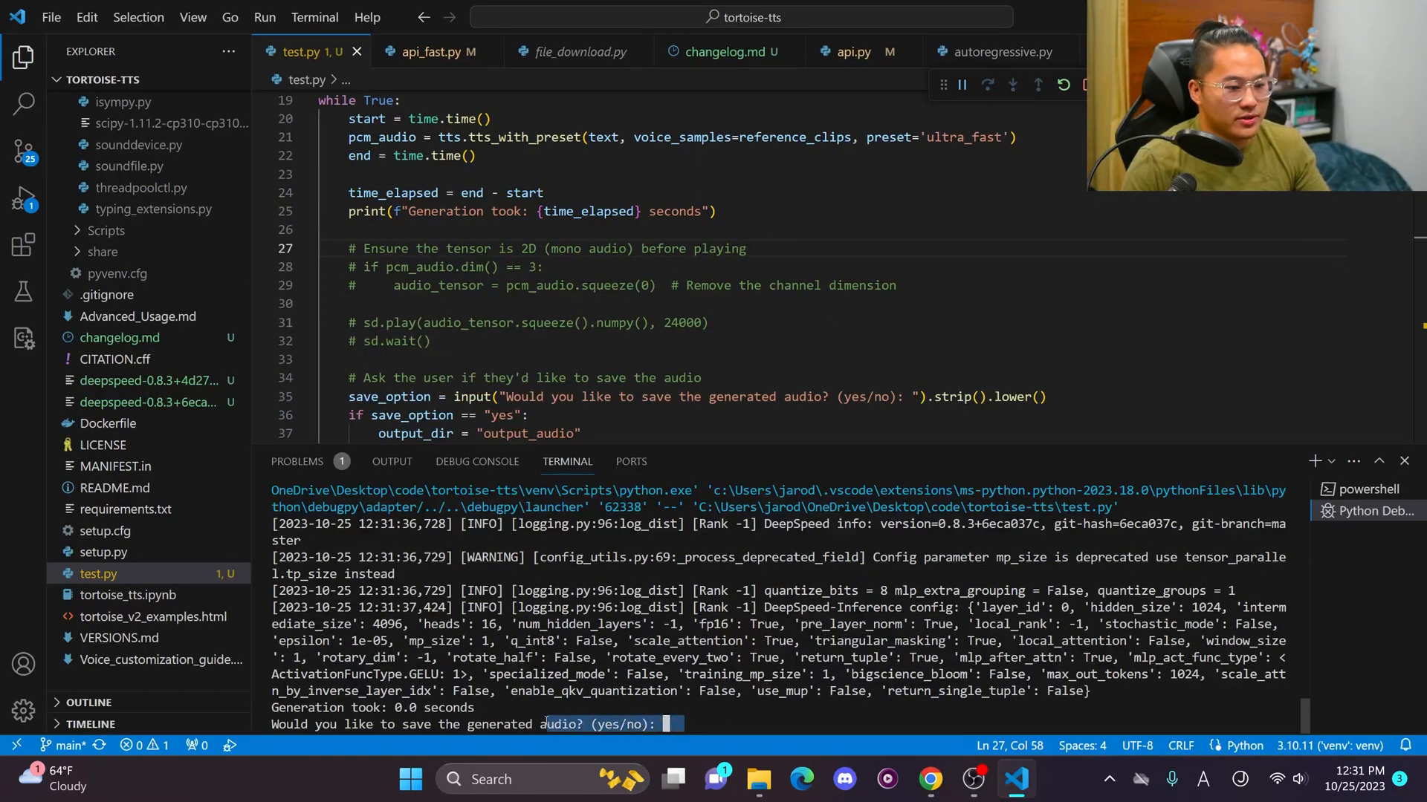
- Answer yes at the terminal prompt to save the audio from the fast run
scroll("down", 3)
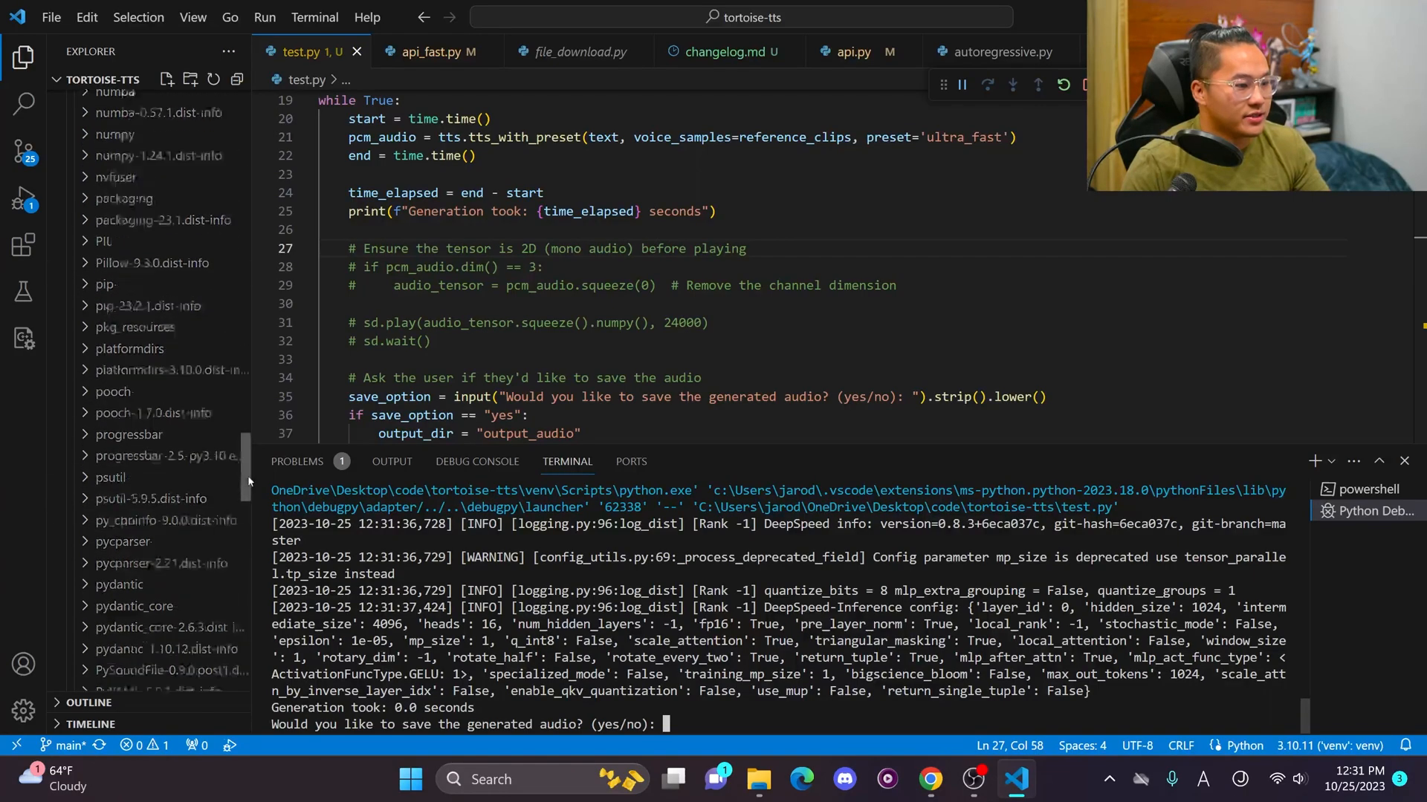
type("yes")
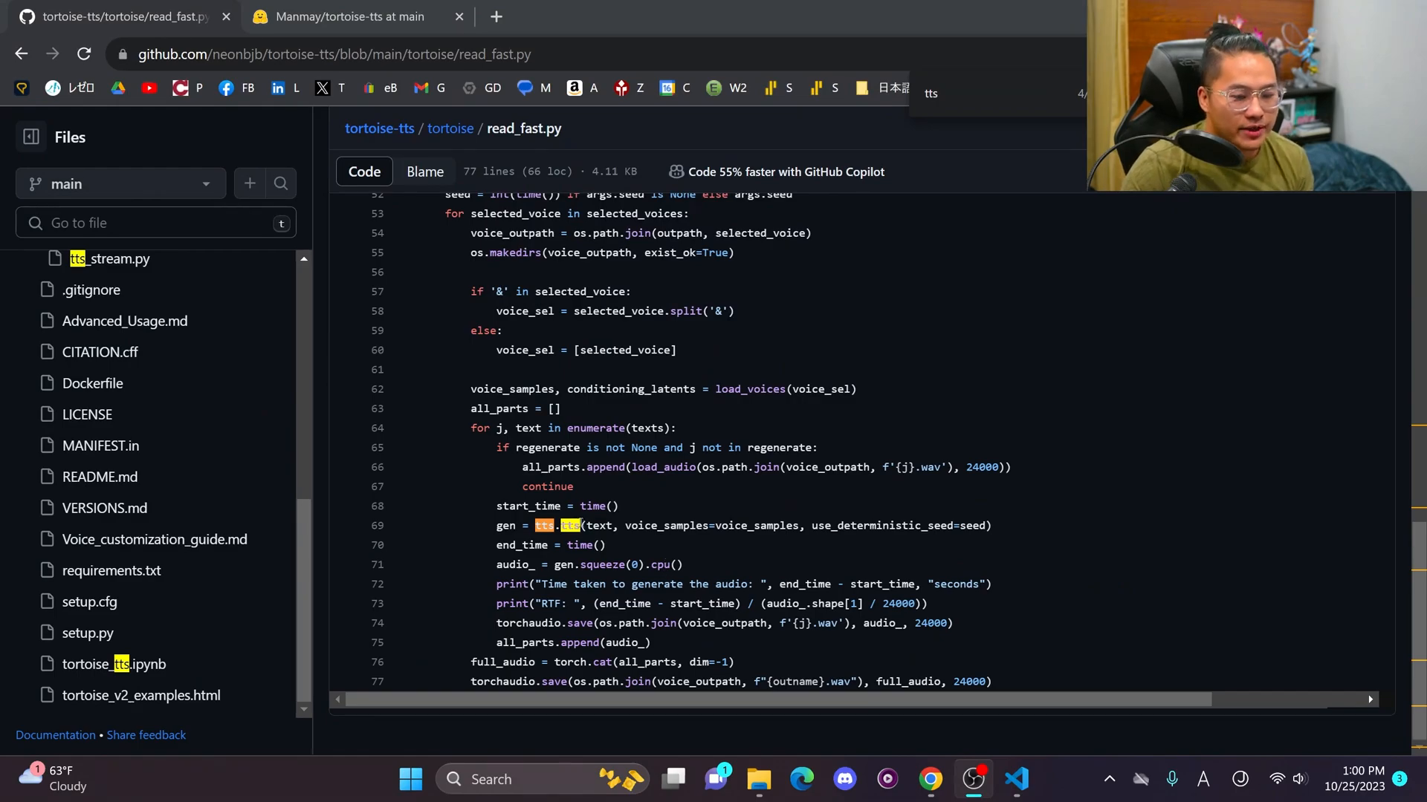
- View read_fast.py on GitHub to see how tts.tts is called
left_click(569, 526)
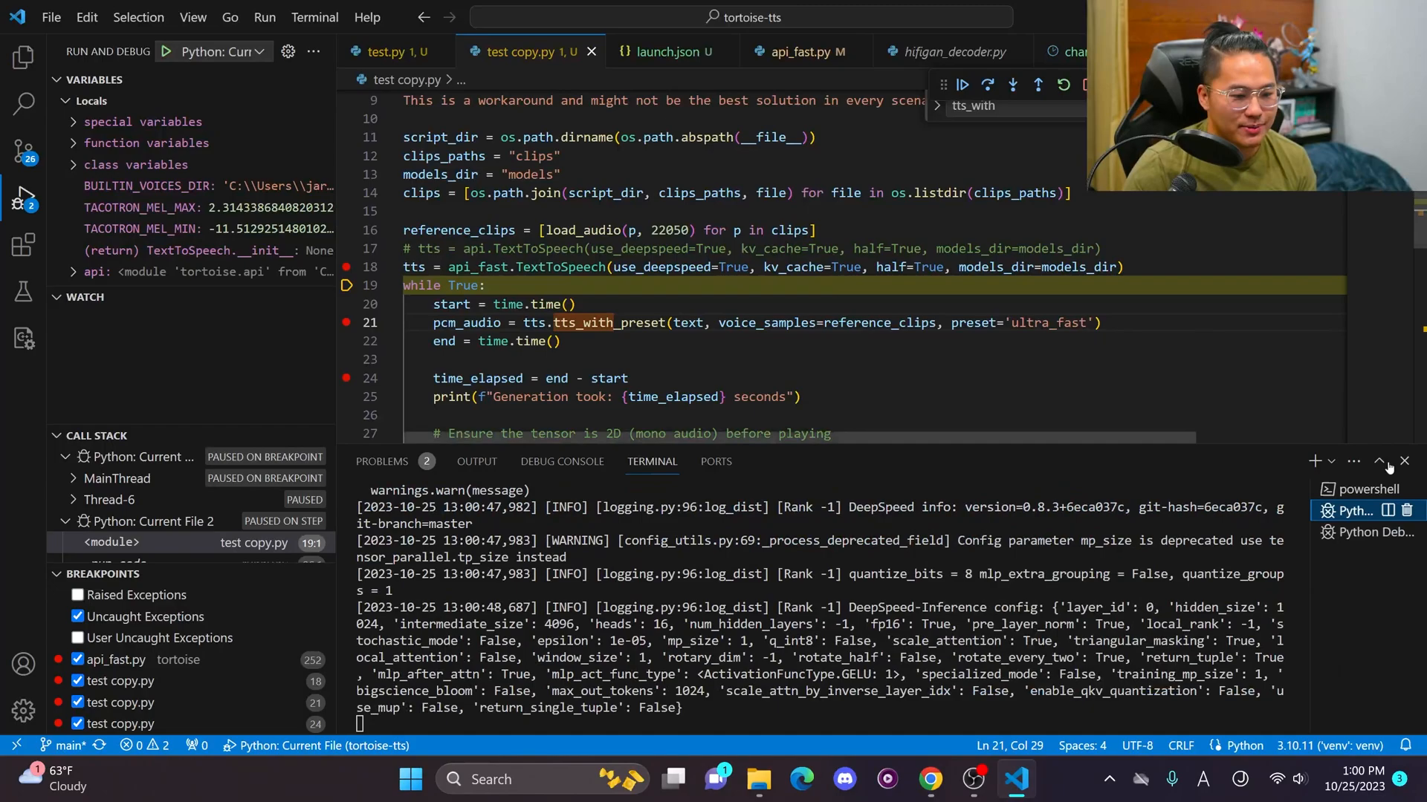
- Replace tts_with_preset with tts.tts on line 21 and debug into the call, raising the unused-preset ValueError
left_click(965, 86)
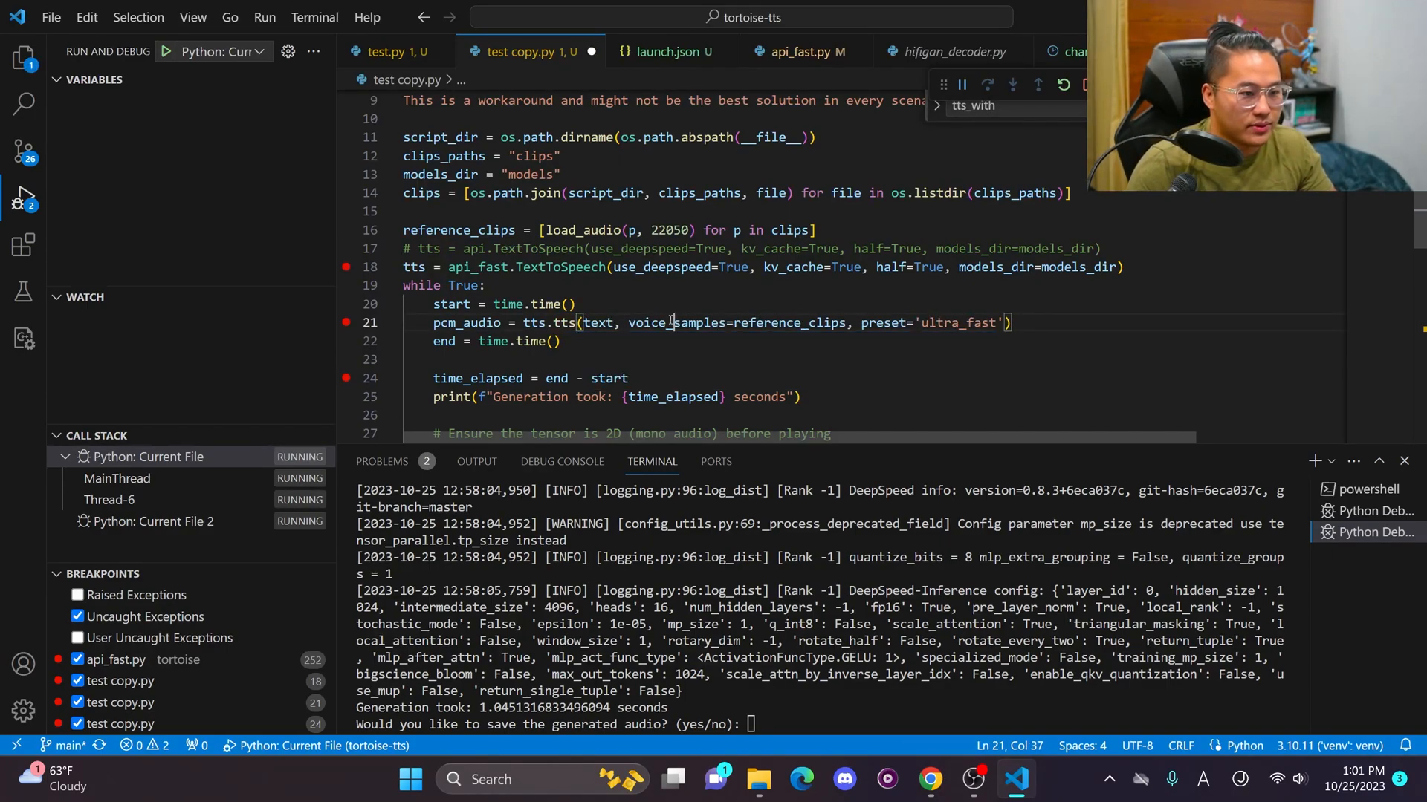
double_click(597, 322)
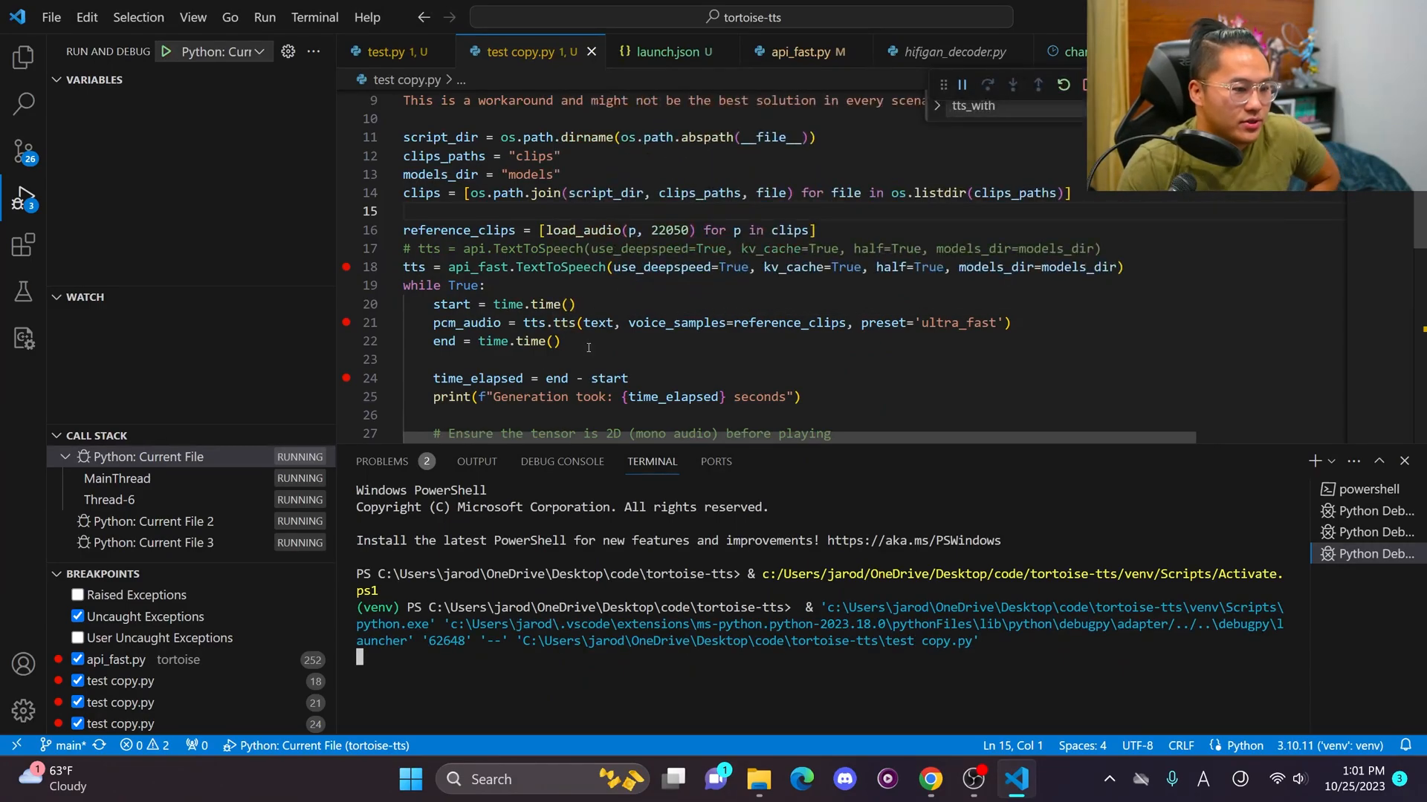
left_click(989, 83)
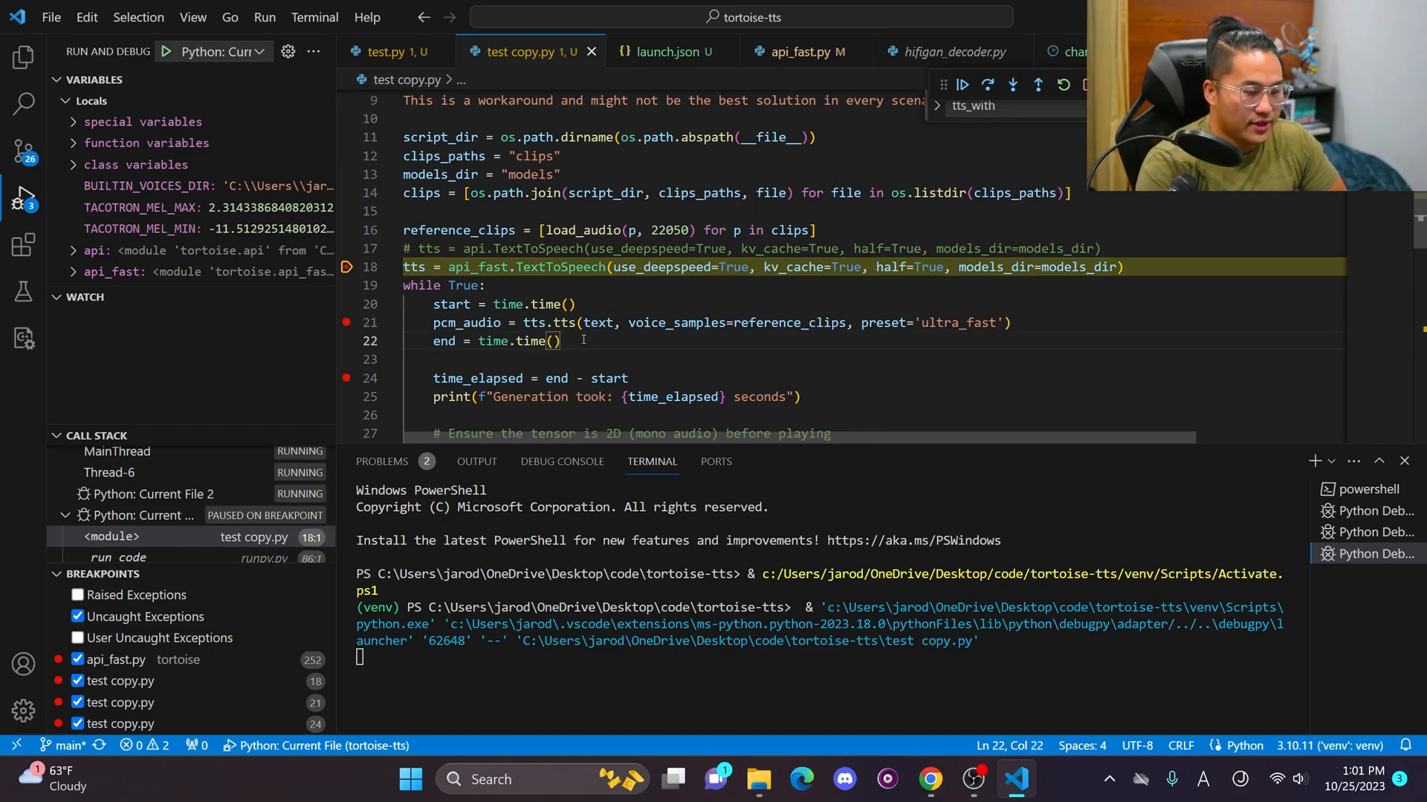
left_click(966, 84)
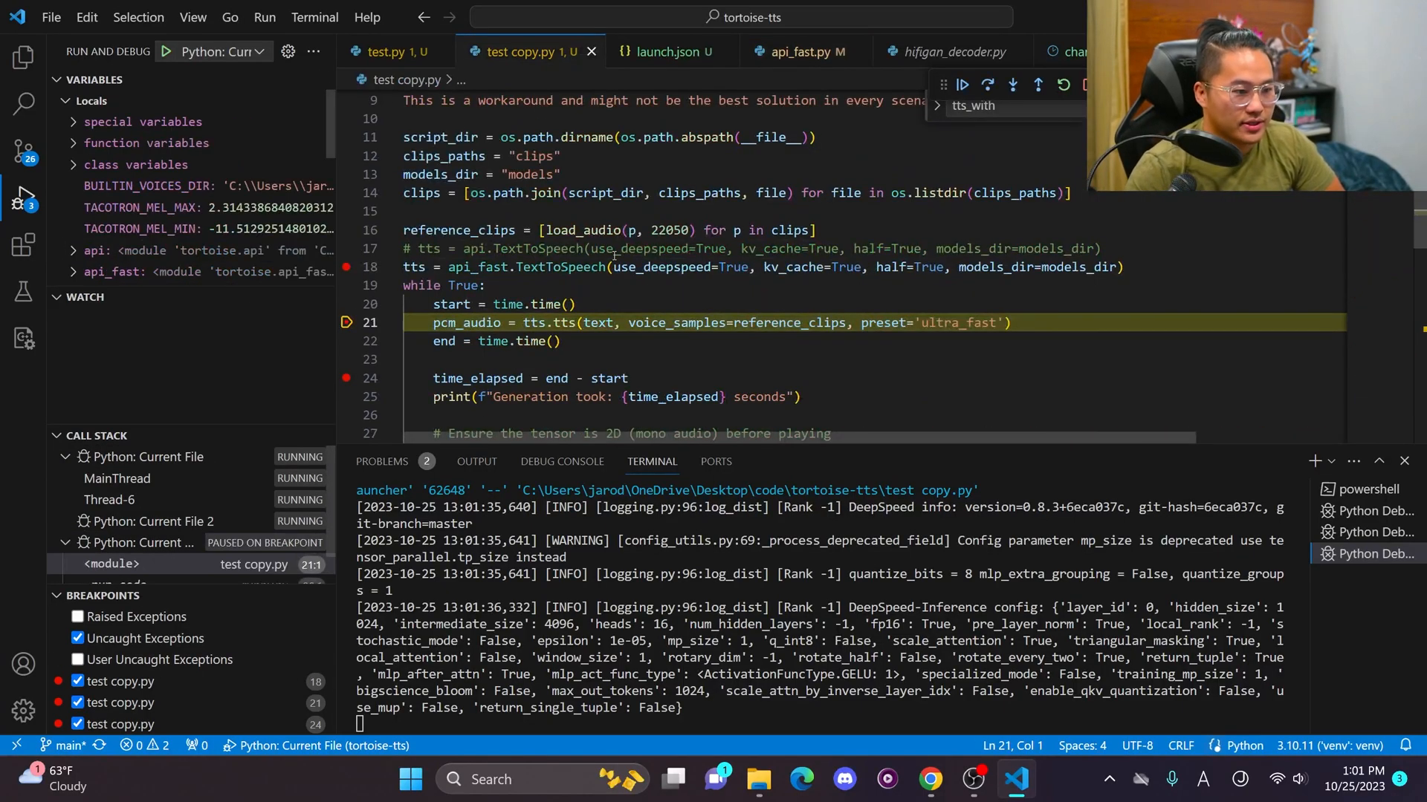
left_click(989, 85)
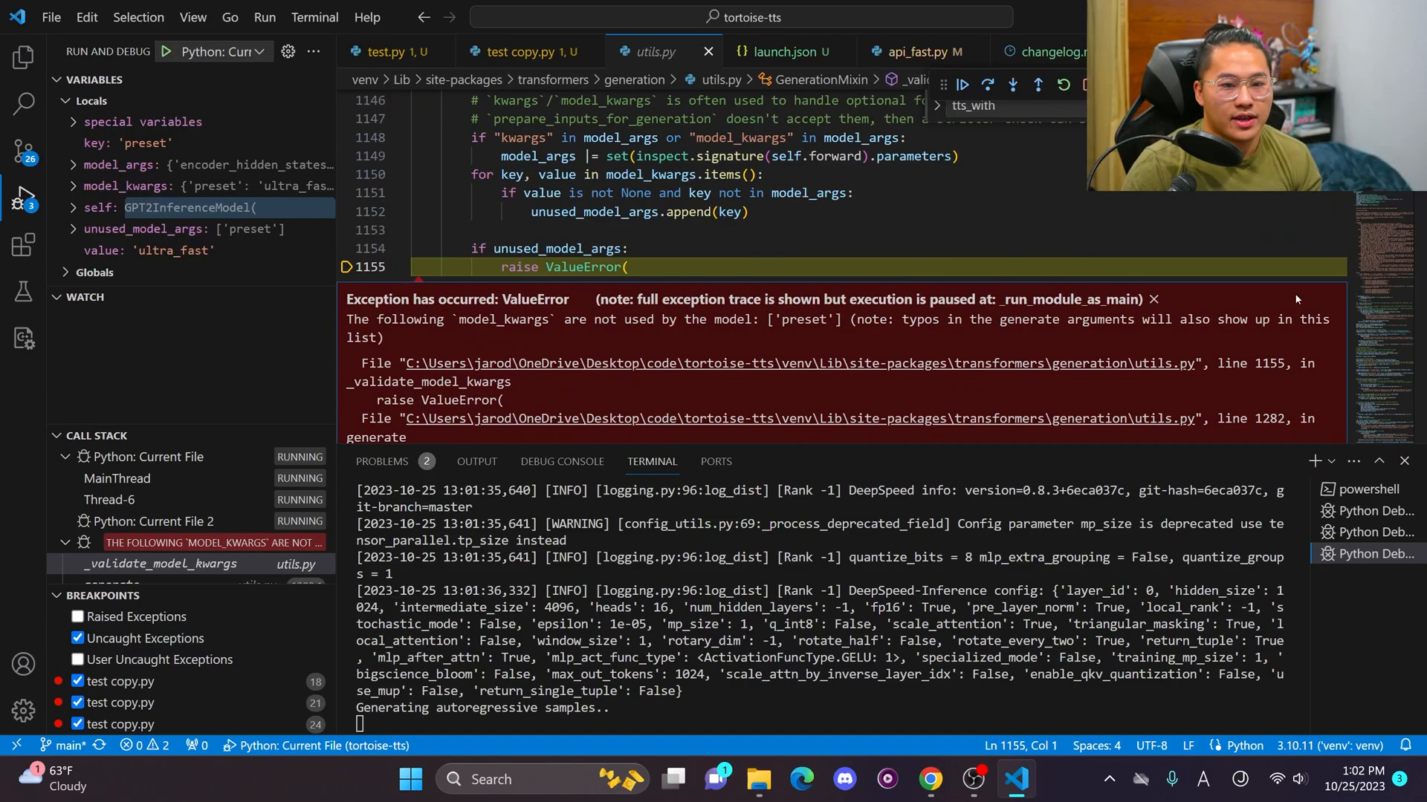
- Delete preset='ultra_fast' from the tts.tts call and check tts's parameters in api_fast.py
left_click(524, 51)
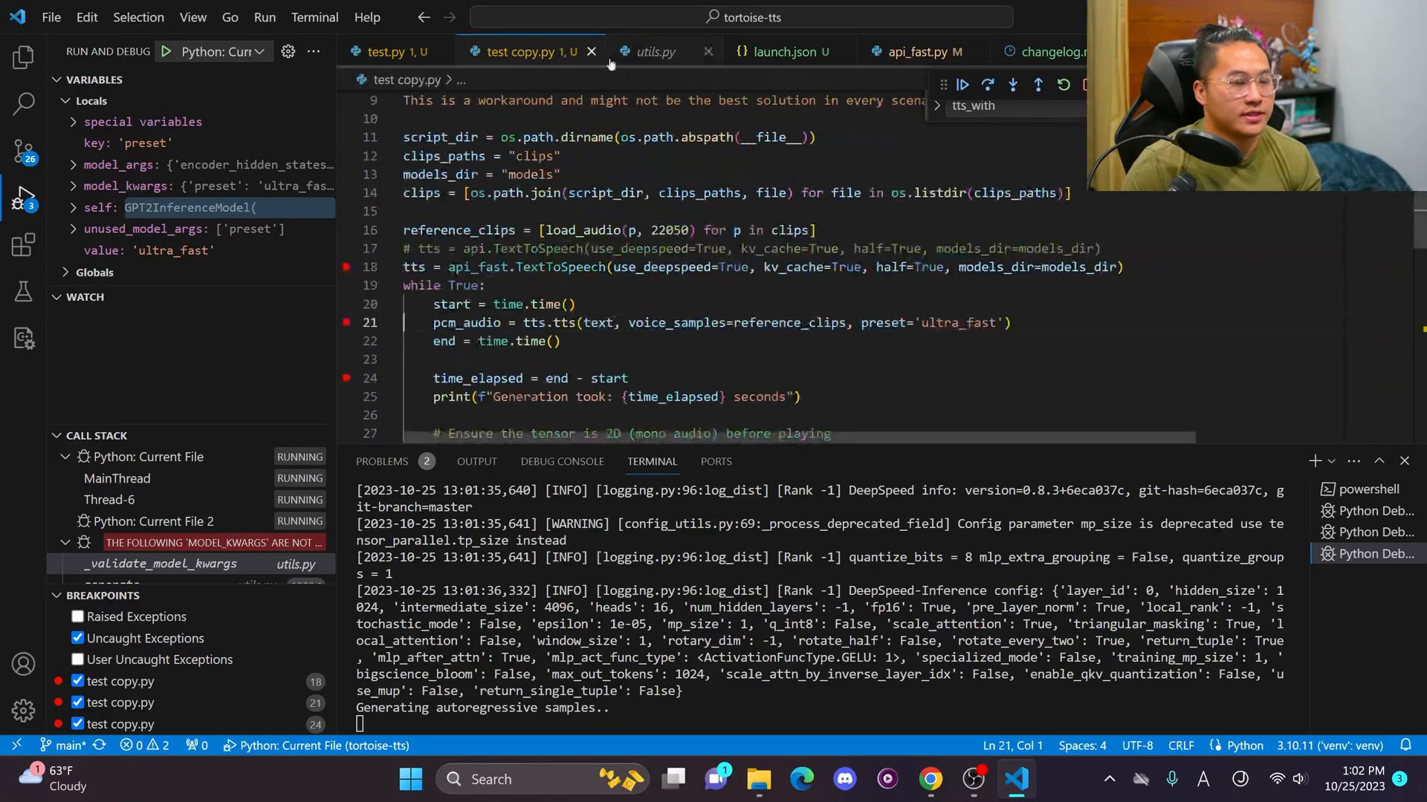
double_click(954, 322)
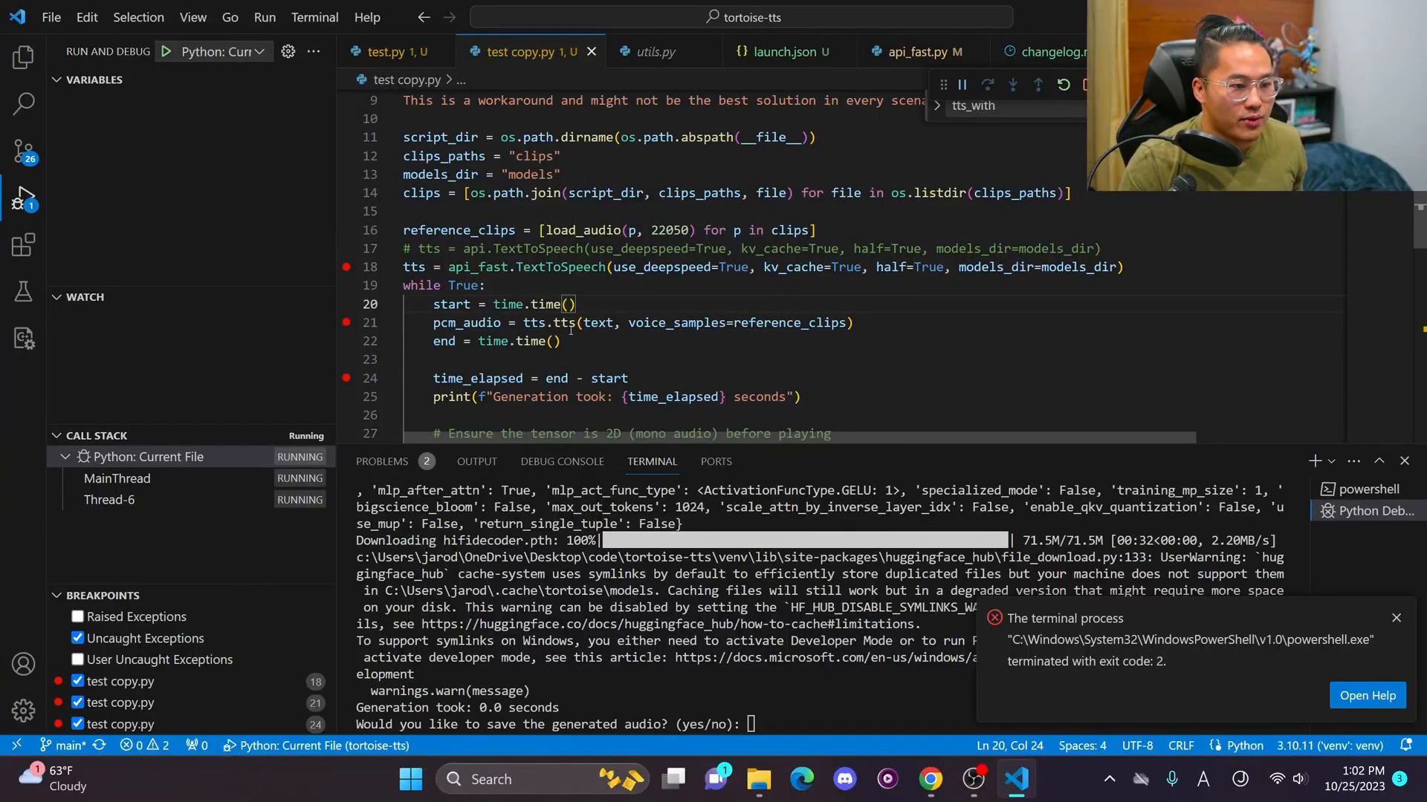
left_click(925, 50)
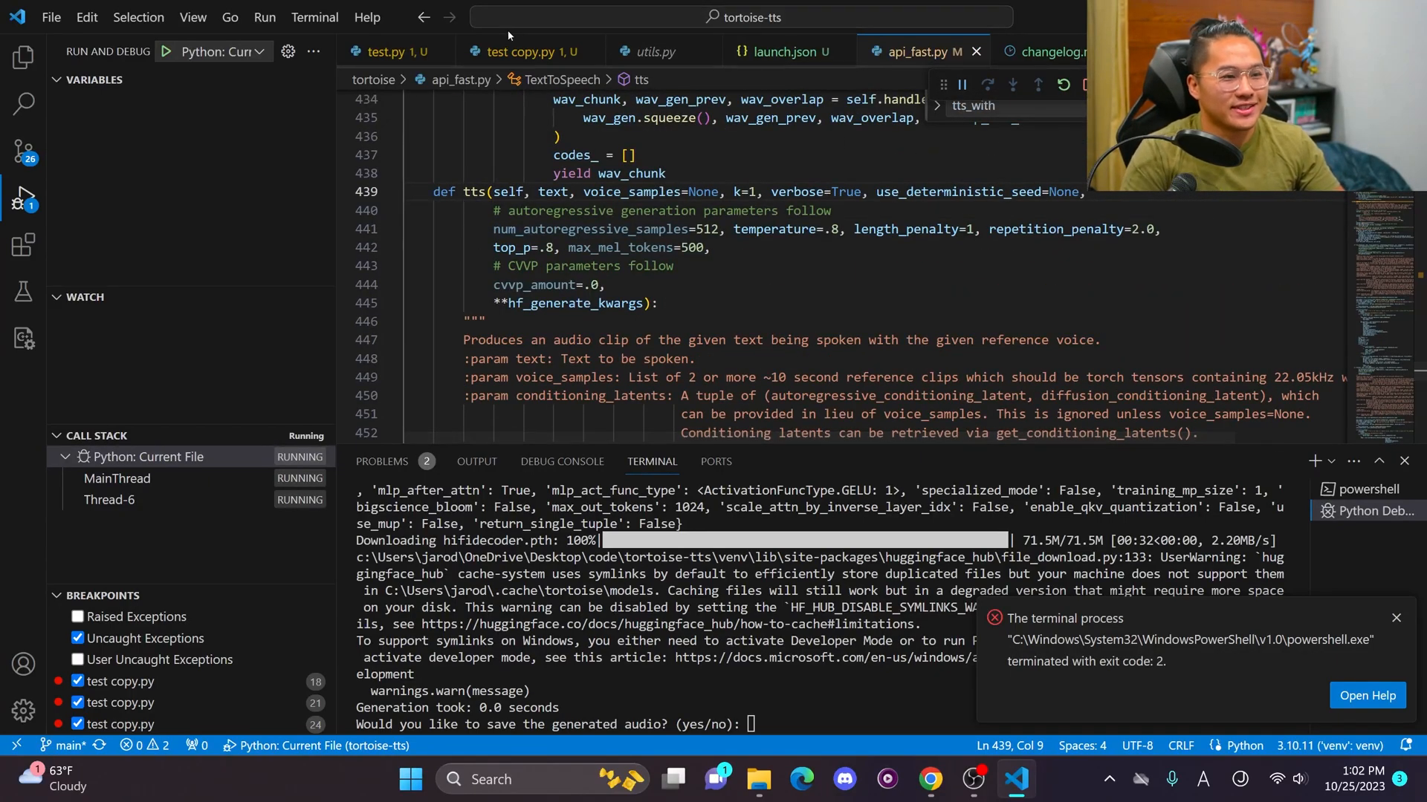
left_click(523, 52)
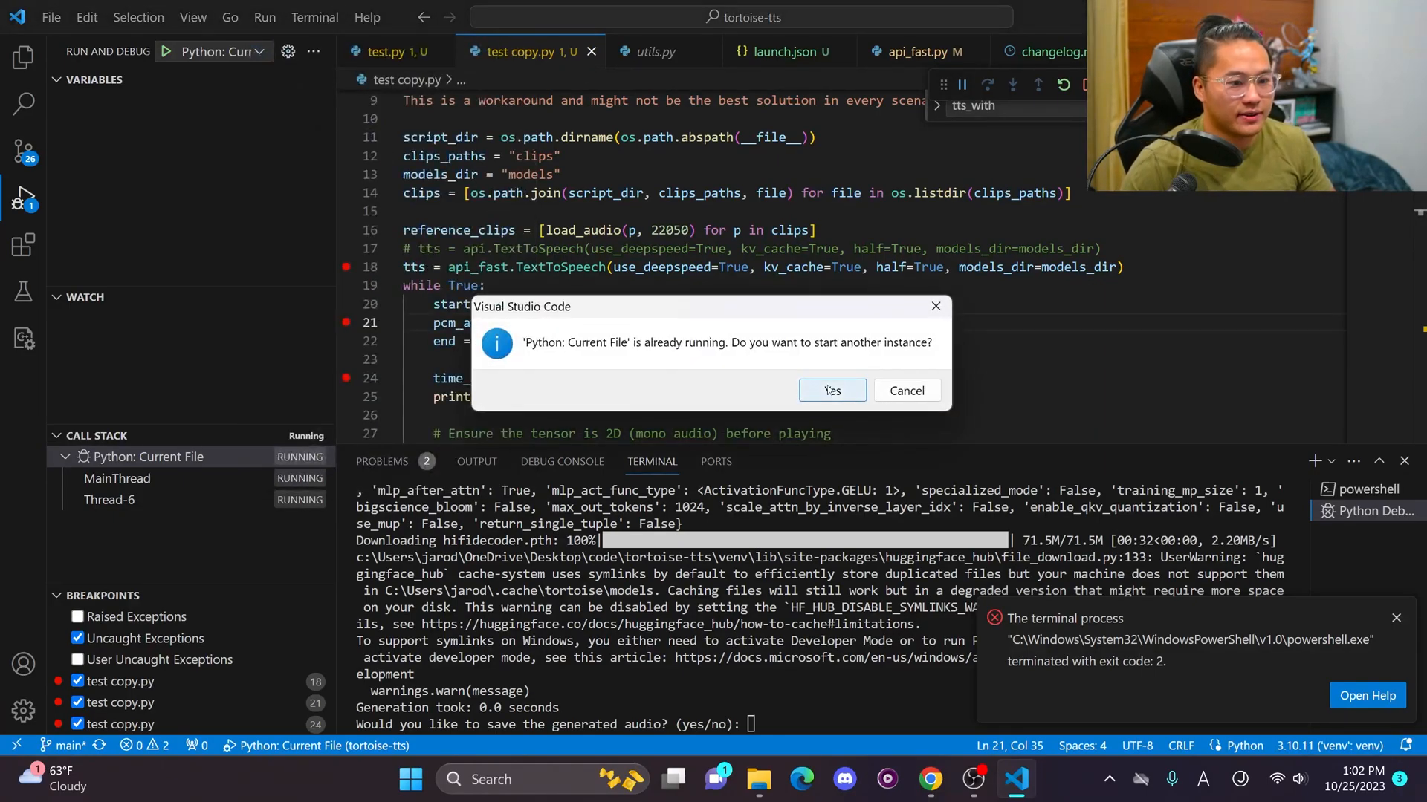
- Run generation to the save prompt and answer yes, hitting the CUDA tensor-to-numpy TypeError
left_click(832, 391)
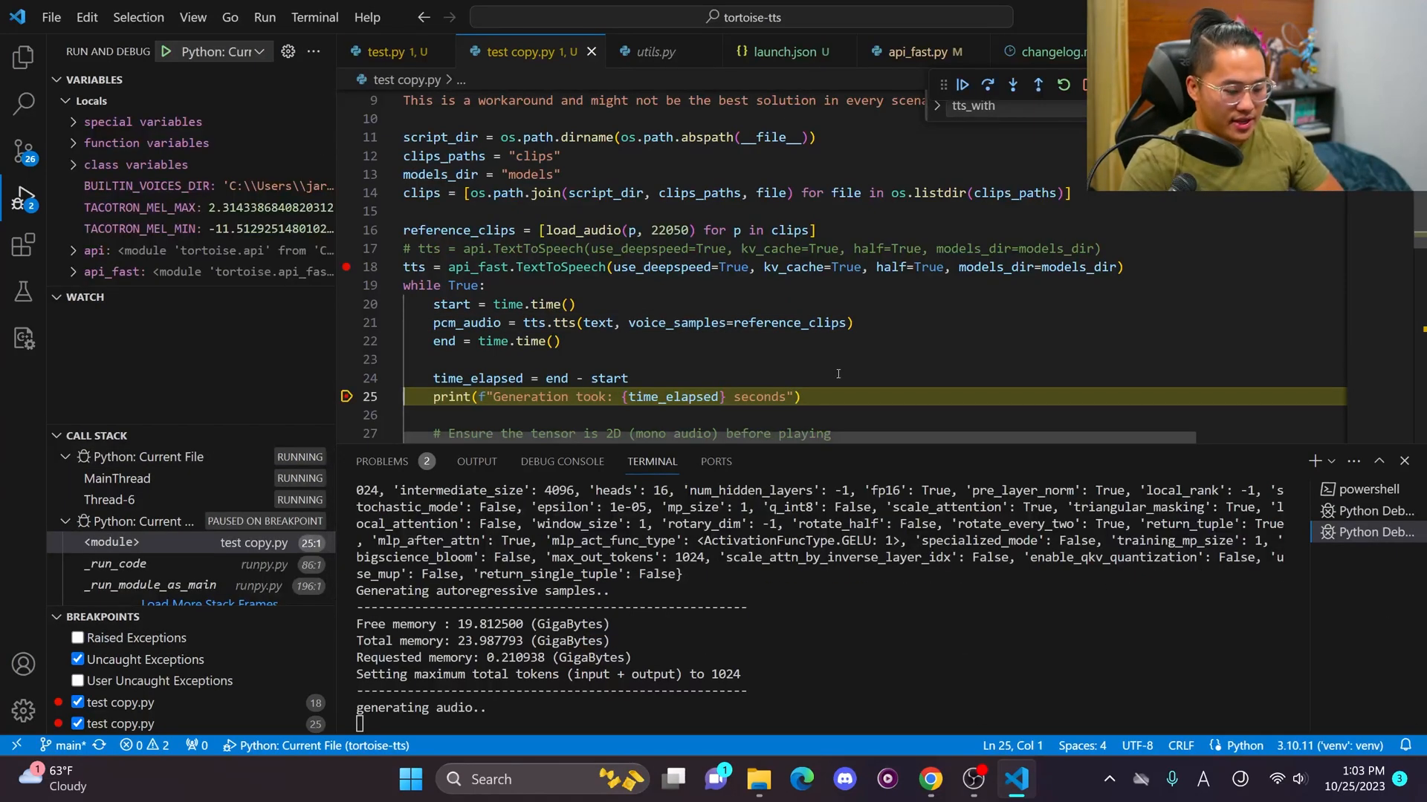
left_click(966, 84)
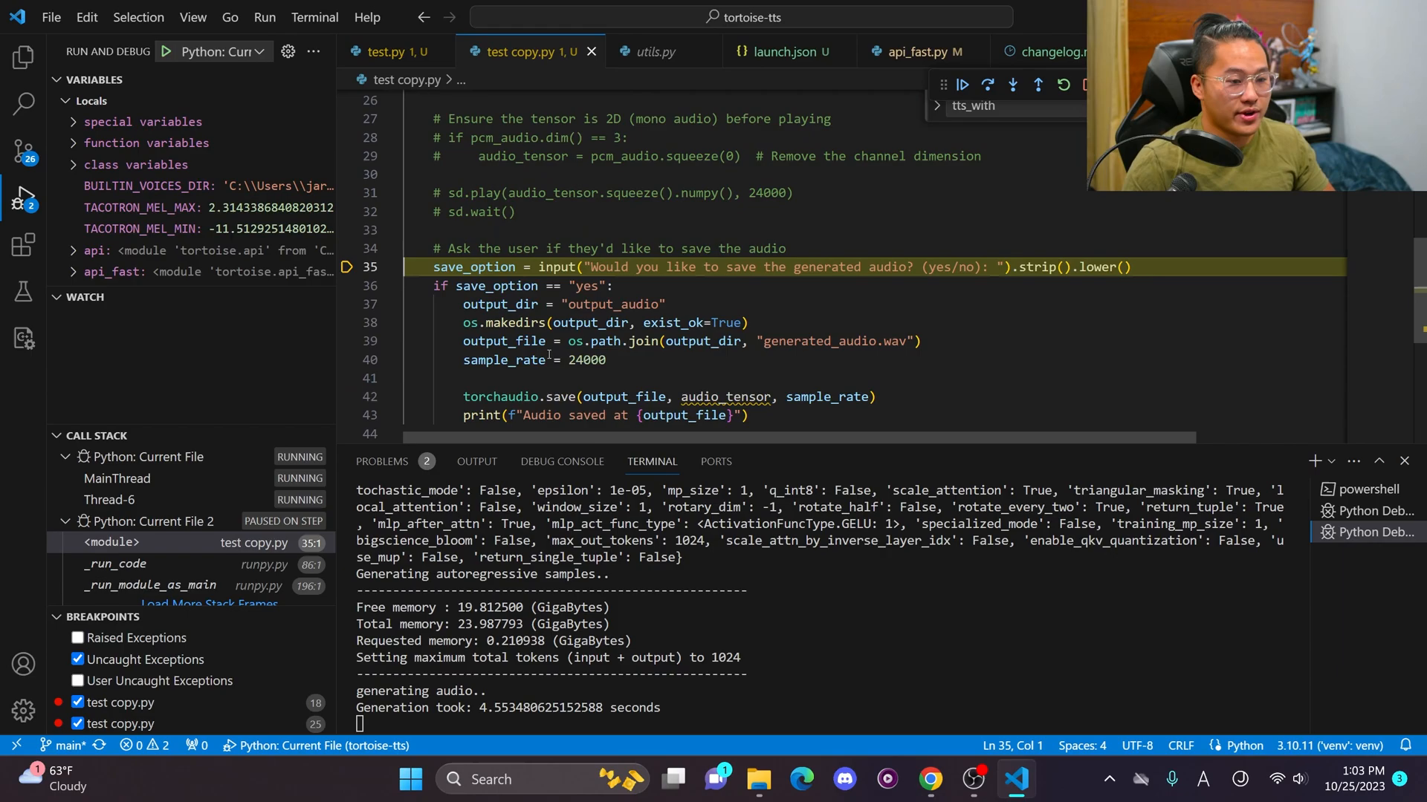
mouse_move(676, 443)
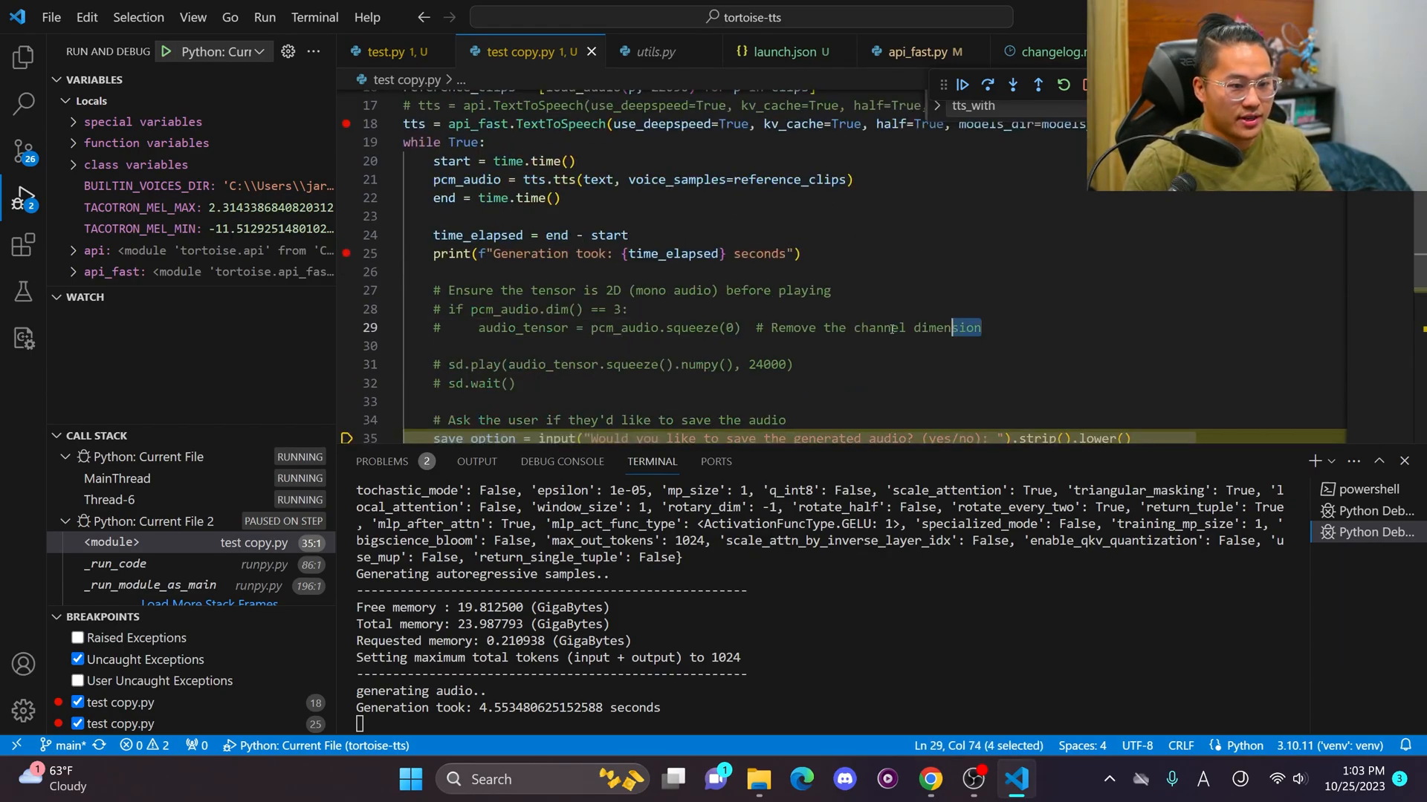
left_click_drag(981, 327, 770, 327)
type("yes")
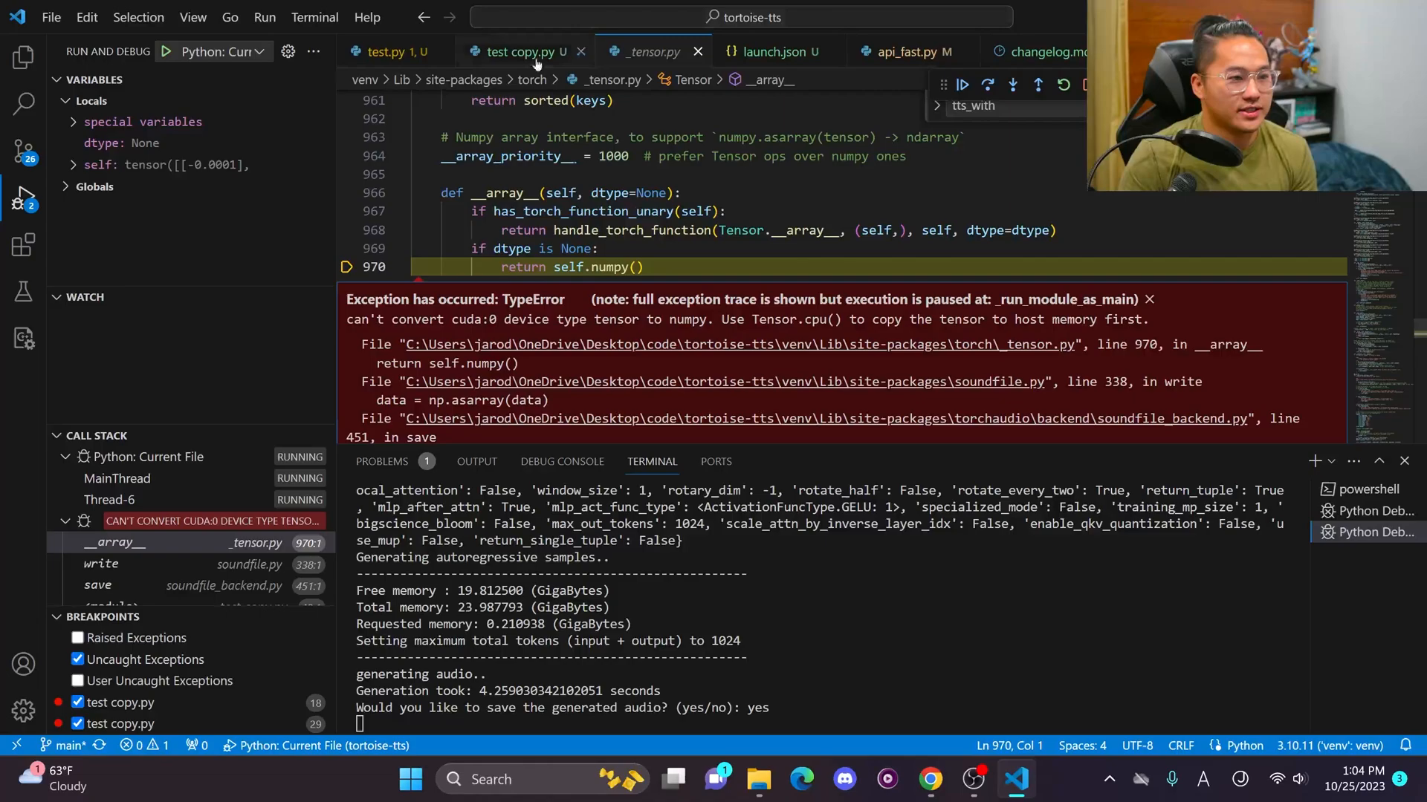
- Stop the run and change line 30 to audio_tensor = pcm_audio.squeeze(0).cpu()
left_click(520, 50)
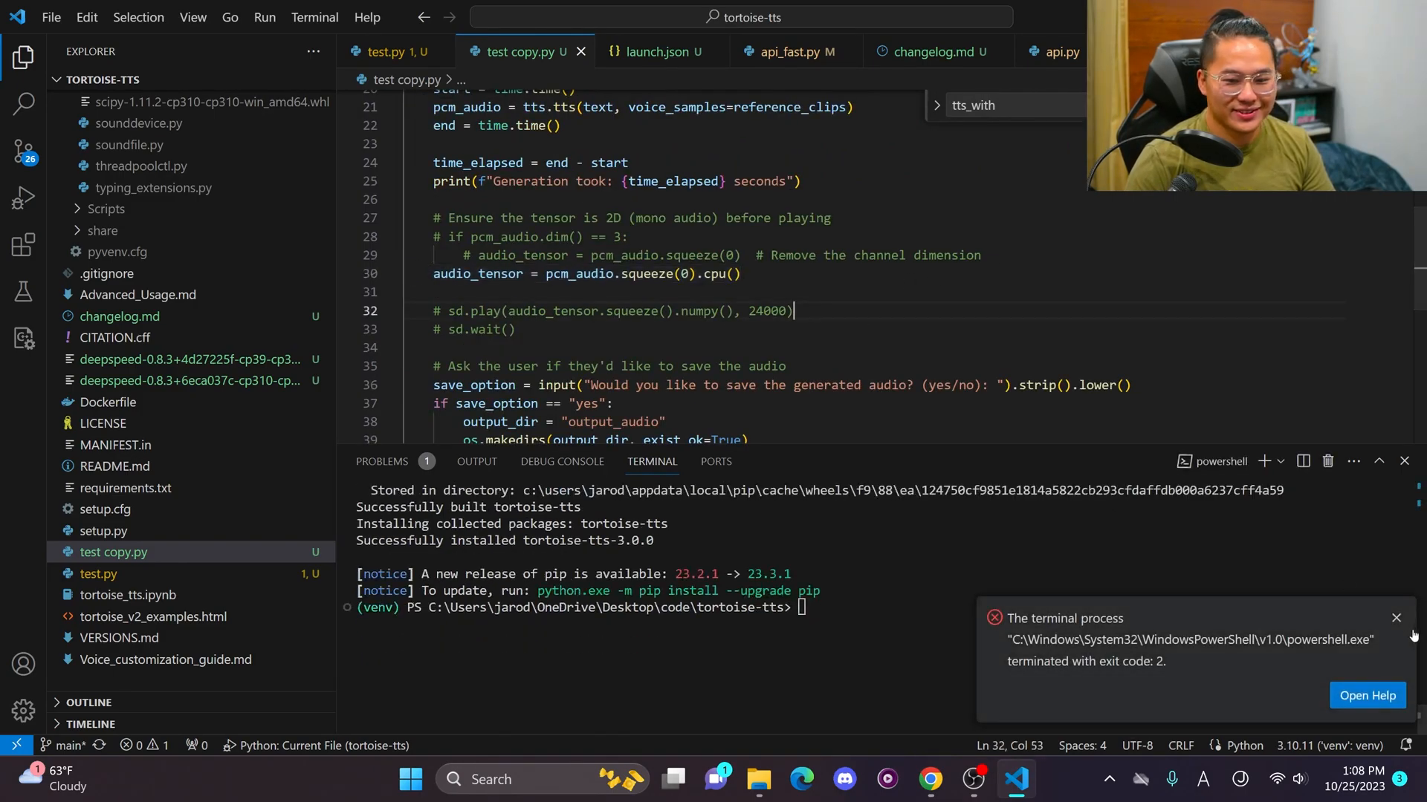
- Rerun the fixed script, answer no then yes, and find generated_audio.wav saved in output_audio
left_click(1397, 618)
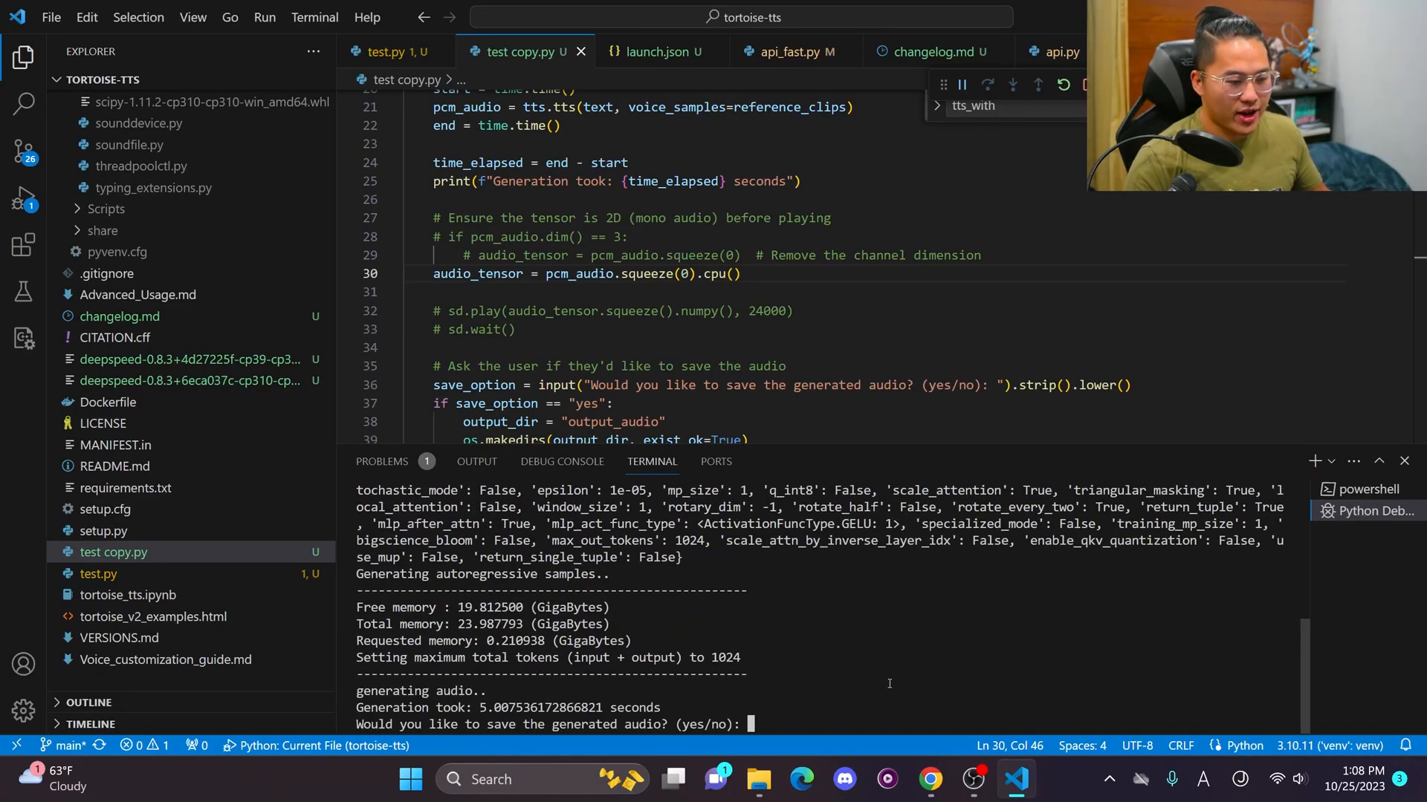
type("no")
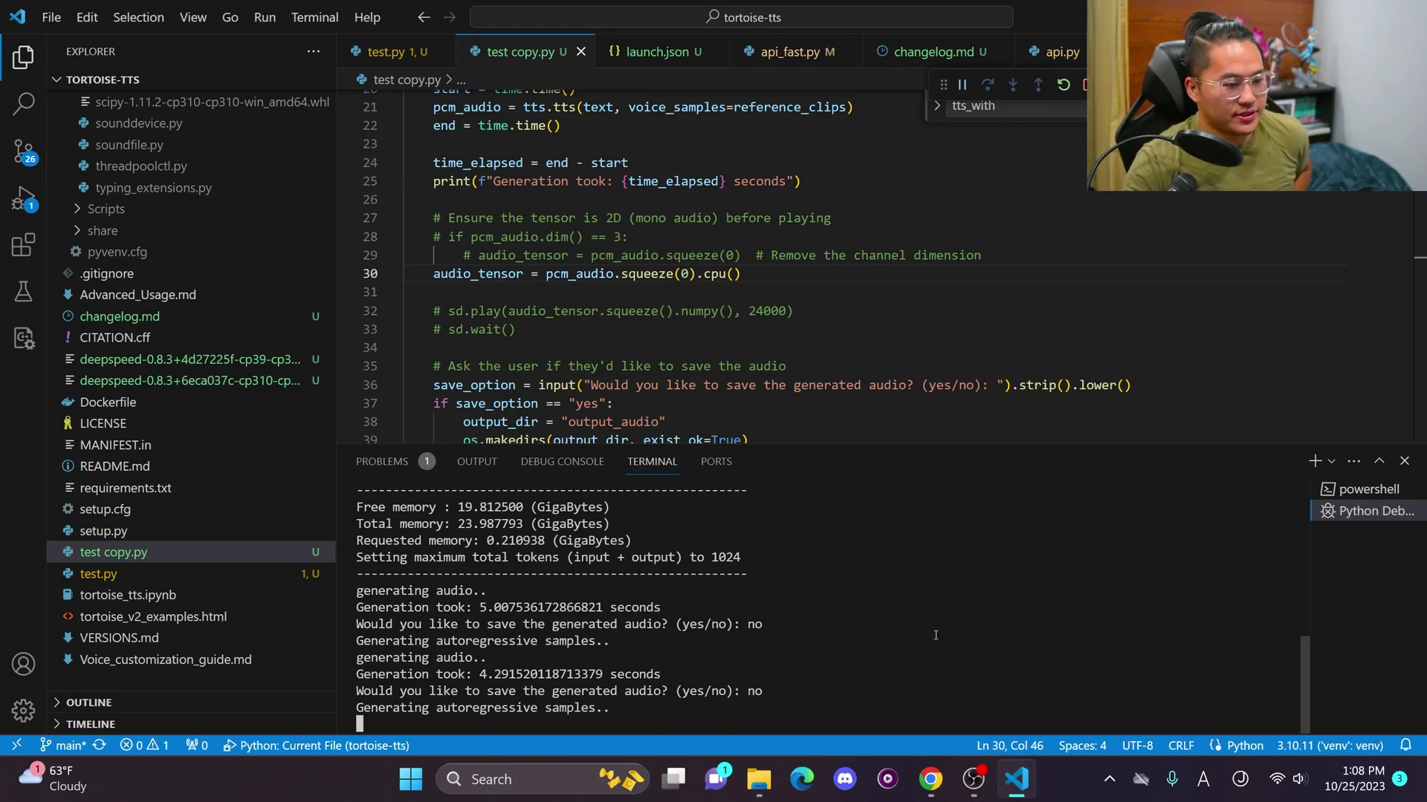
mouse_move(850, 586)
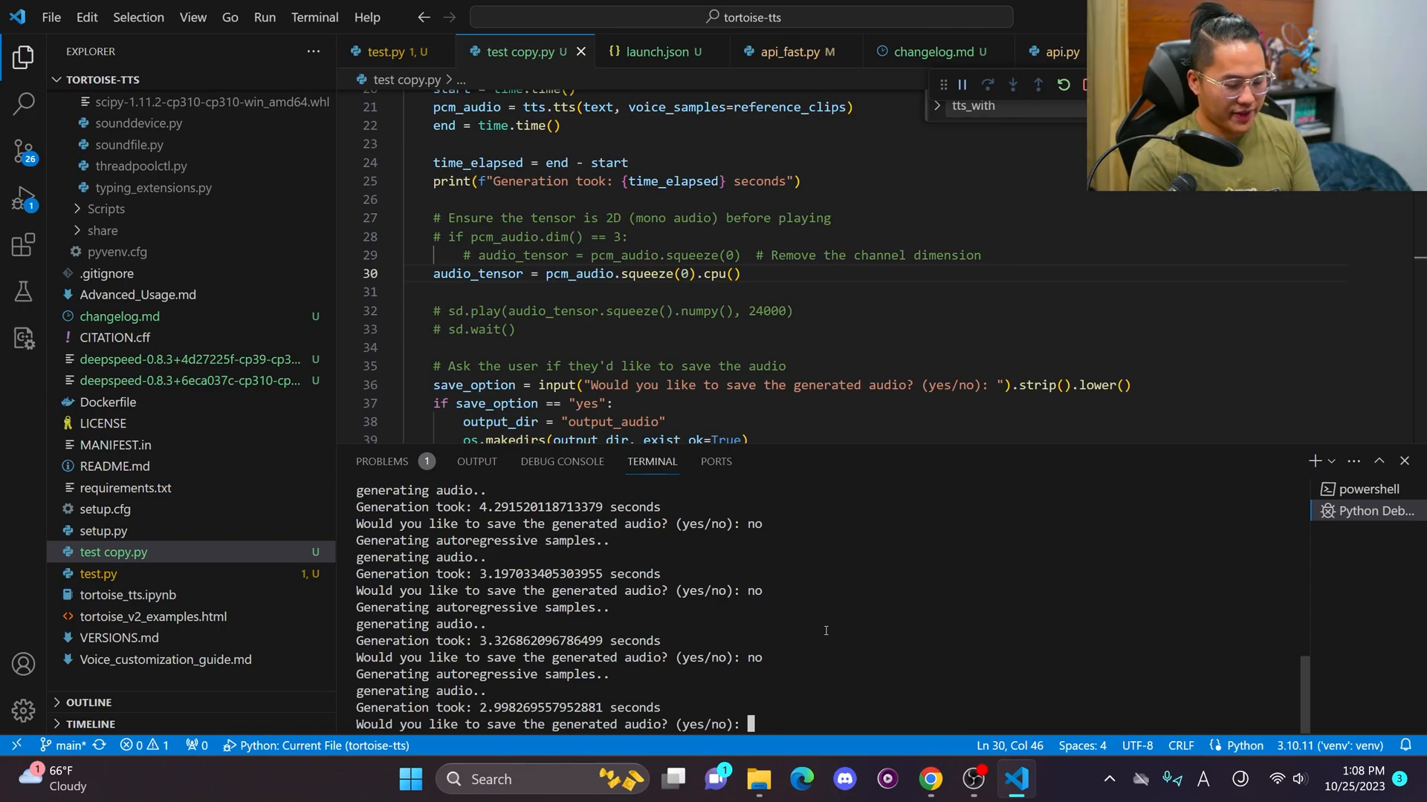
type("yes")
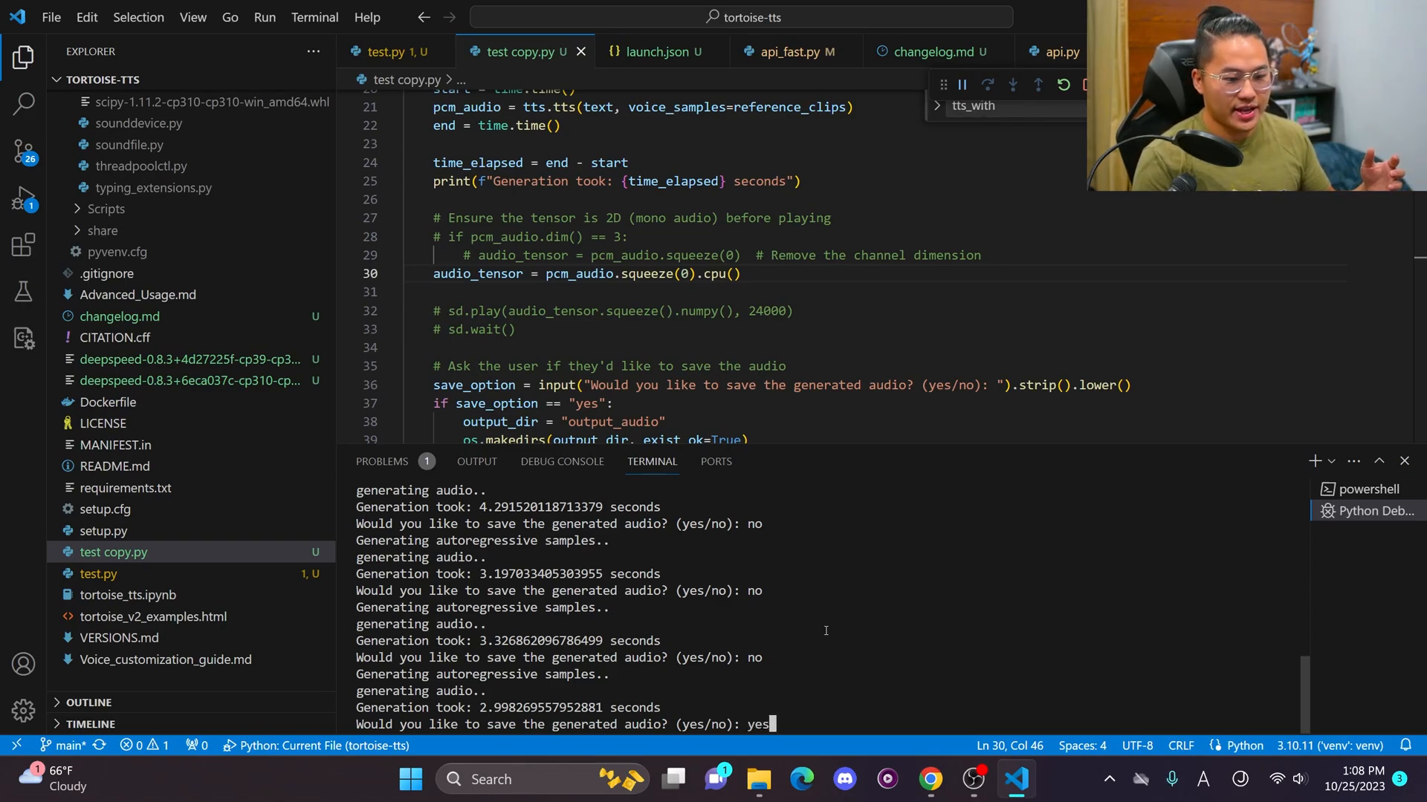
key("Enter")
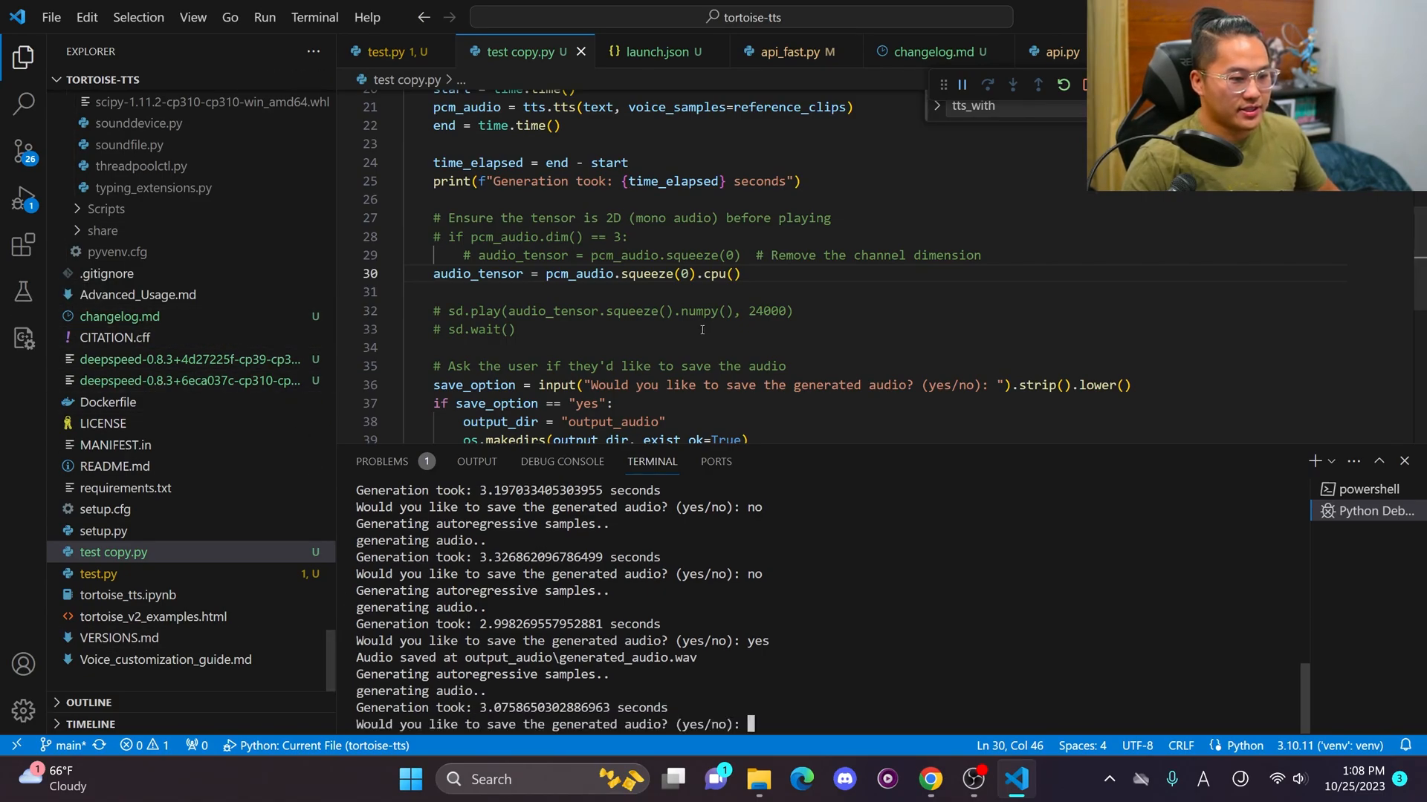
scroll("down", 3)
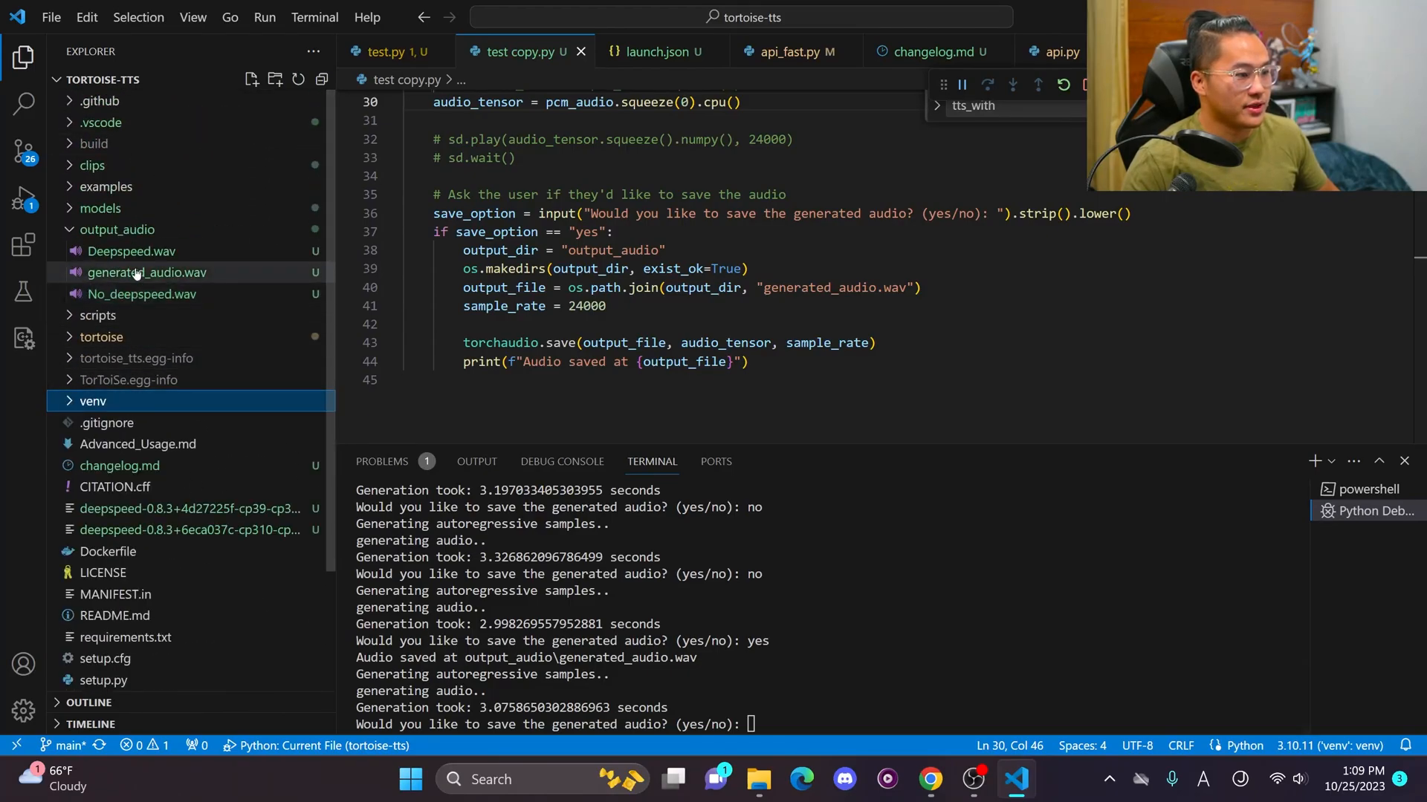
- Play the saved generated_audio.wav to hear the generated speech
double_click(145, 274)
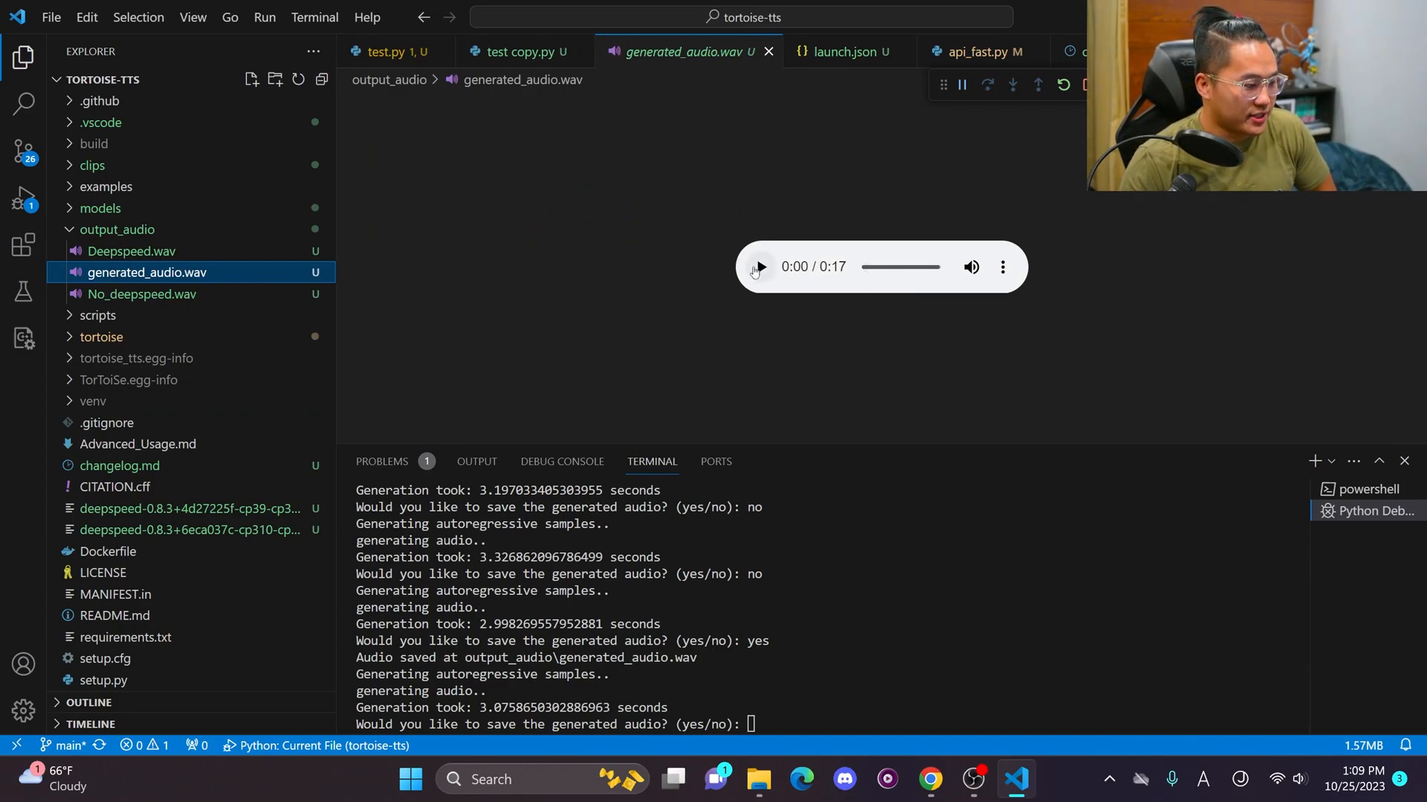
left_click(760, 267)
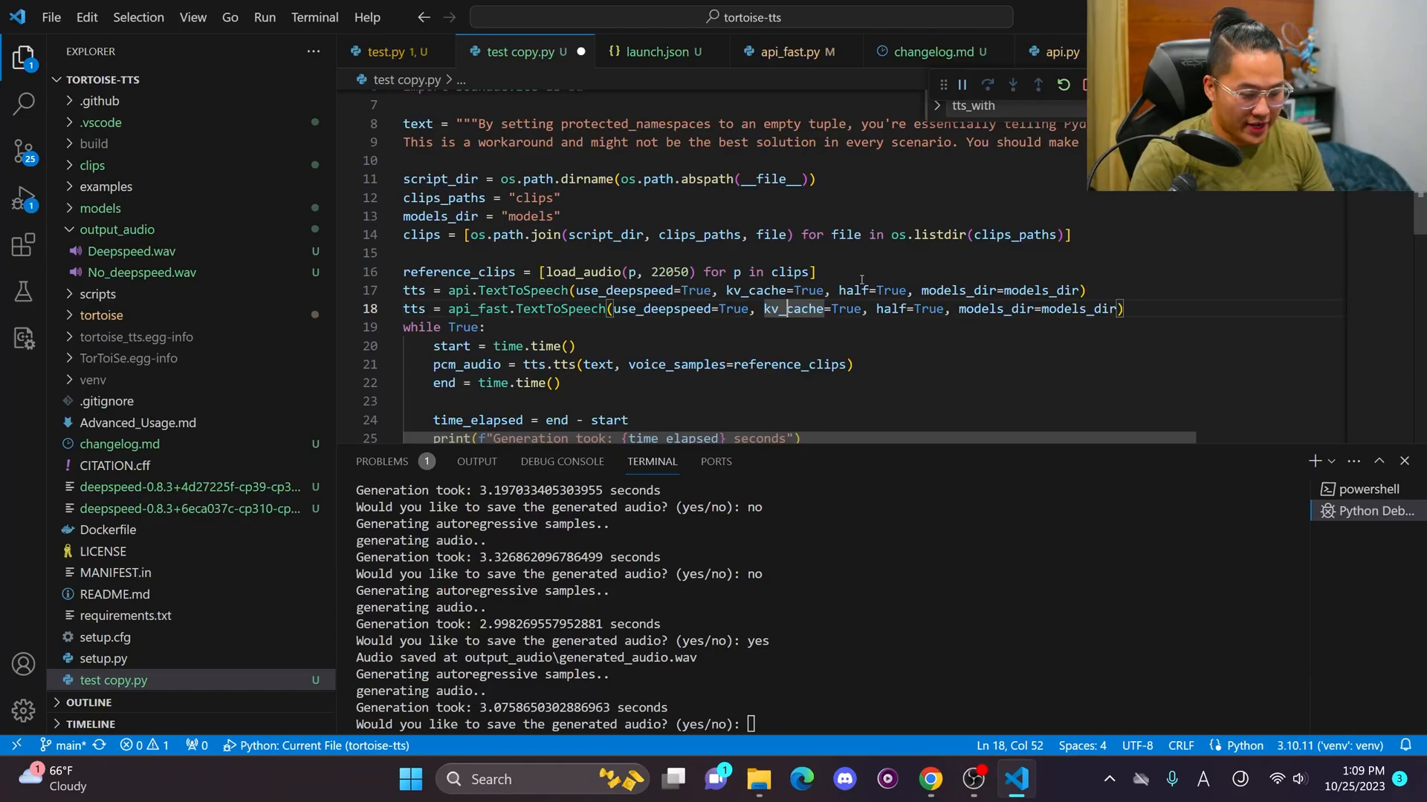
- Run the regular API with tts_with_preset ultra_fast, about 13 seconds per clip, and save the audio
scroll("down", 3)
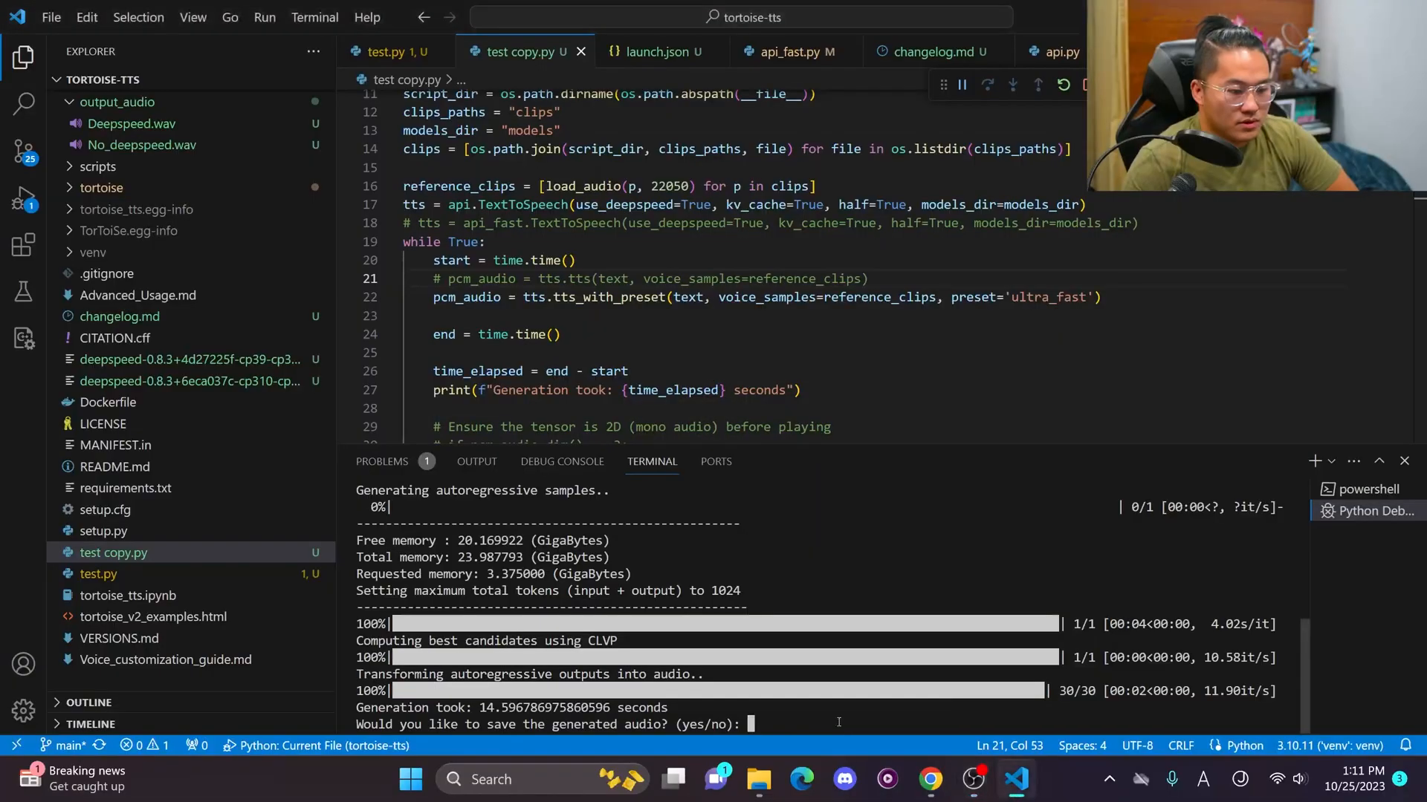
type("no")
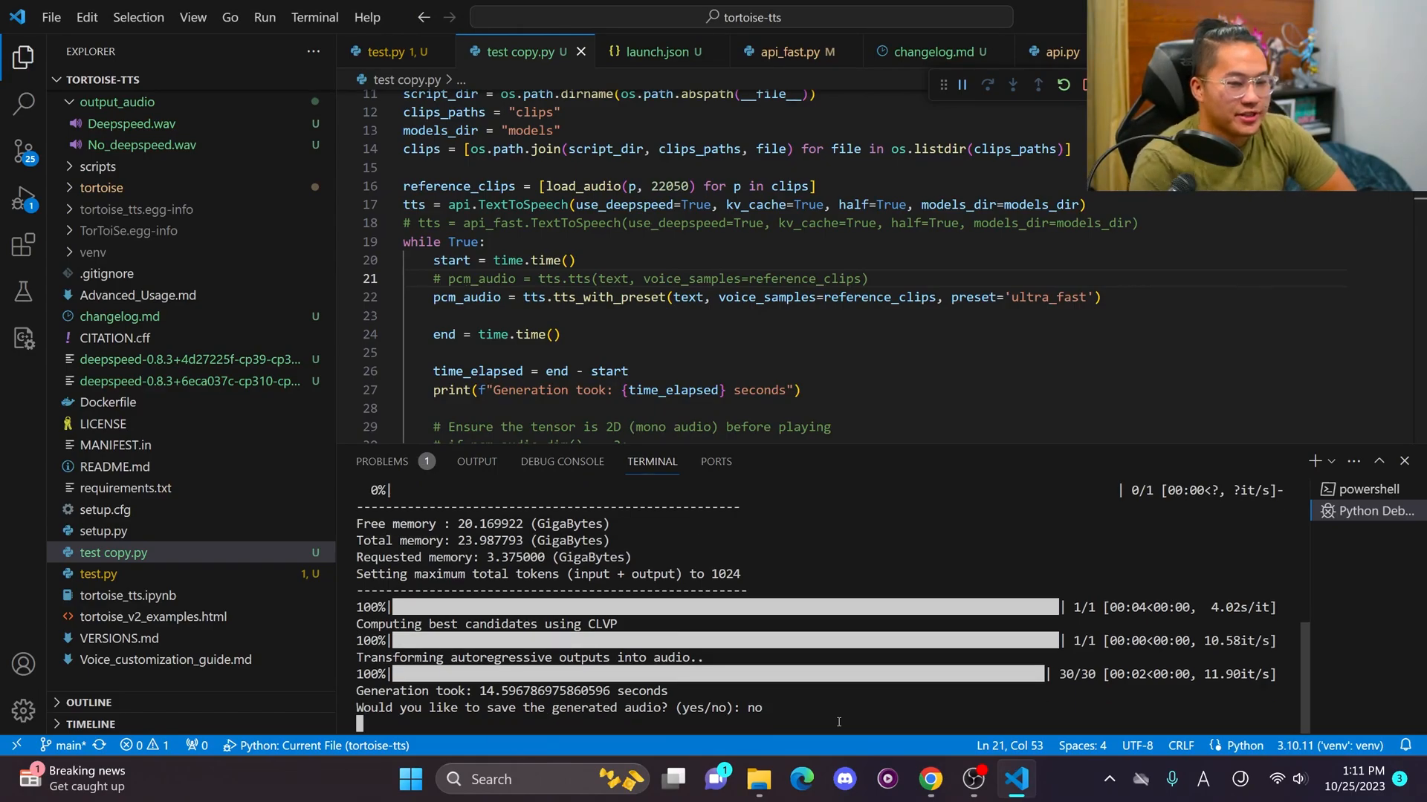
left_click_drag(983, 297, 1092, 298)
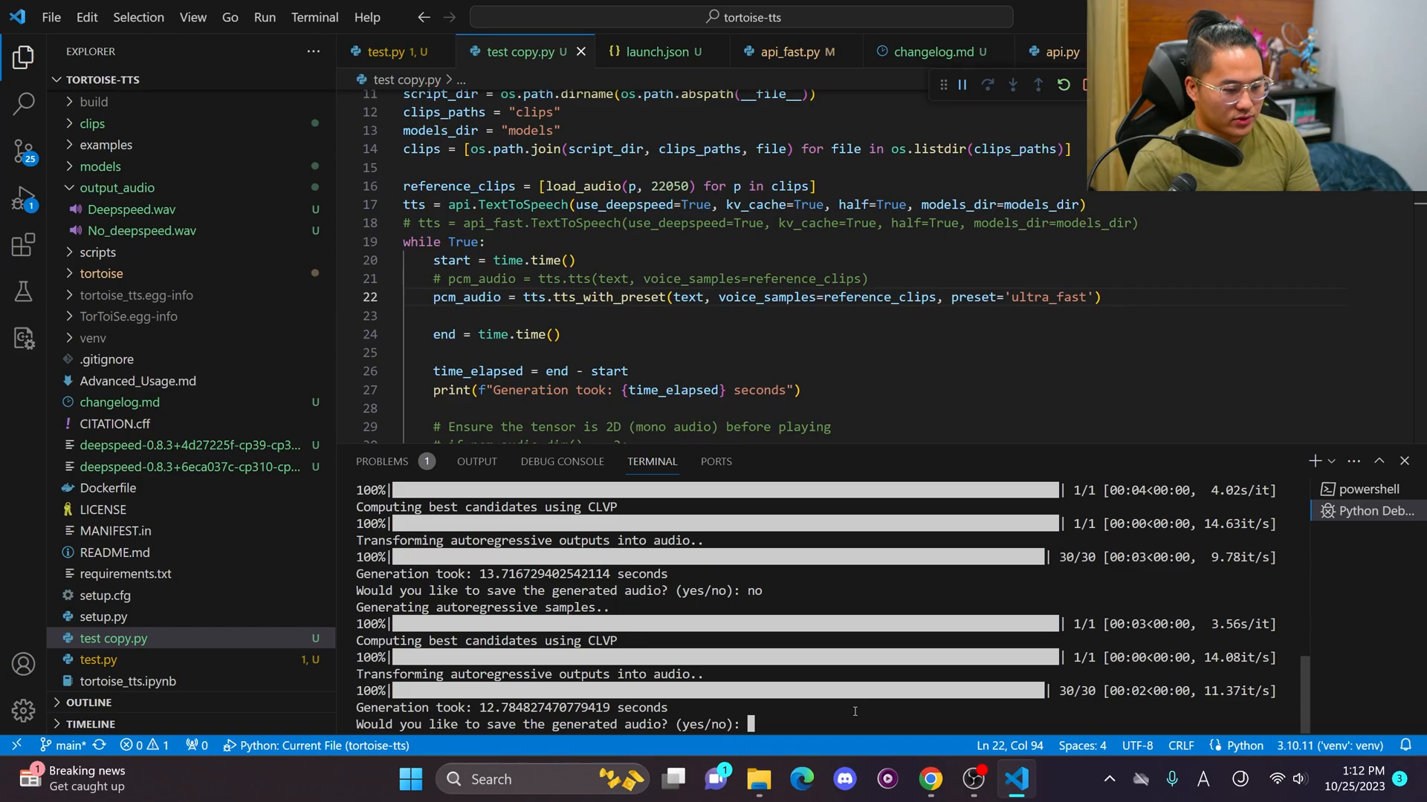
type("yes")
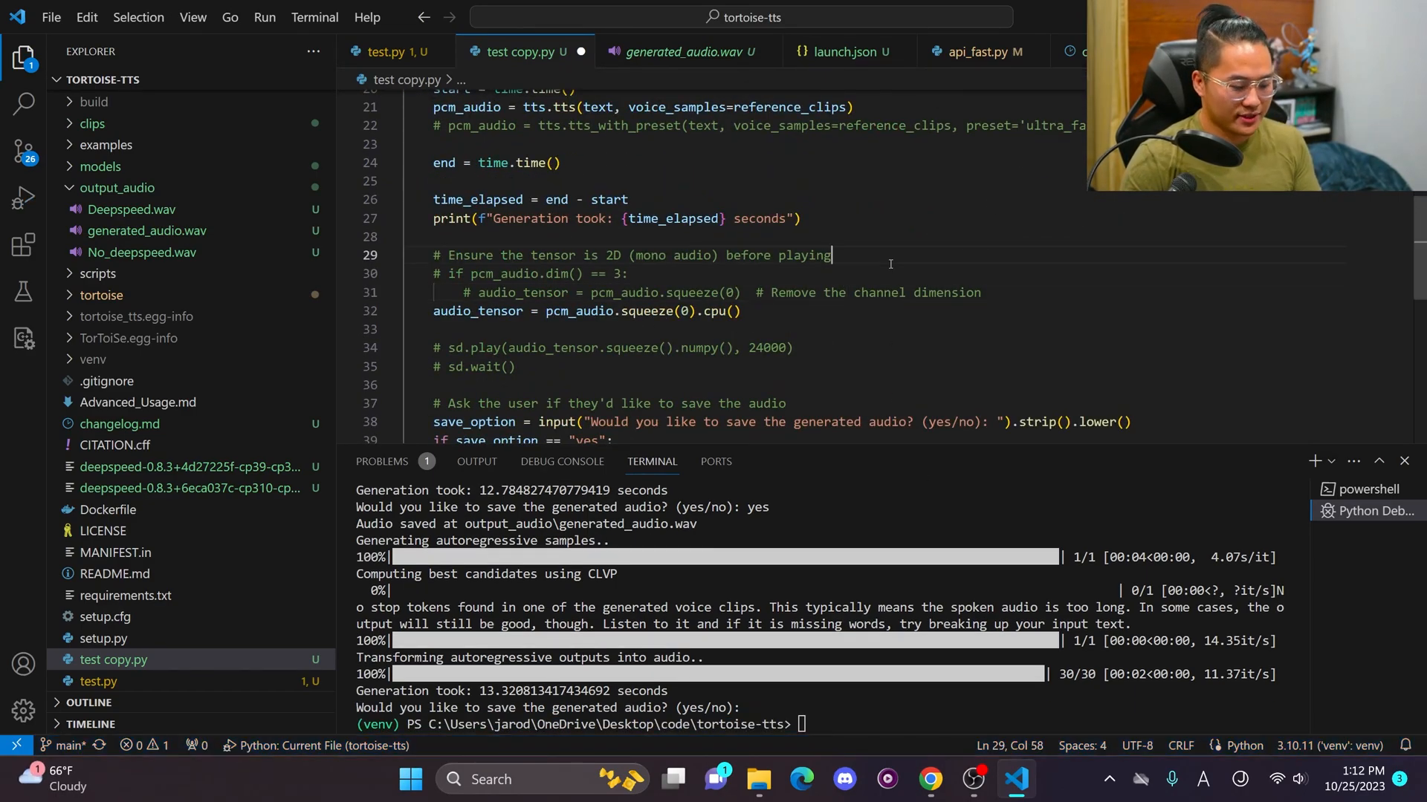
mouse_move(901, 247)
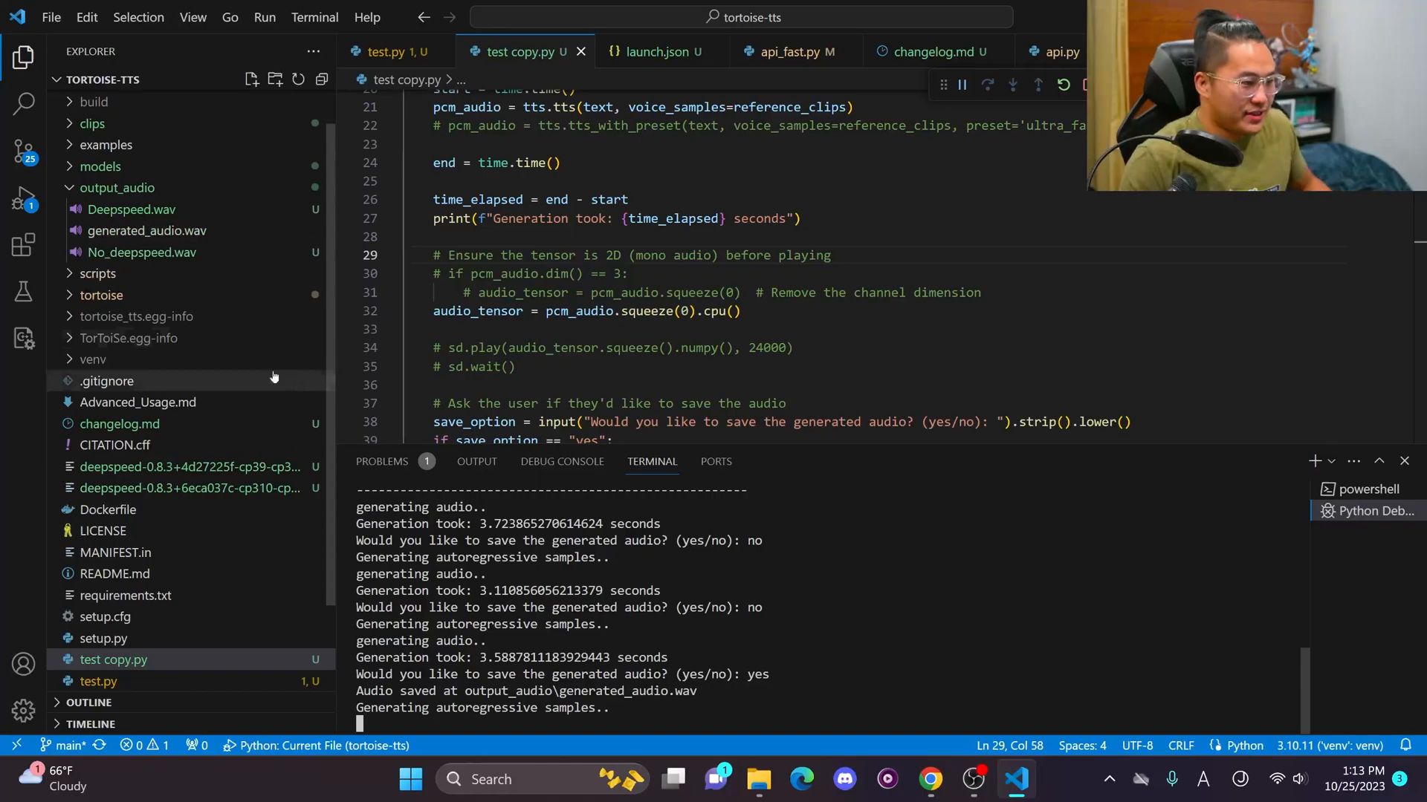
- Play the newly saved generated_audio.wav from the fast-API rerun
double_click(146, 231)
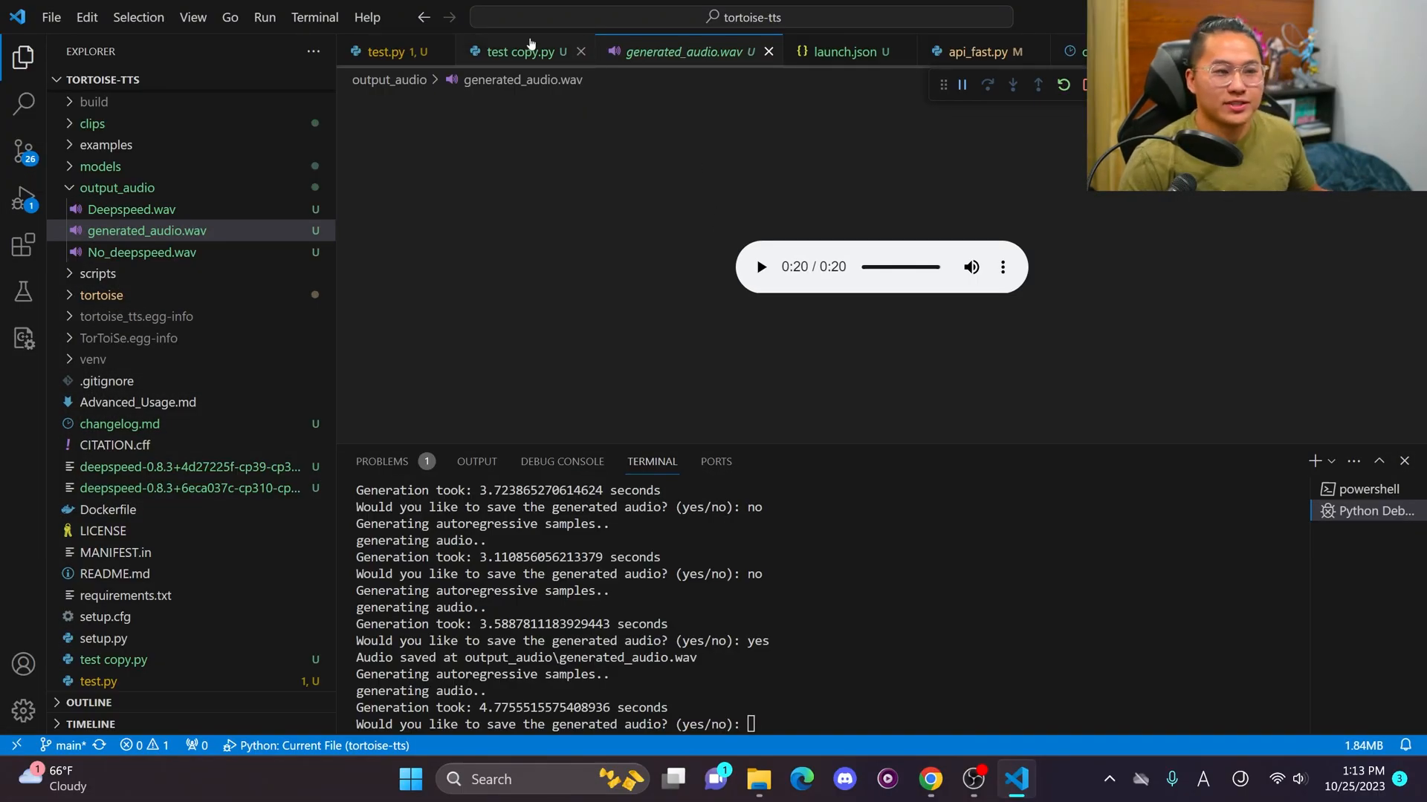
- Review test copy.py from the imports down to the torchaudio.save block
left_click(514, 50)
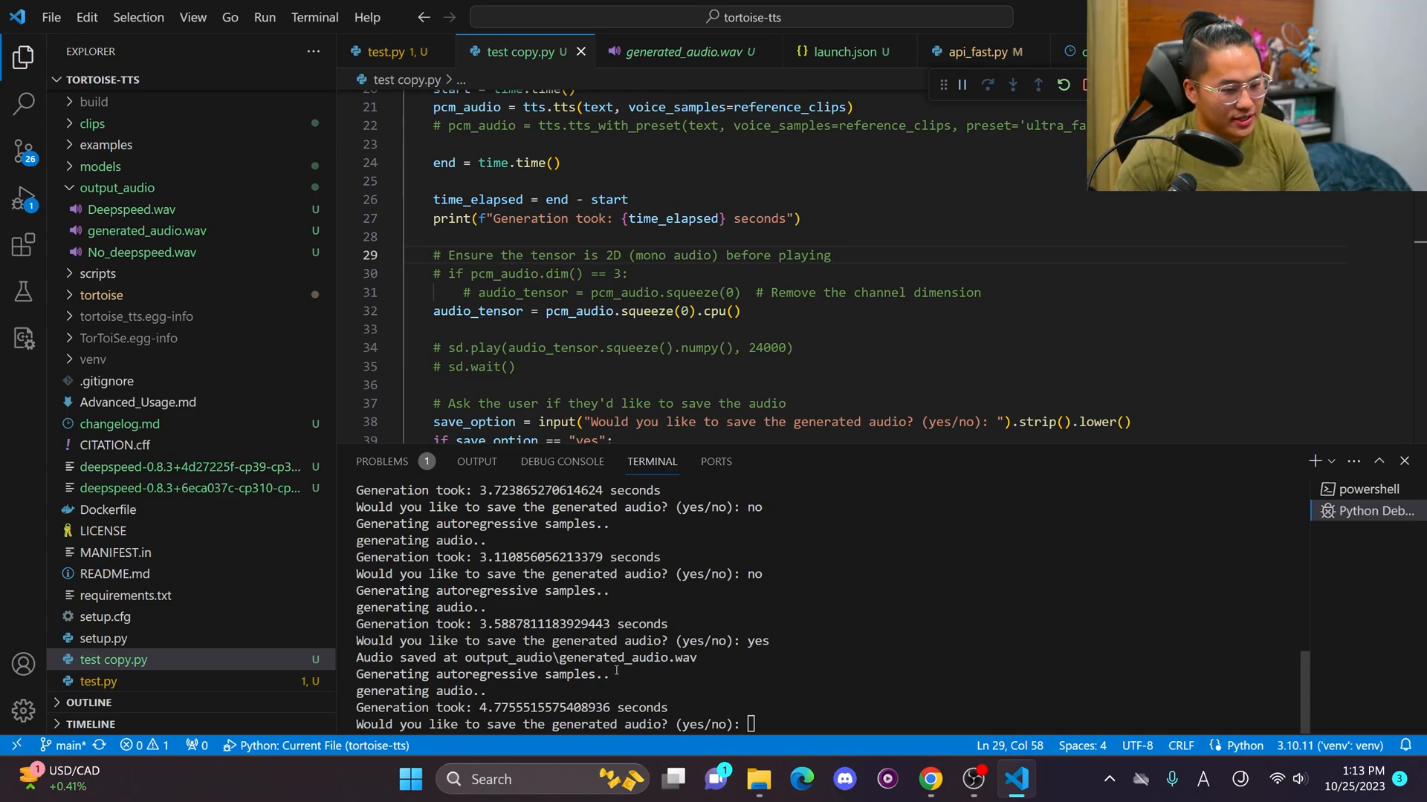
mouse_move(829, 727)
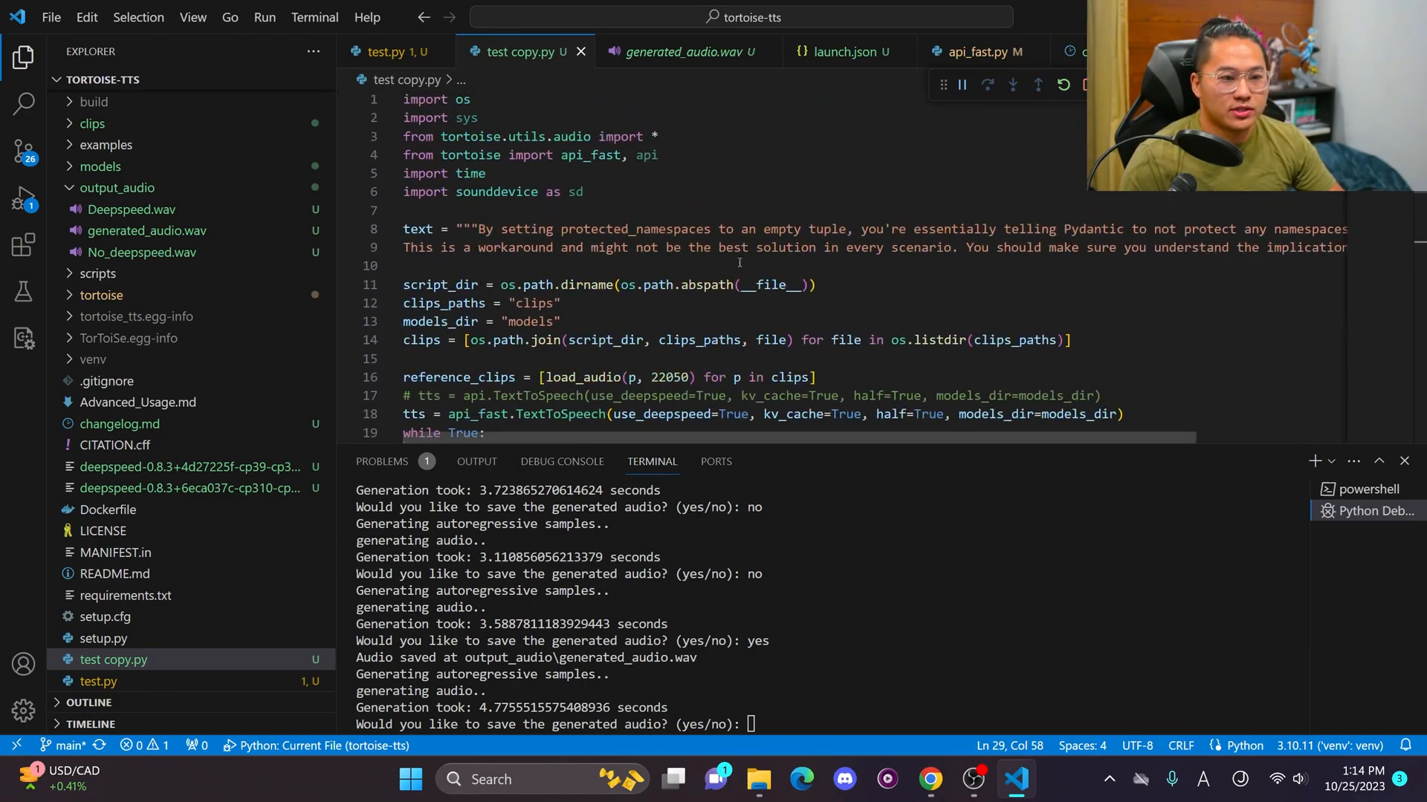
mouse_move(897, 419)
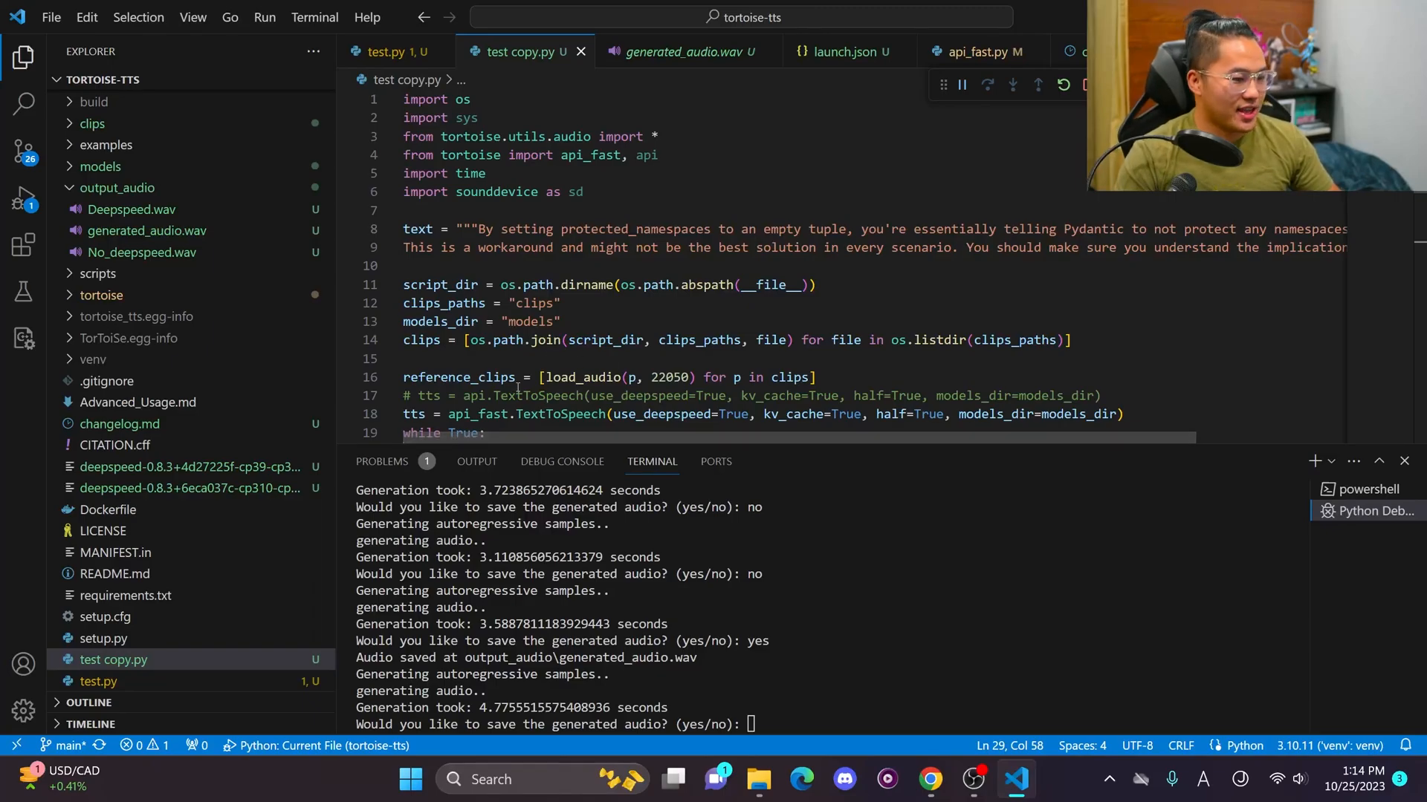
scroll("down", 3)
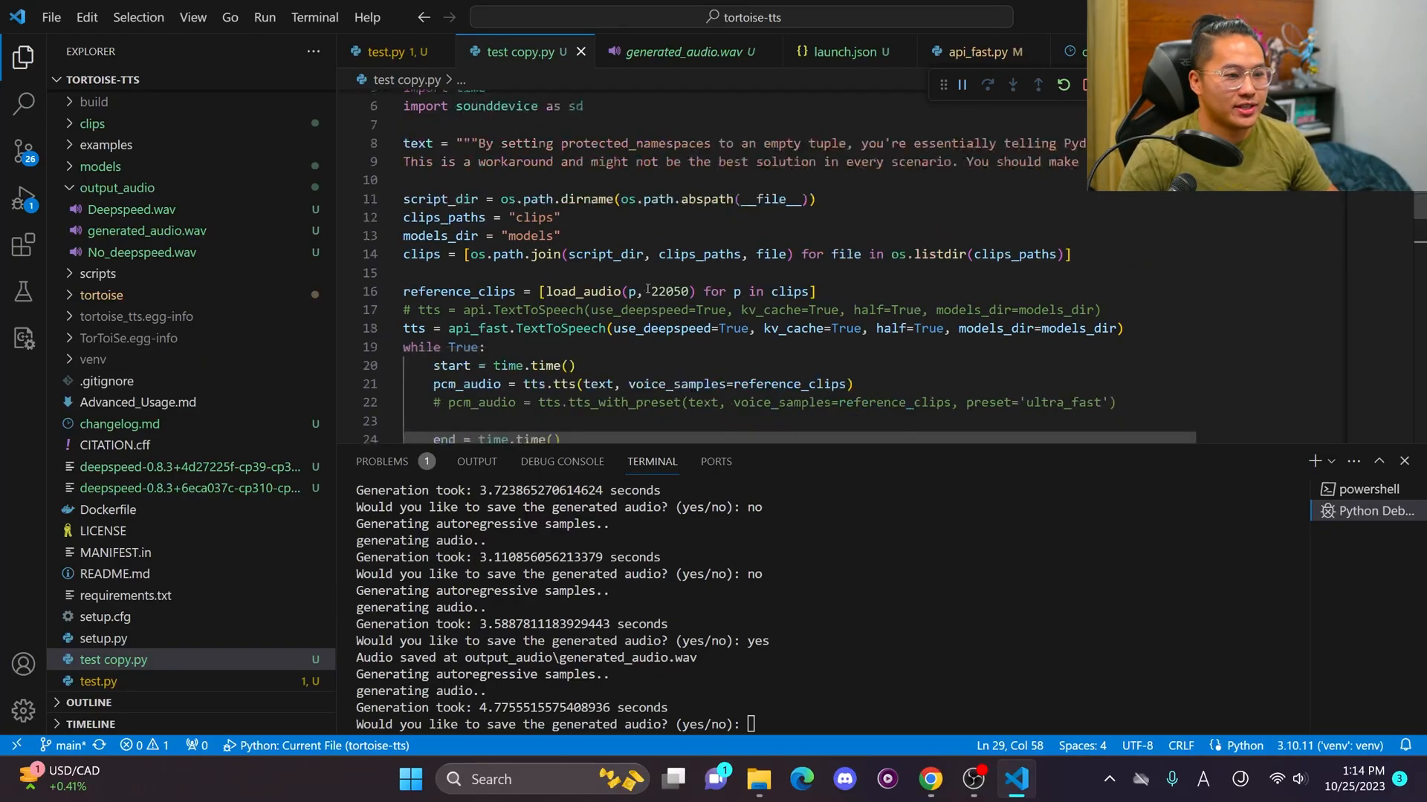
scroll("down", 3)
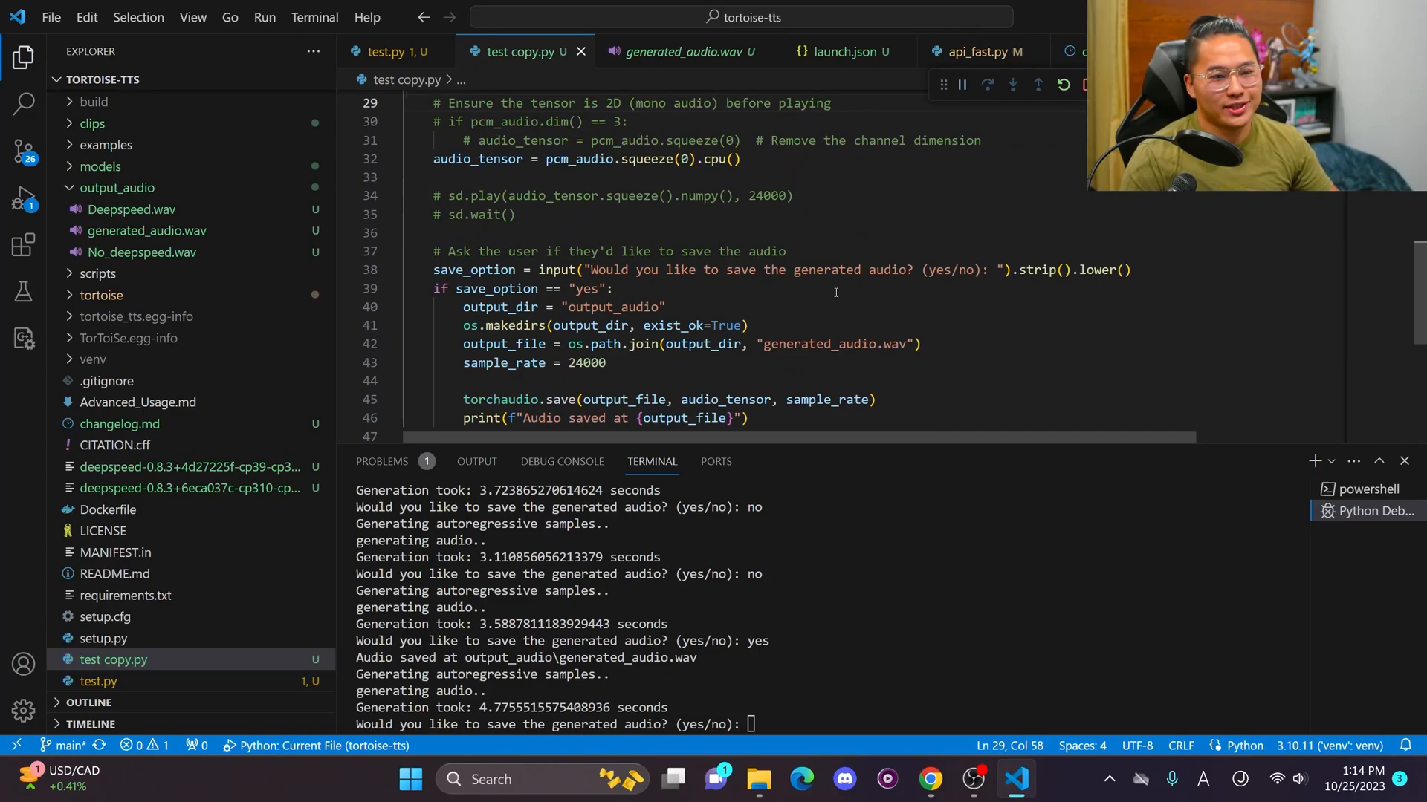